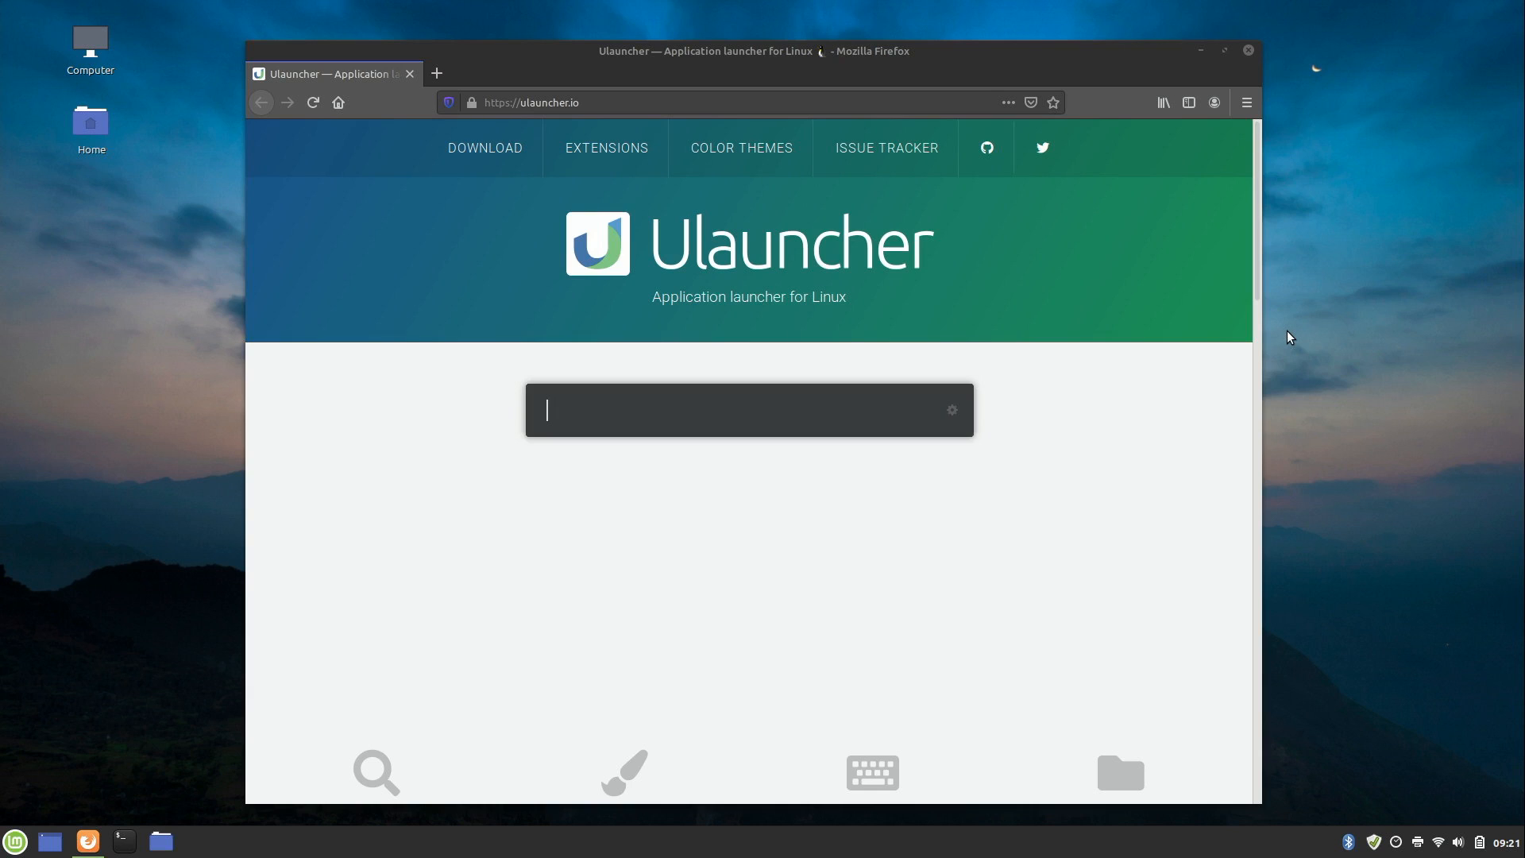
Try search queries 'fire', '/var', 'wiki', 'linux' and 'em thume', then dismiss them.
{"action": "type", "text": "fire"}
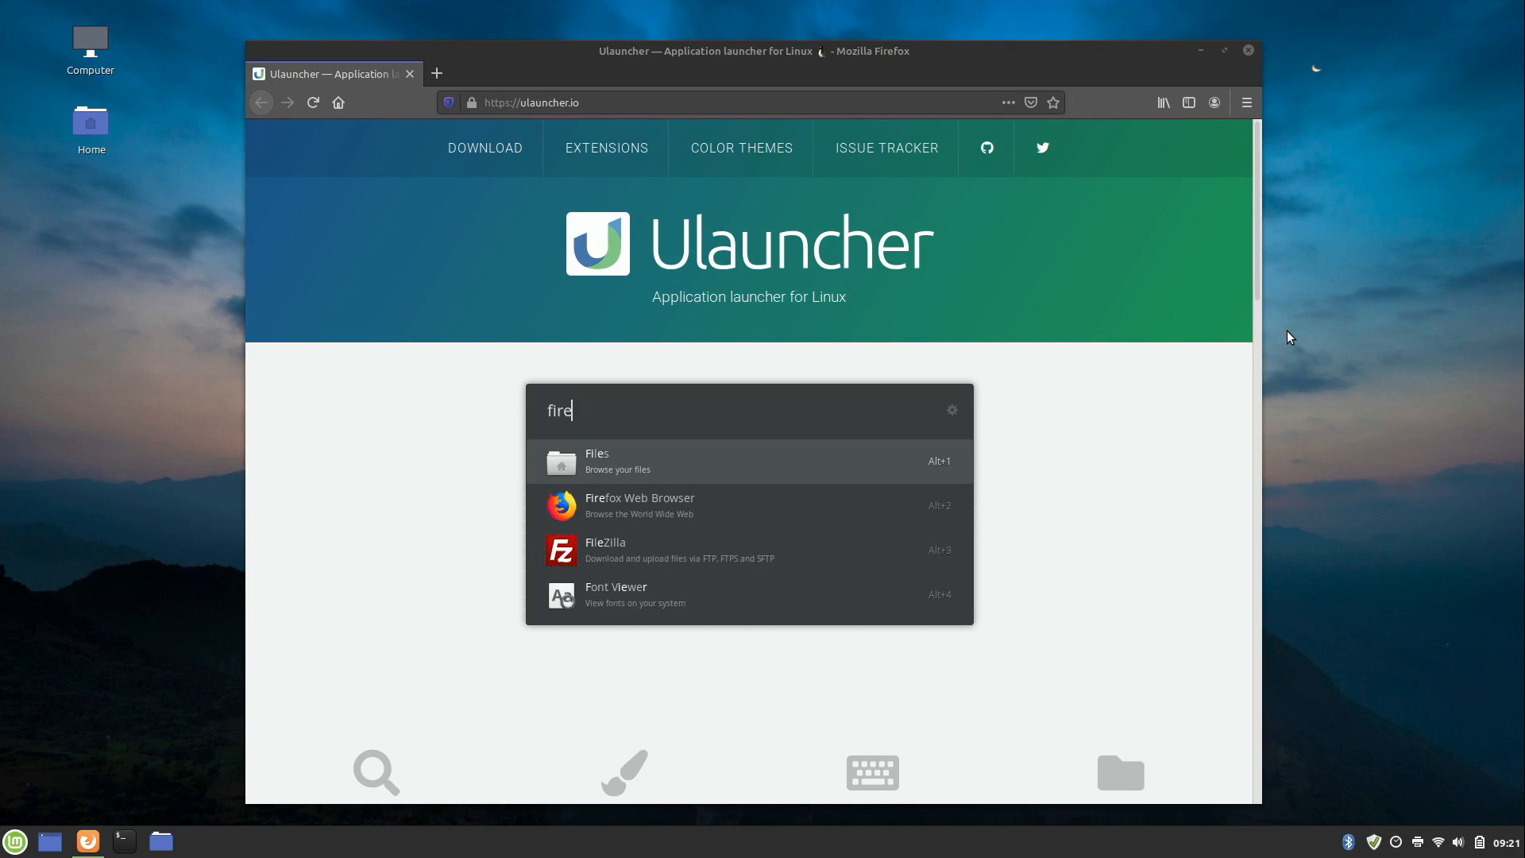
{"action": "type", "text": "f"}
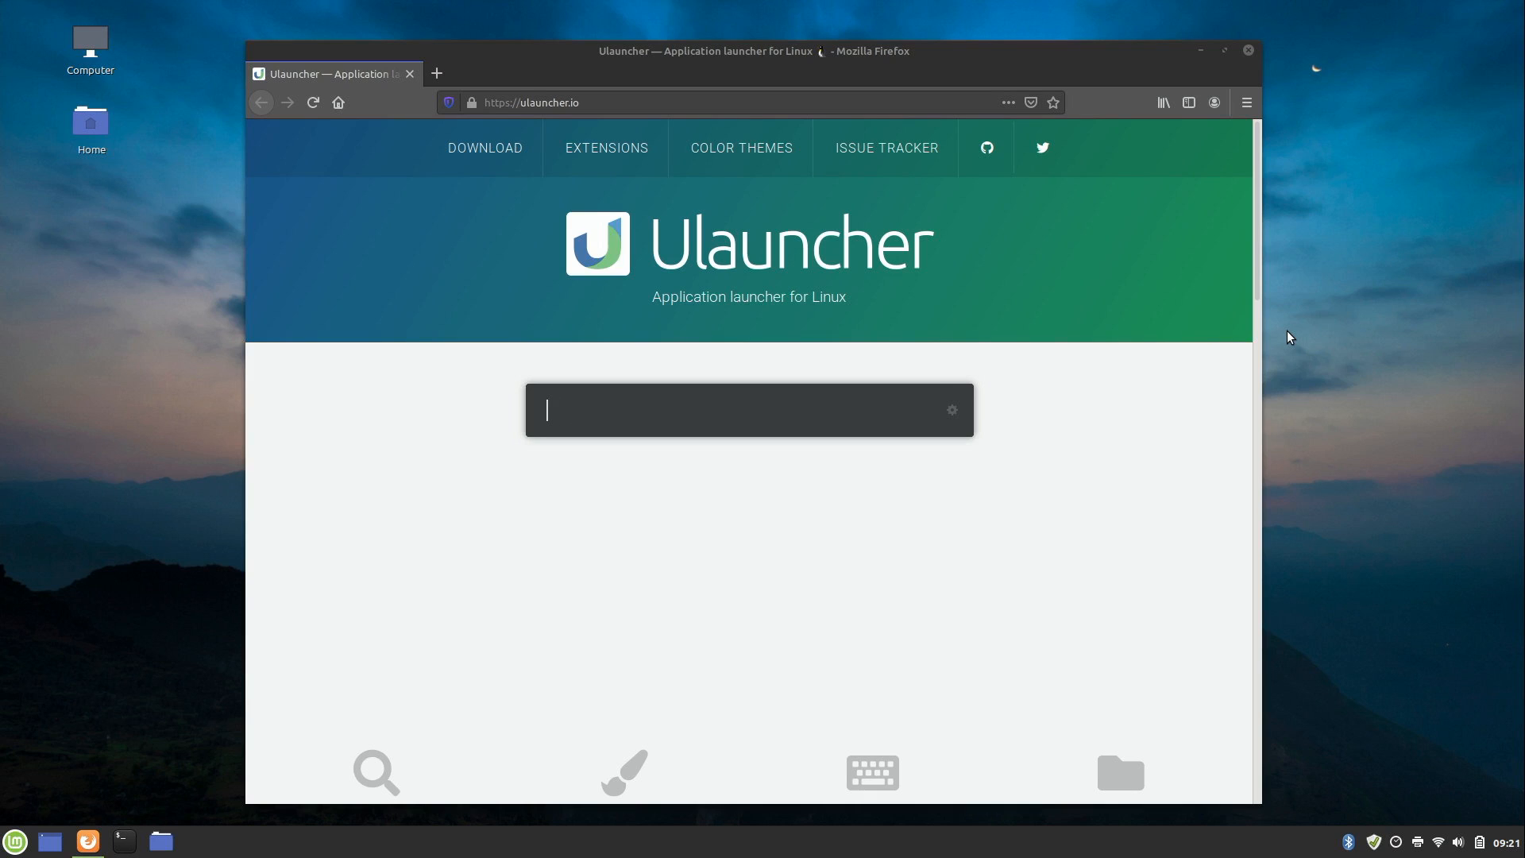
{"action": "type", "text": "/var"}
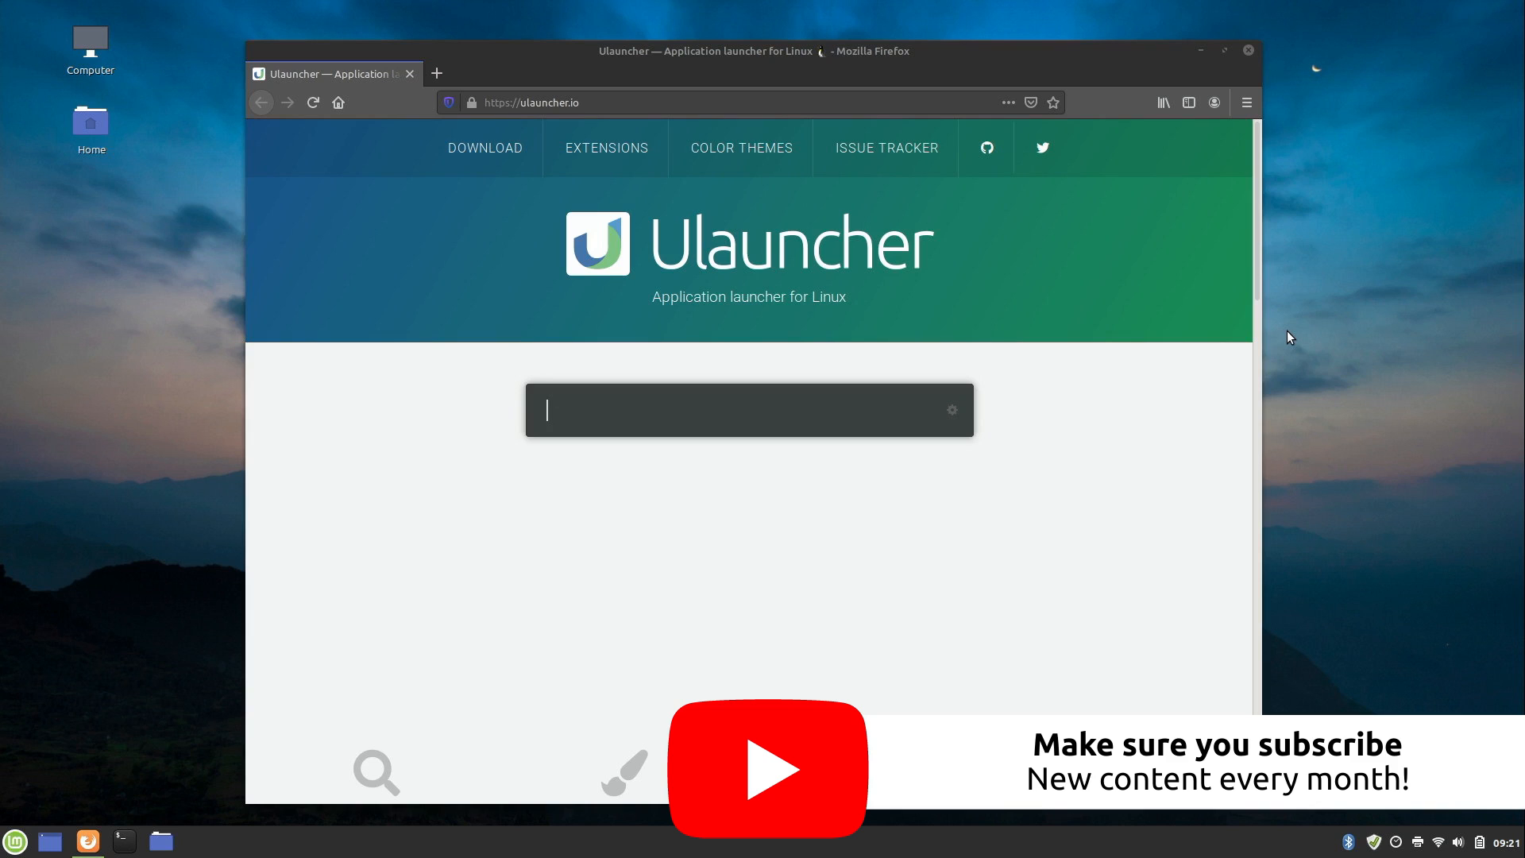
{"action": "type", "text": "wiki"}
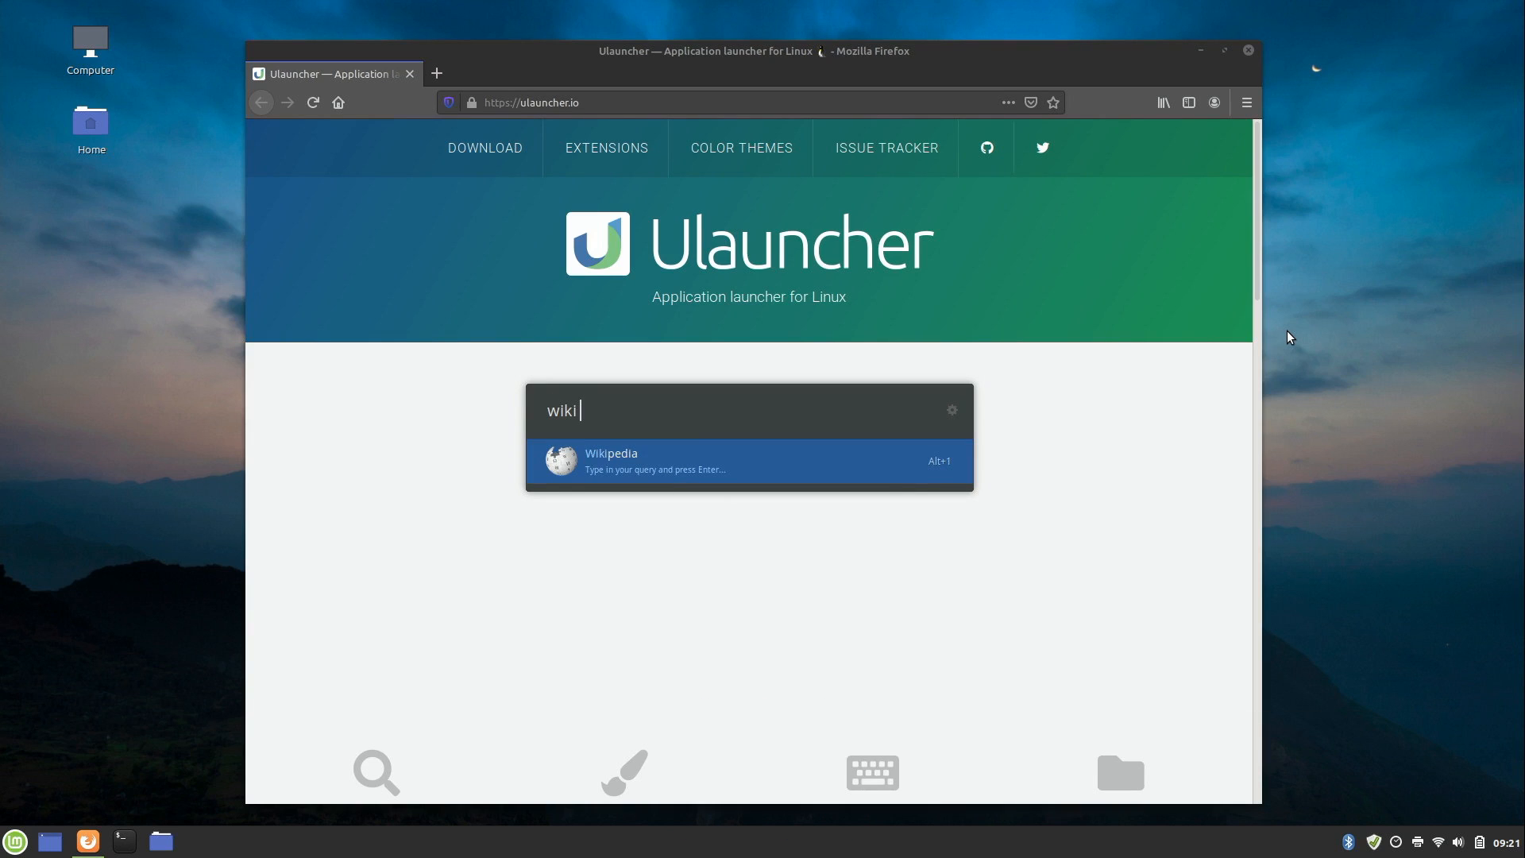
{"action": "type", "text": "linux"}
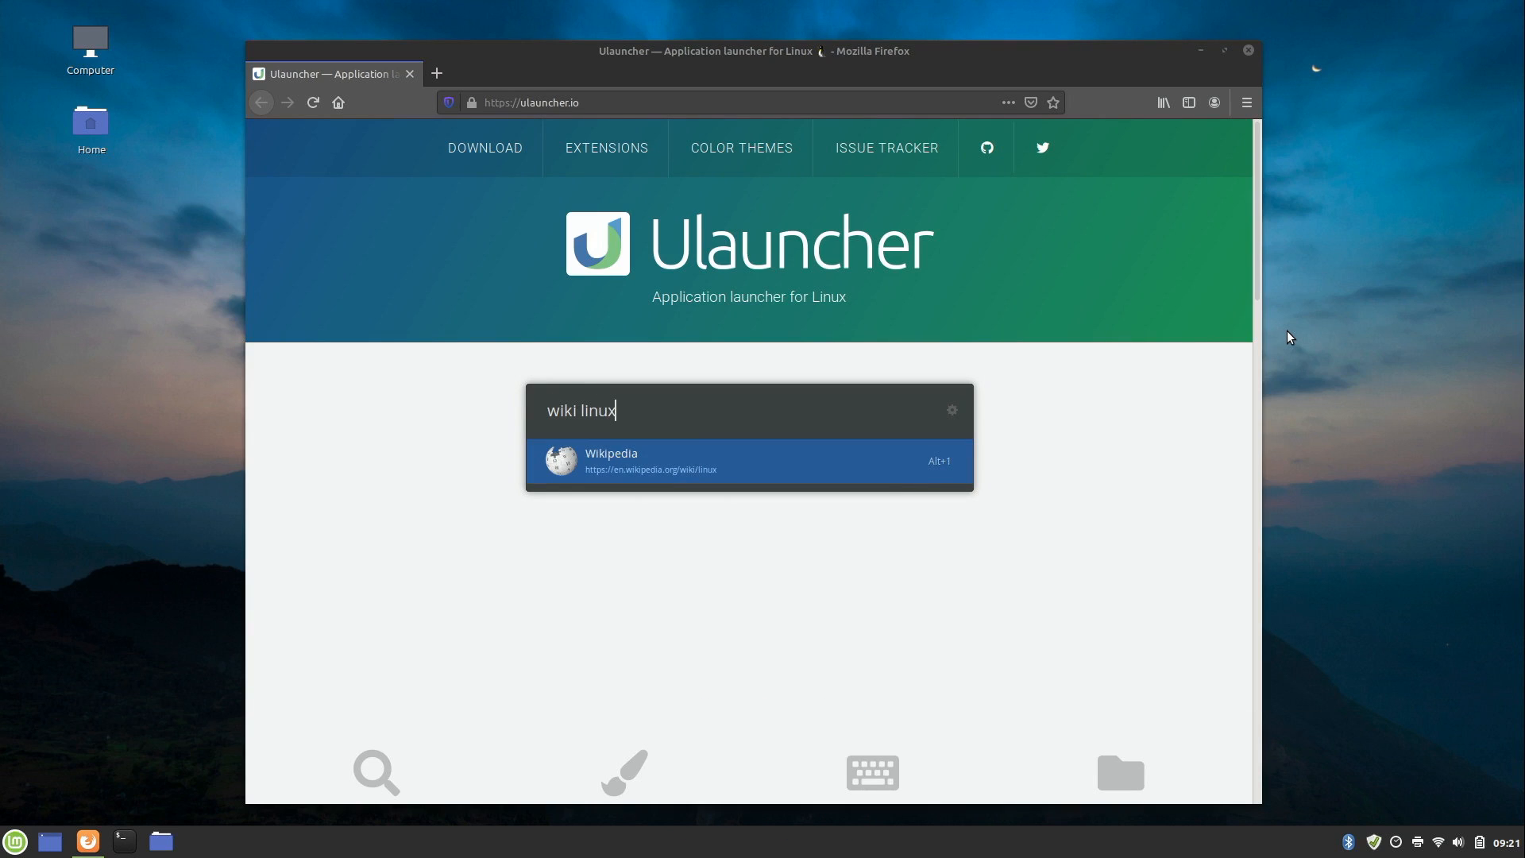
{"action": "type", "text": "em thum"}
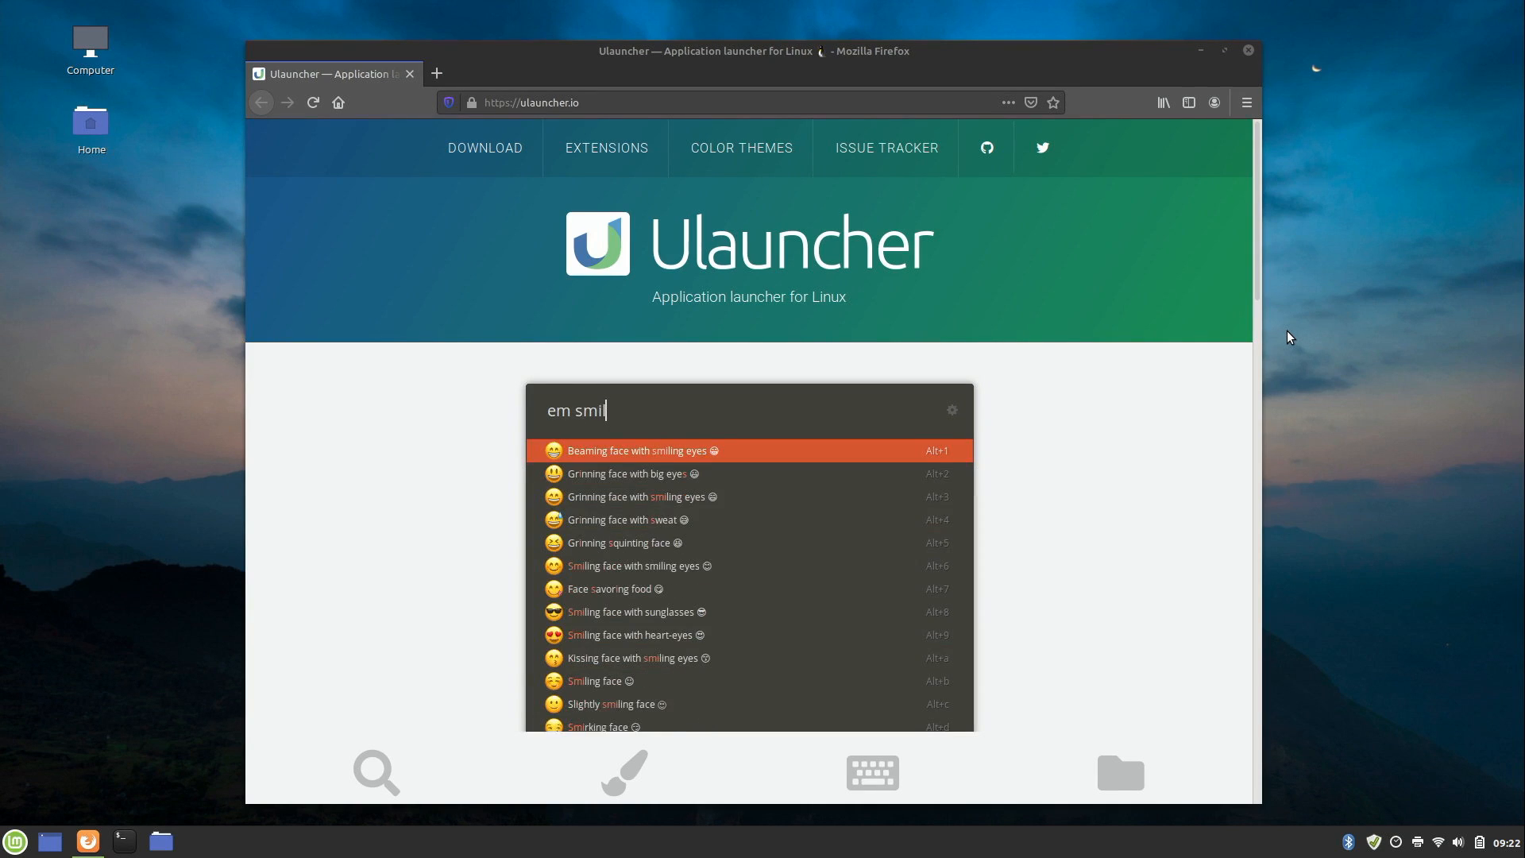
{"action": "type", "text": "e"}
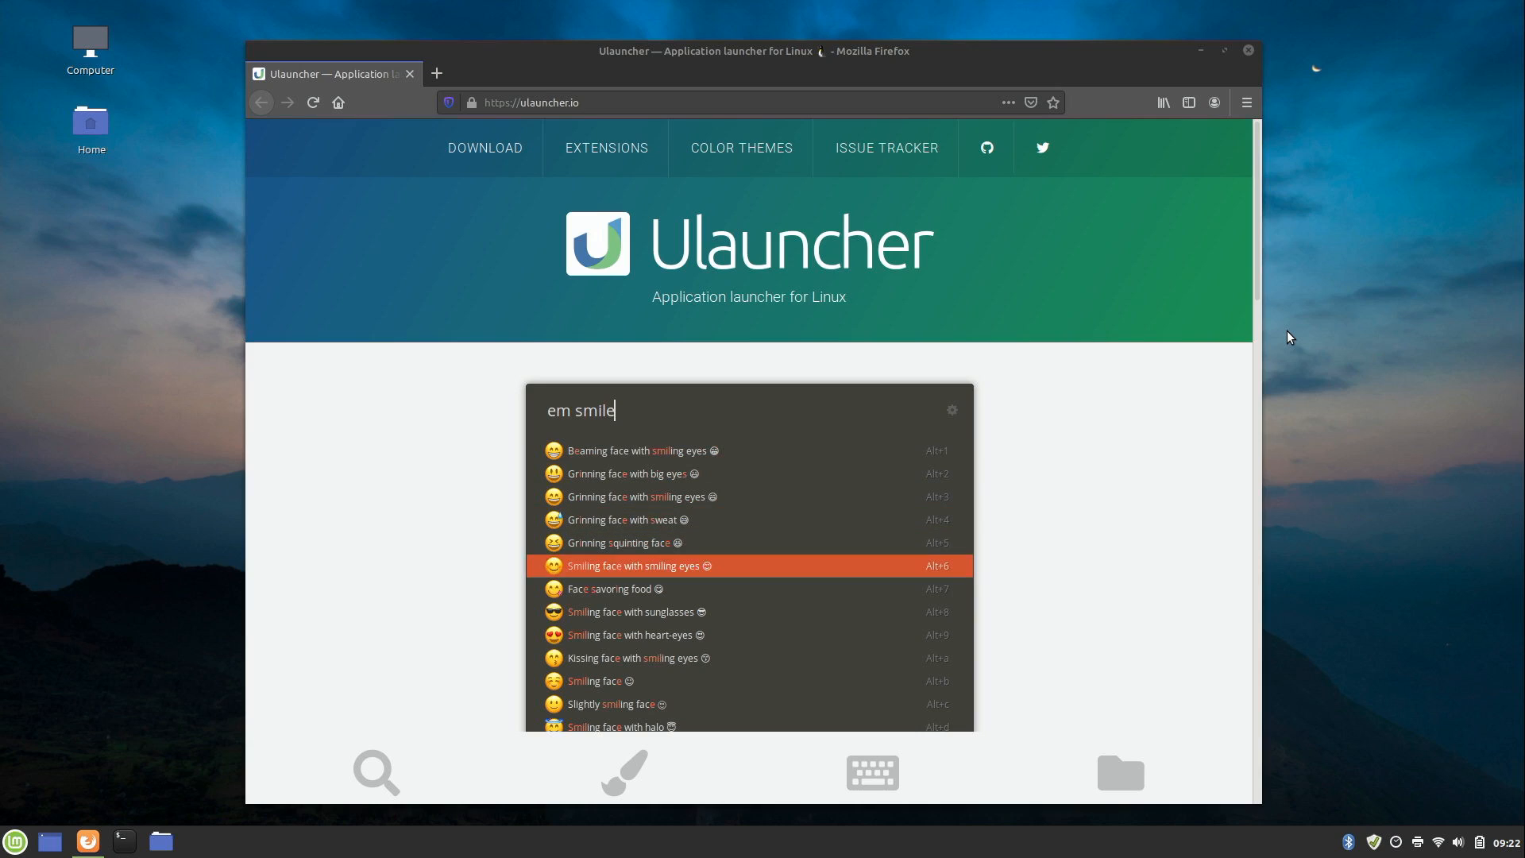
{"action": "key", "text": "Escape"}
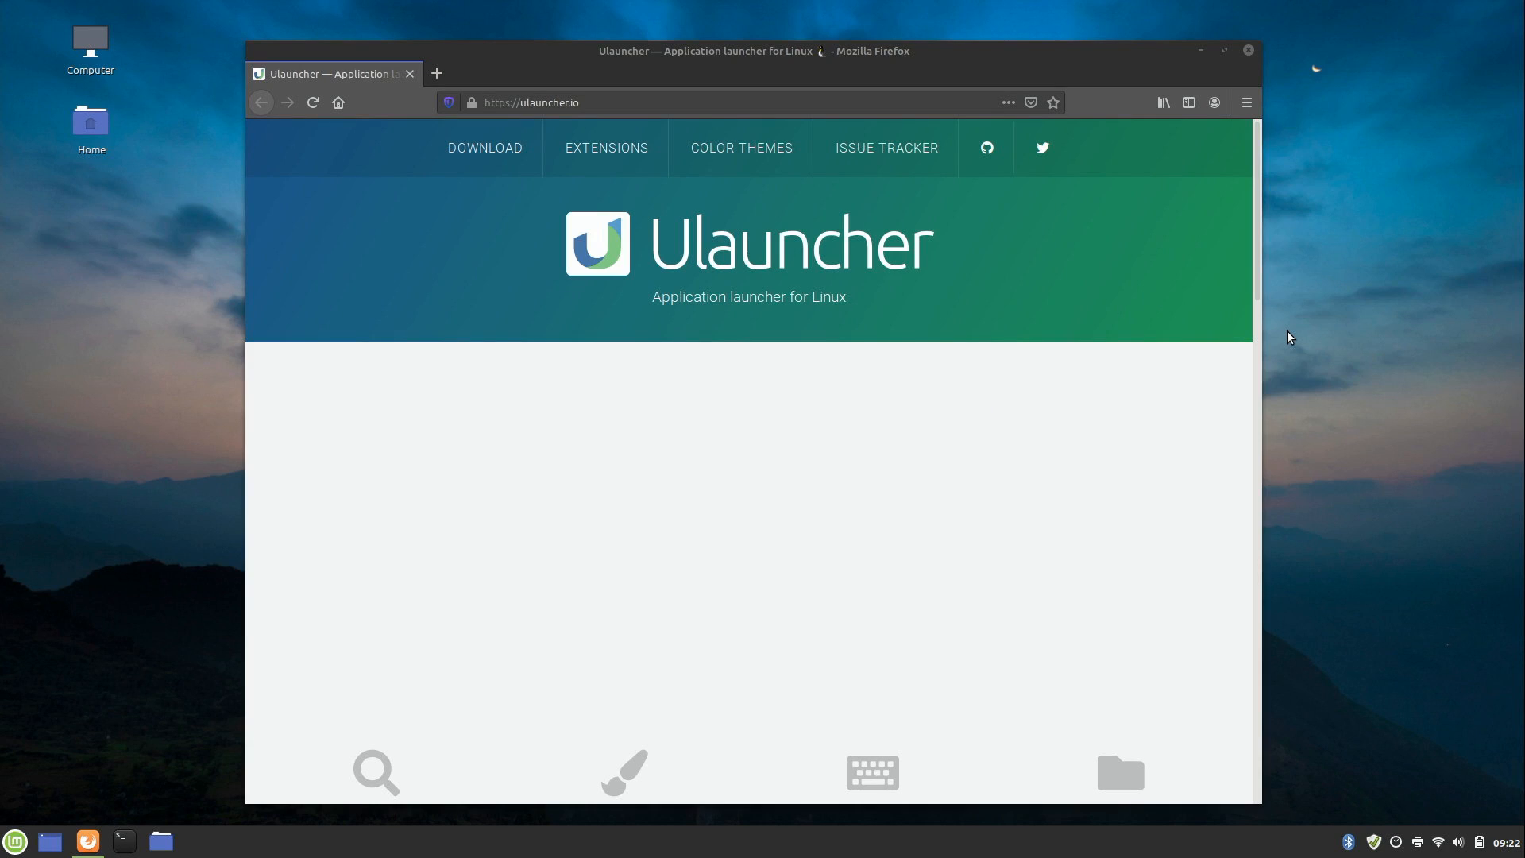
Try 'file', '4*4', 'fire' and 'wik' queries, then scroll ulauncher.io to Download.
{"action": "type", "text": "file"}
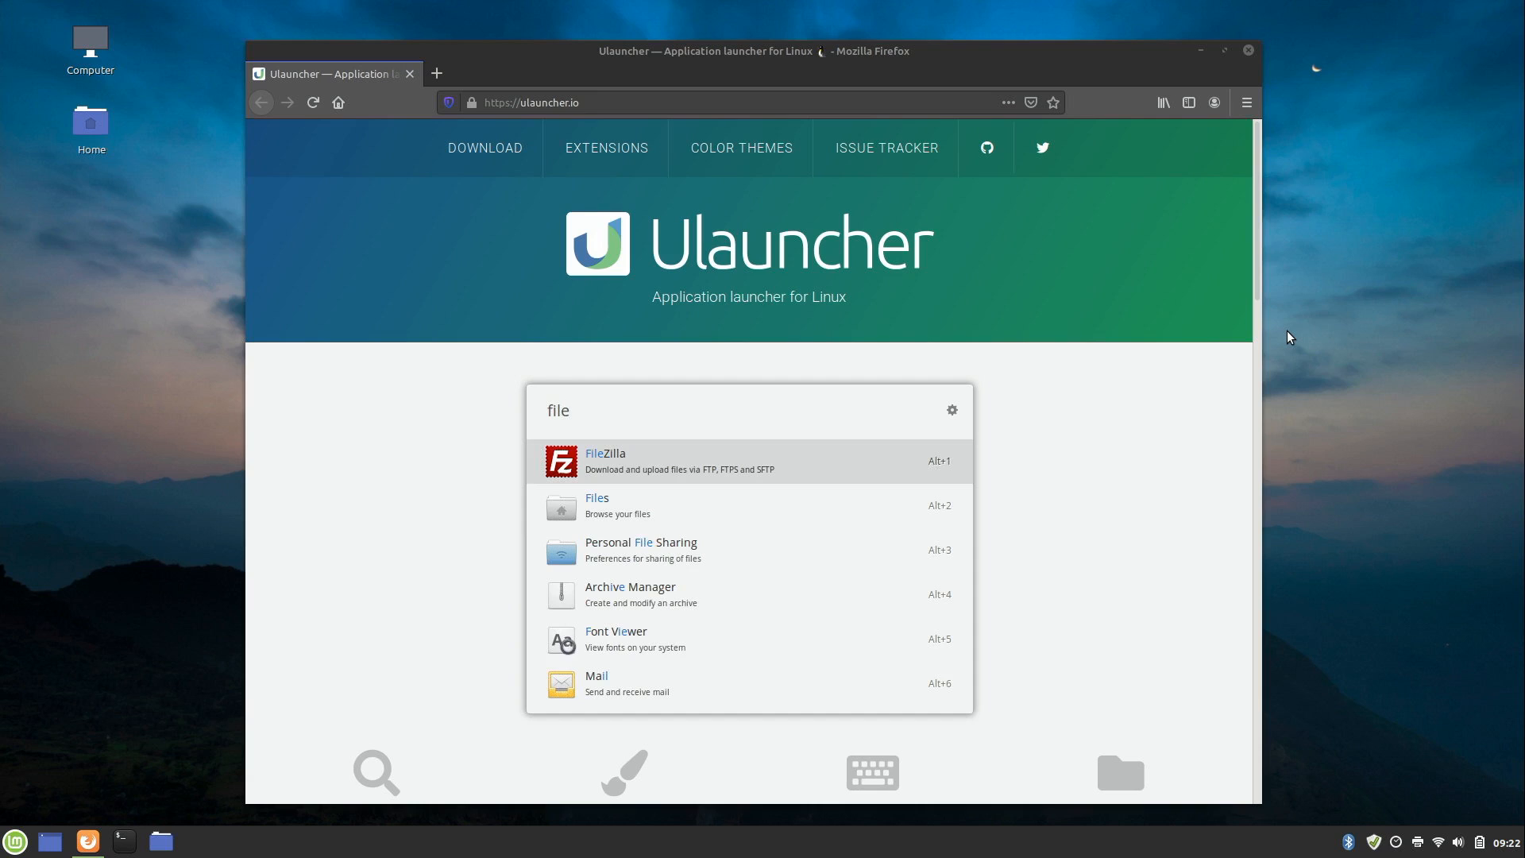
{"action": "type", "text": "4*4"}
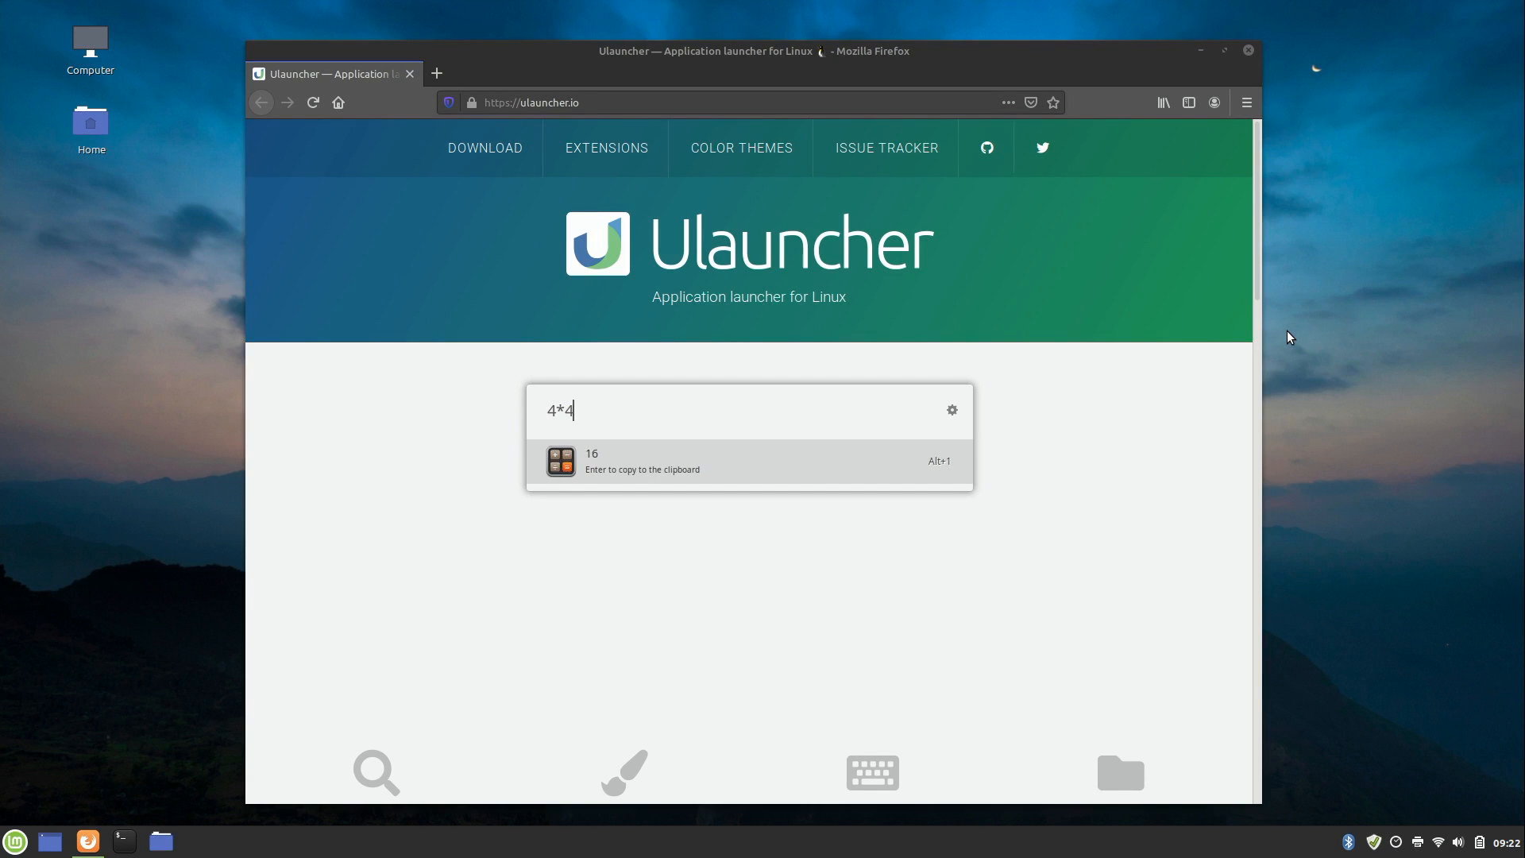
{"action": "key", "text": "BackSpace"}
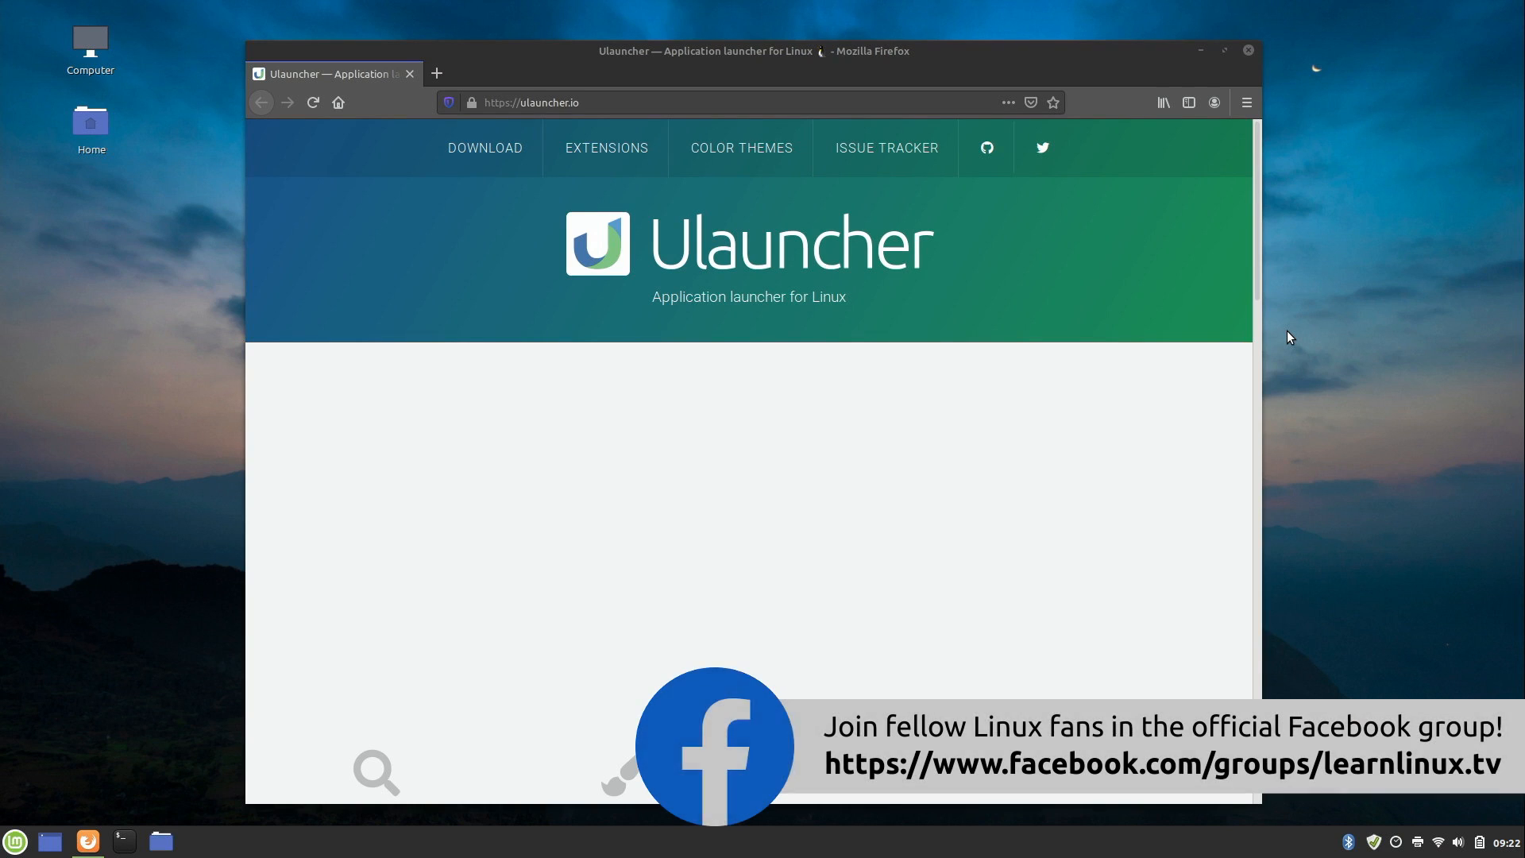
{"action": "type", "text": "f"}
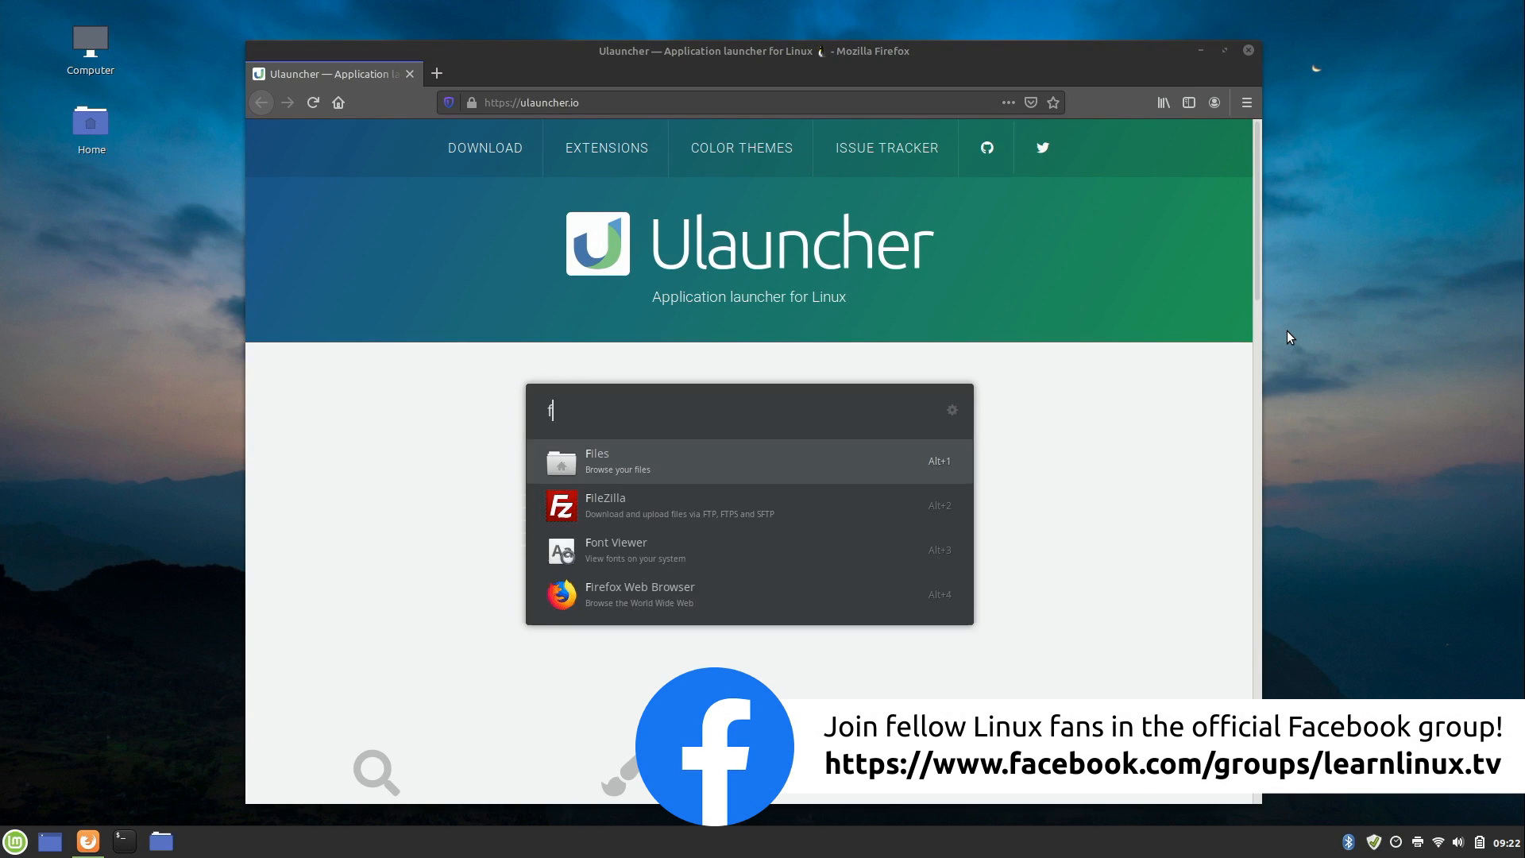
{"action": "type", "text": "ire"}
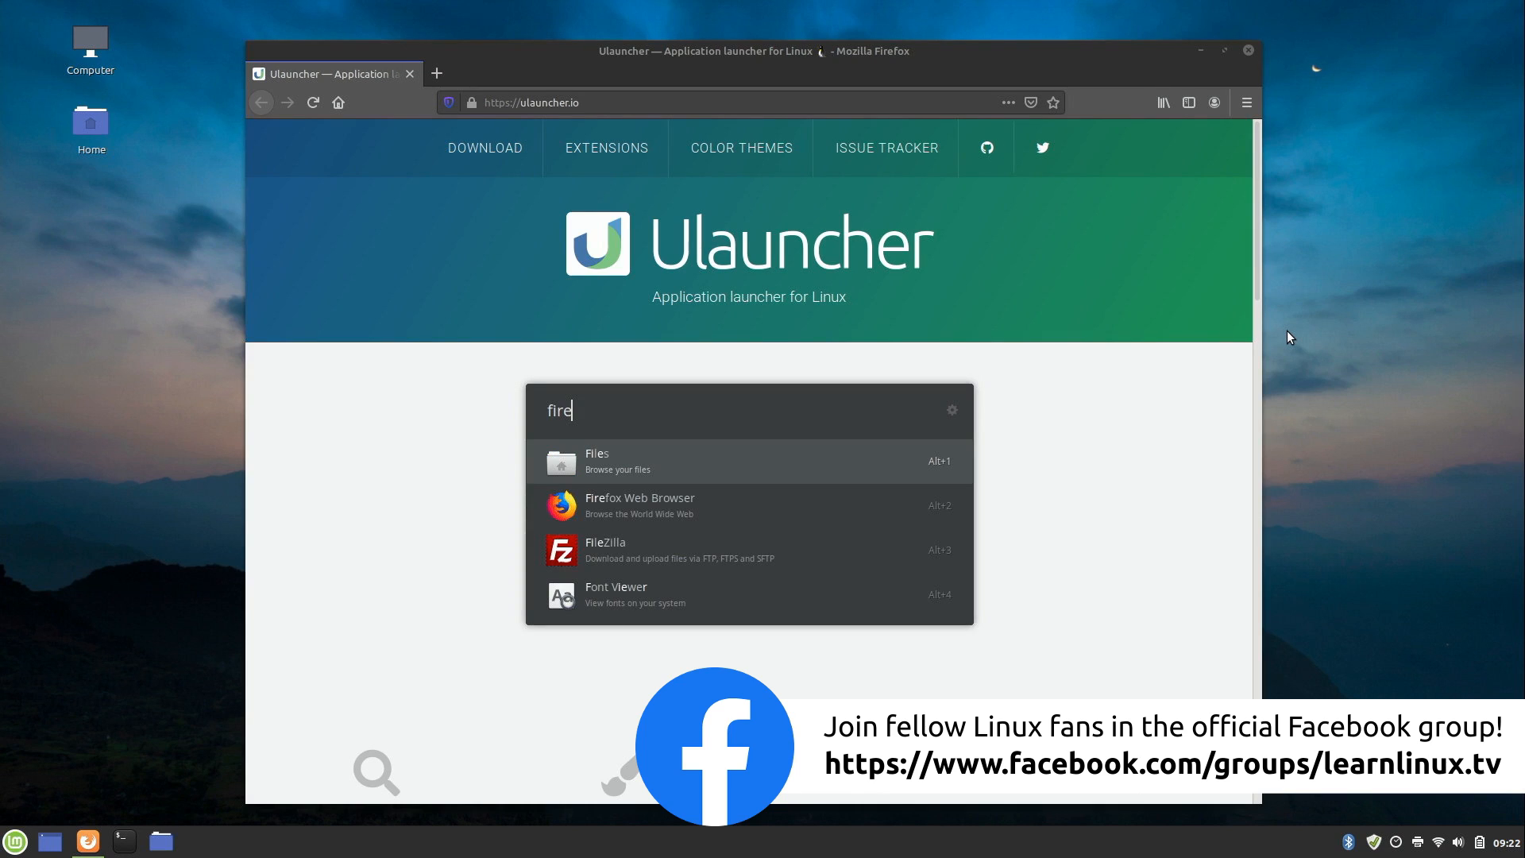
{"action": "type", "text": "f"}
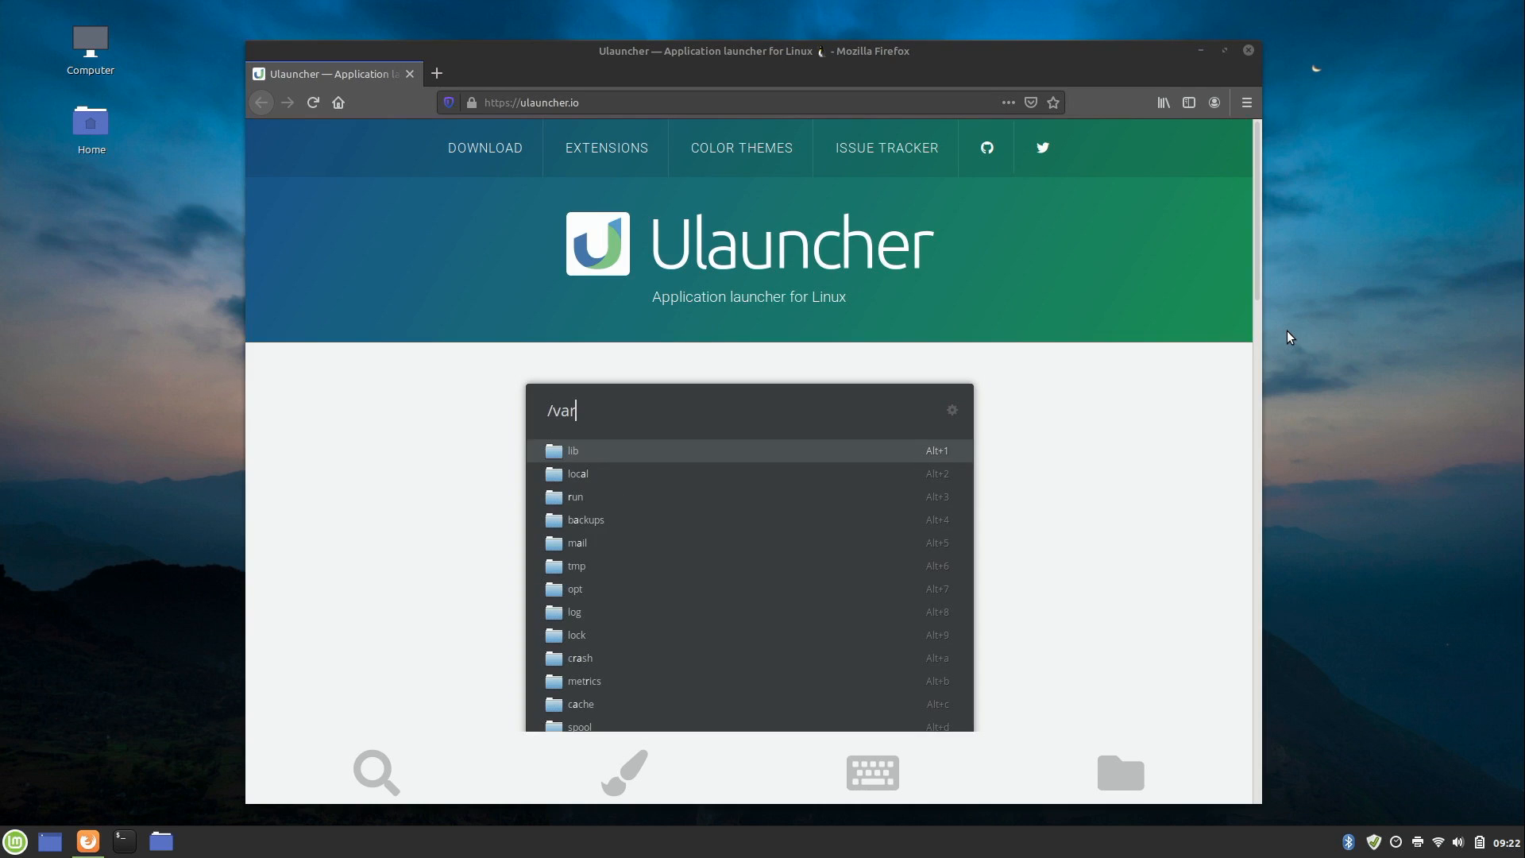
{"action": "type", "text": "wik"}
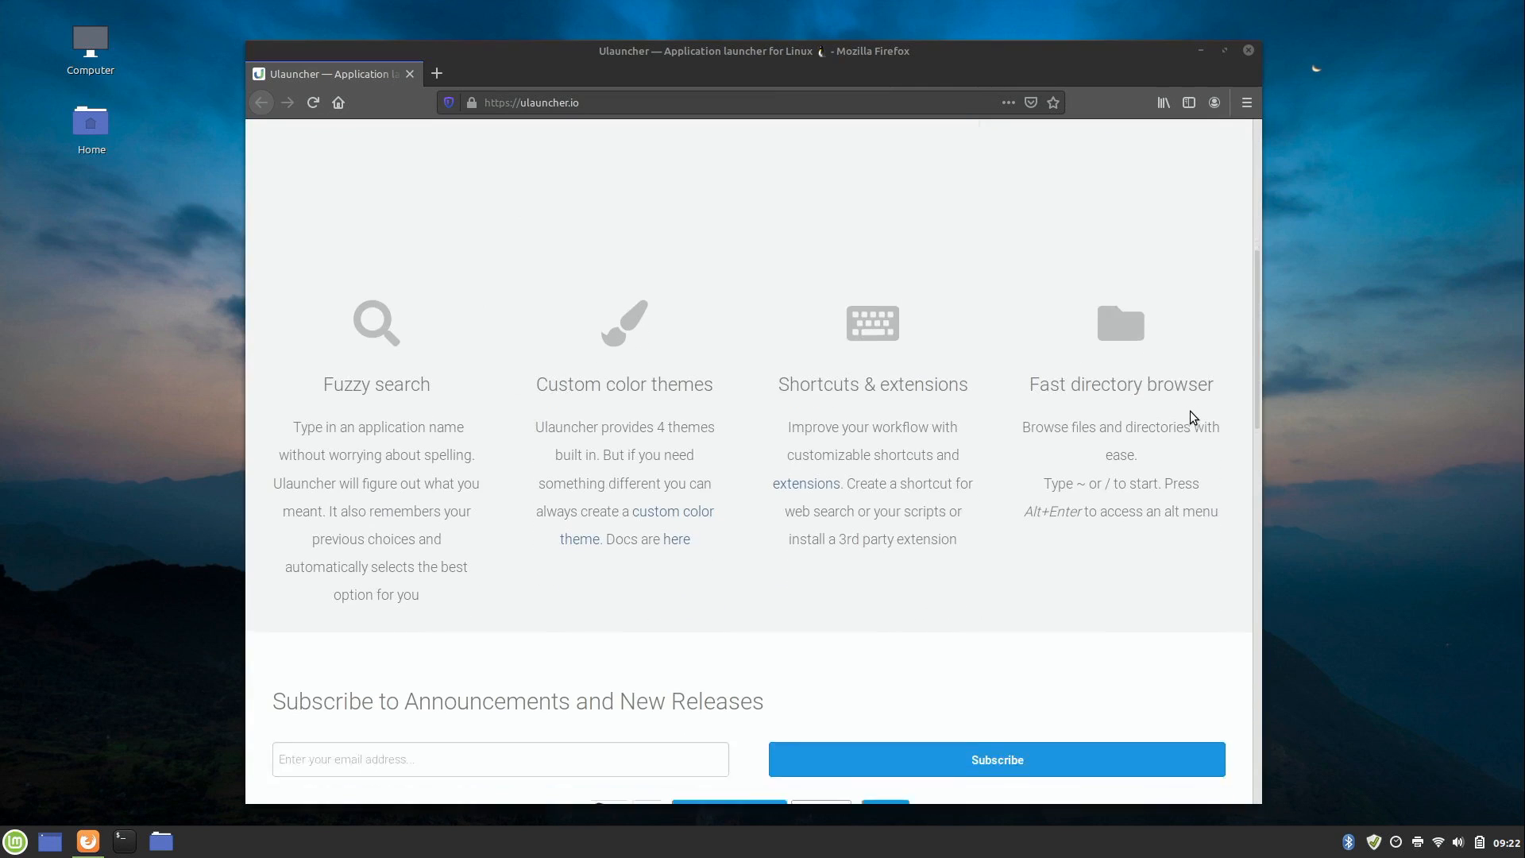
{"action": "scroll", "scroll_direction": "down", "scroll_amount": 3}
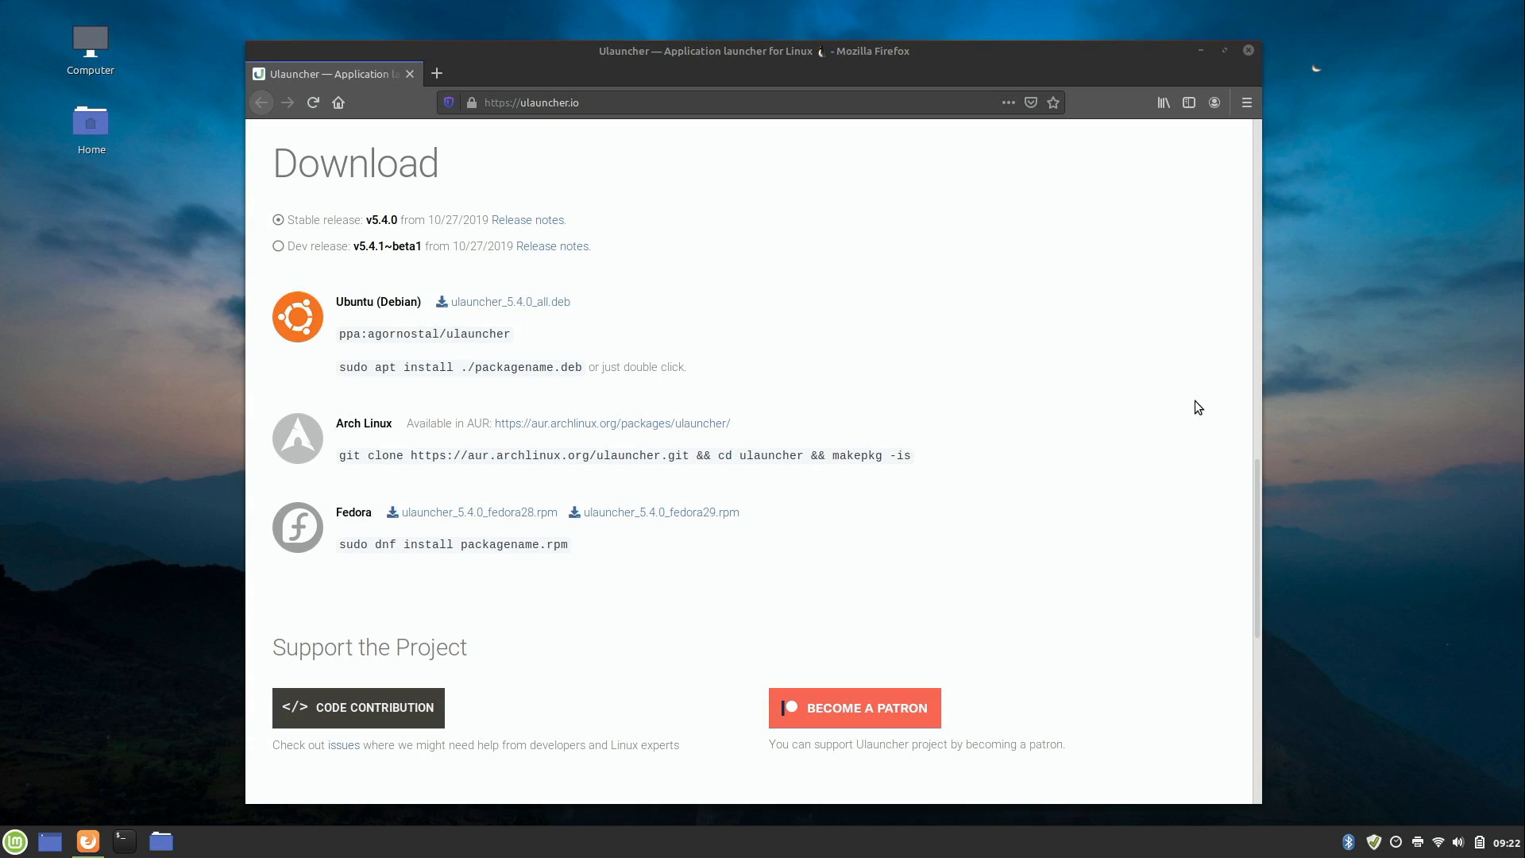
{"action": "mouse_move", "coordinate": [1065, 393]}
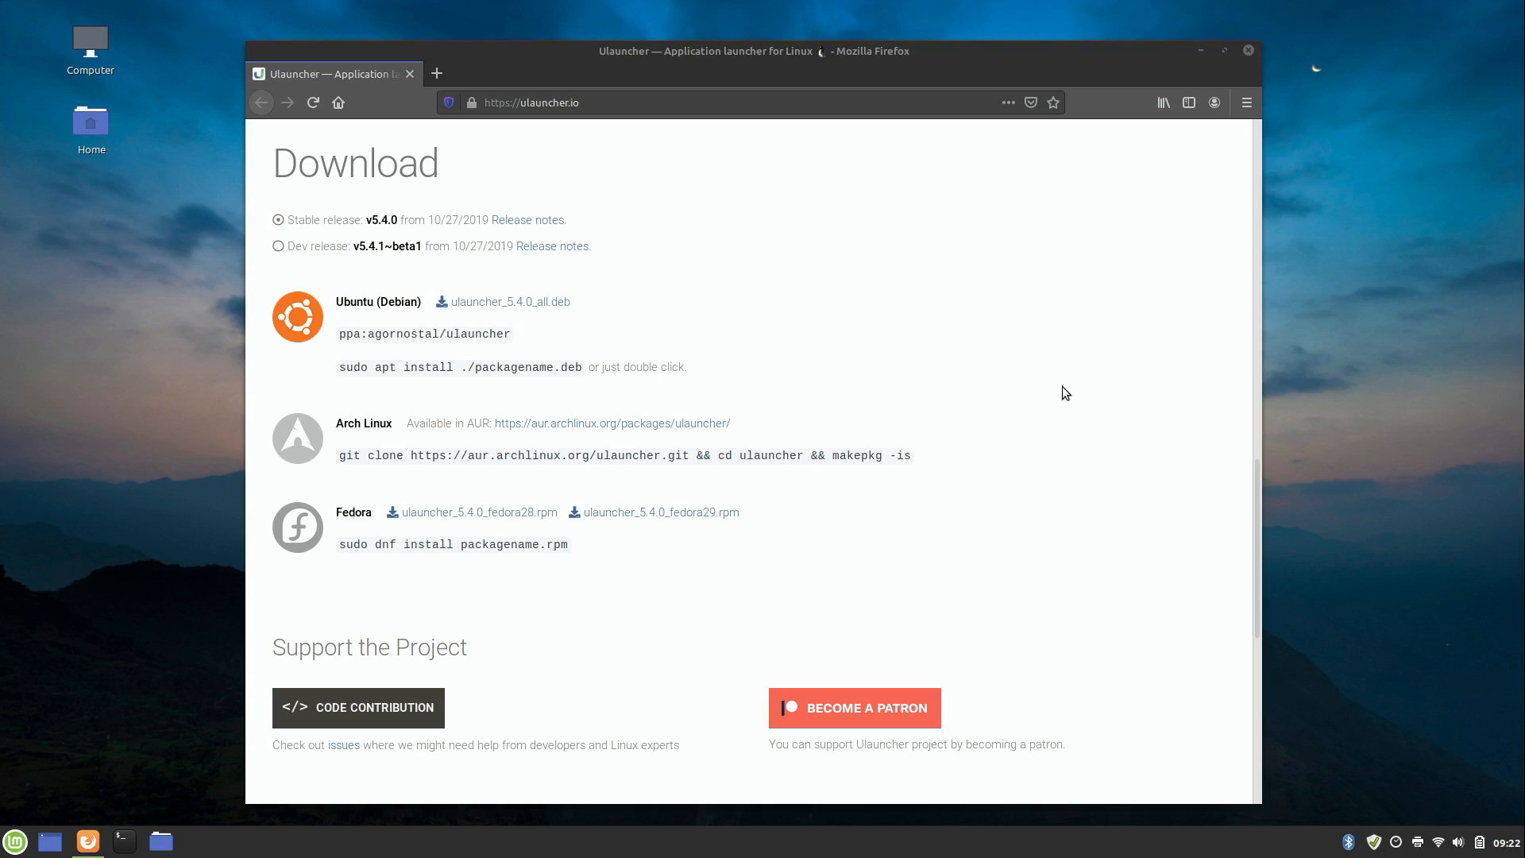
{"action": "mouse_move", "coordinate": [373, 320]}
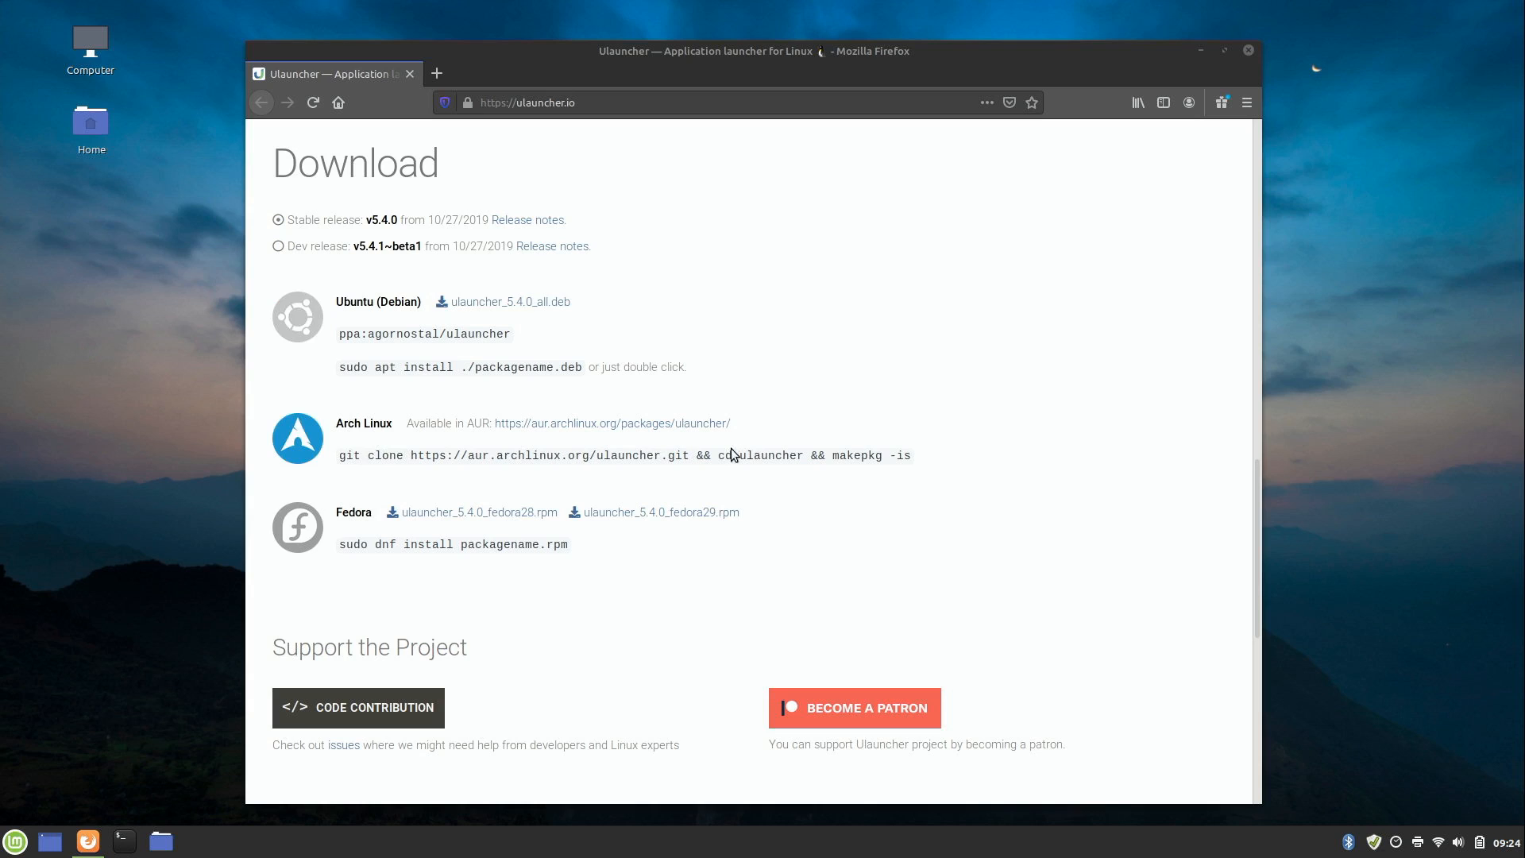
{"action": "mouse_move", "coordinate": [512, 489]}
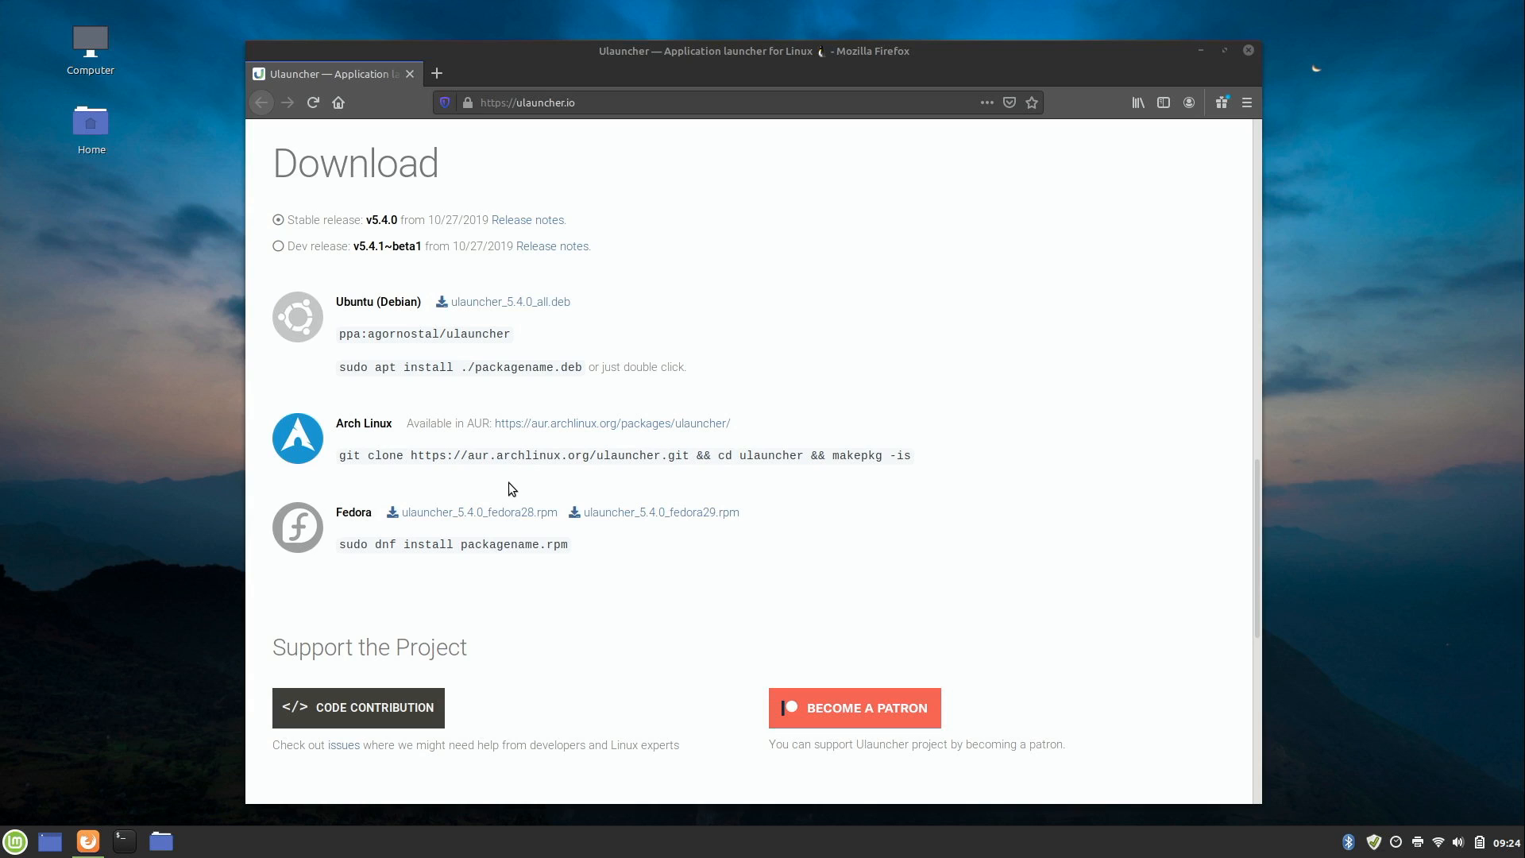
{"action": "mouse_move", "coordinate": [489, 489]}
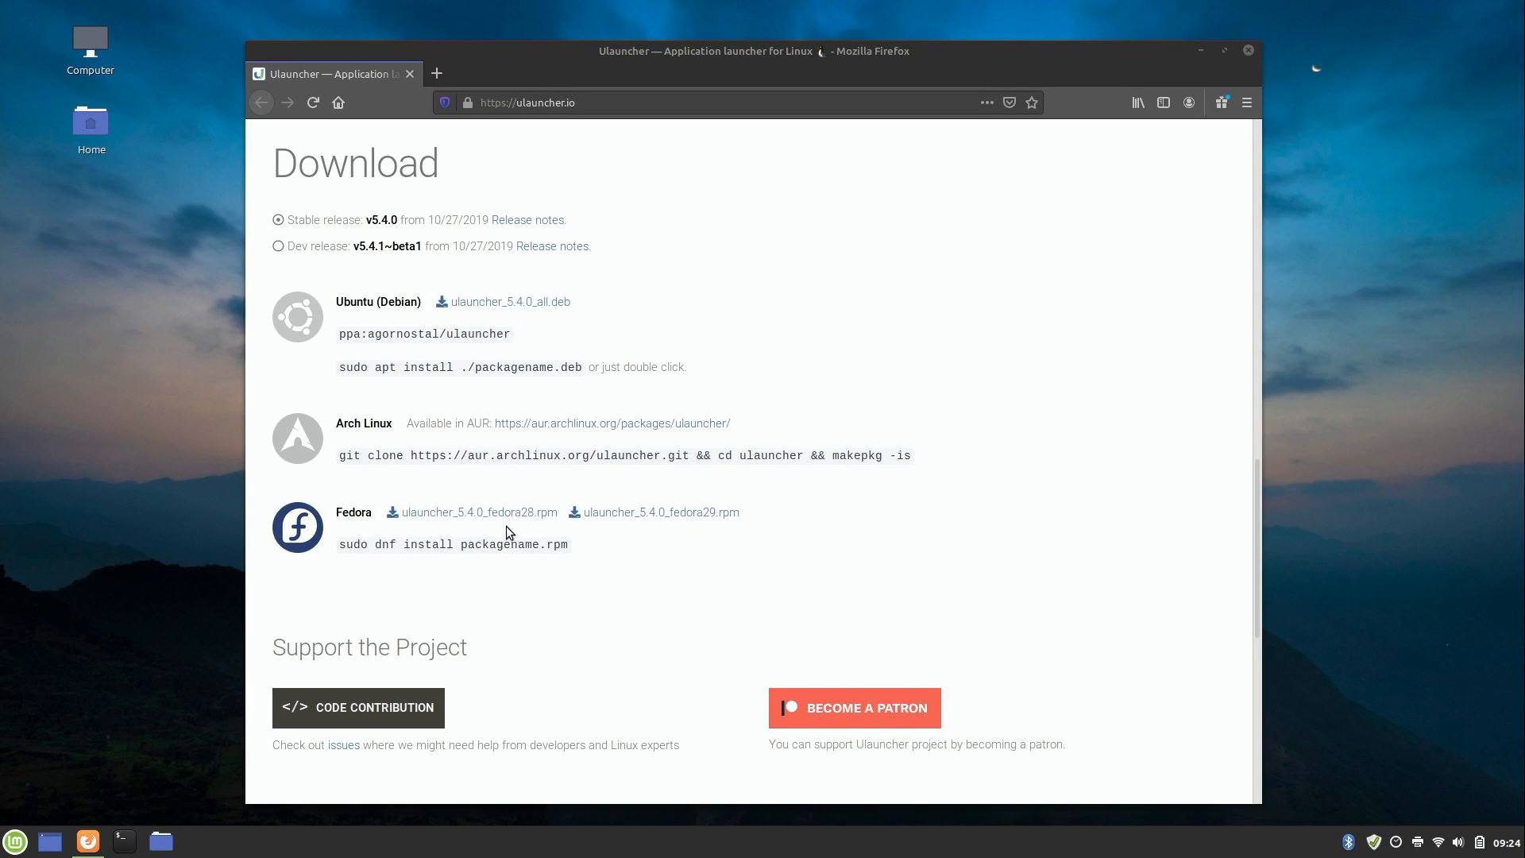
{"action": "mouse_move", "coordinate": [661, 512]}
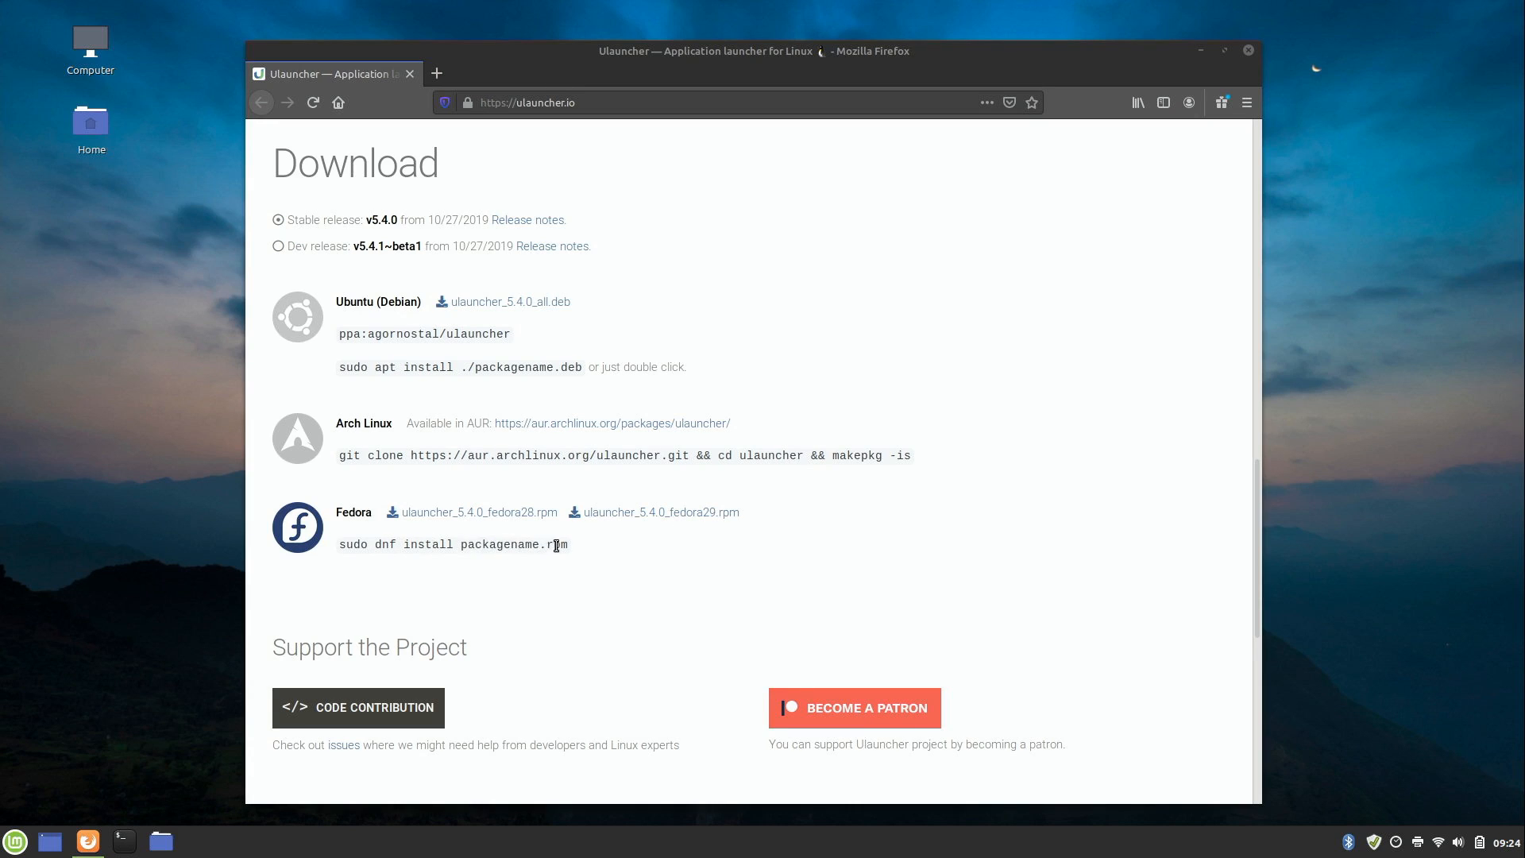
{"action": "mouse_move", "coordinate": [596, 307]}
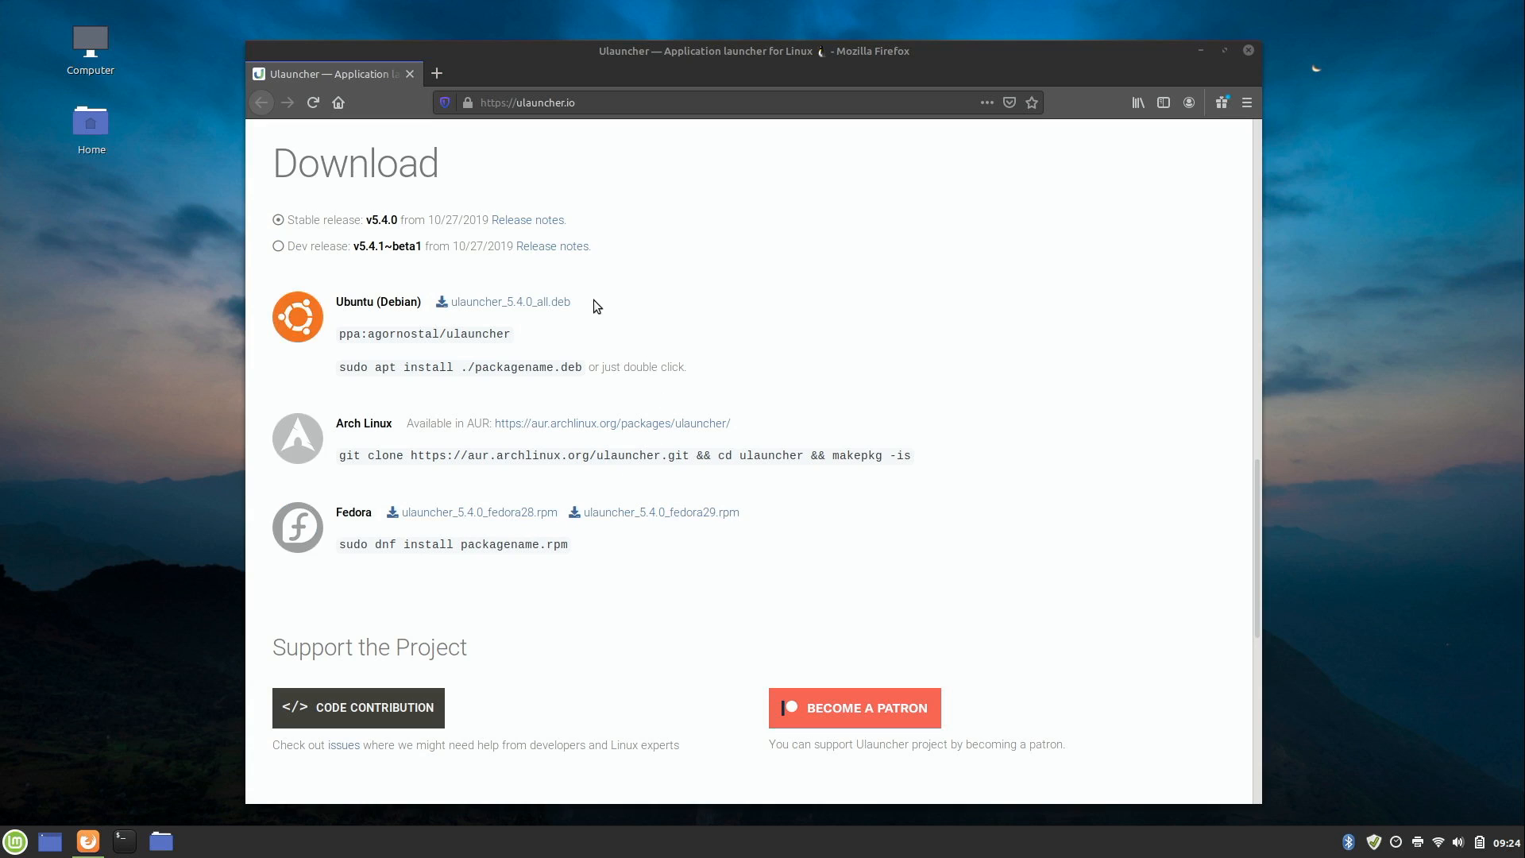
{"action": "mouse_move", "coordinate": [511, 302]}
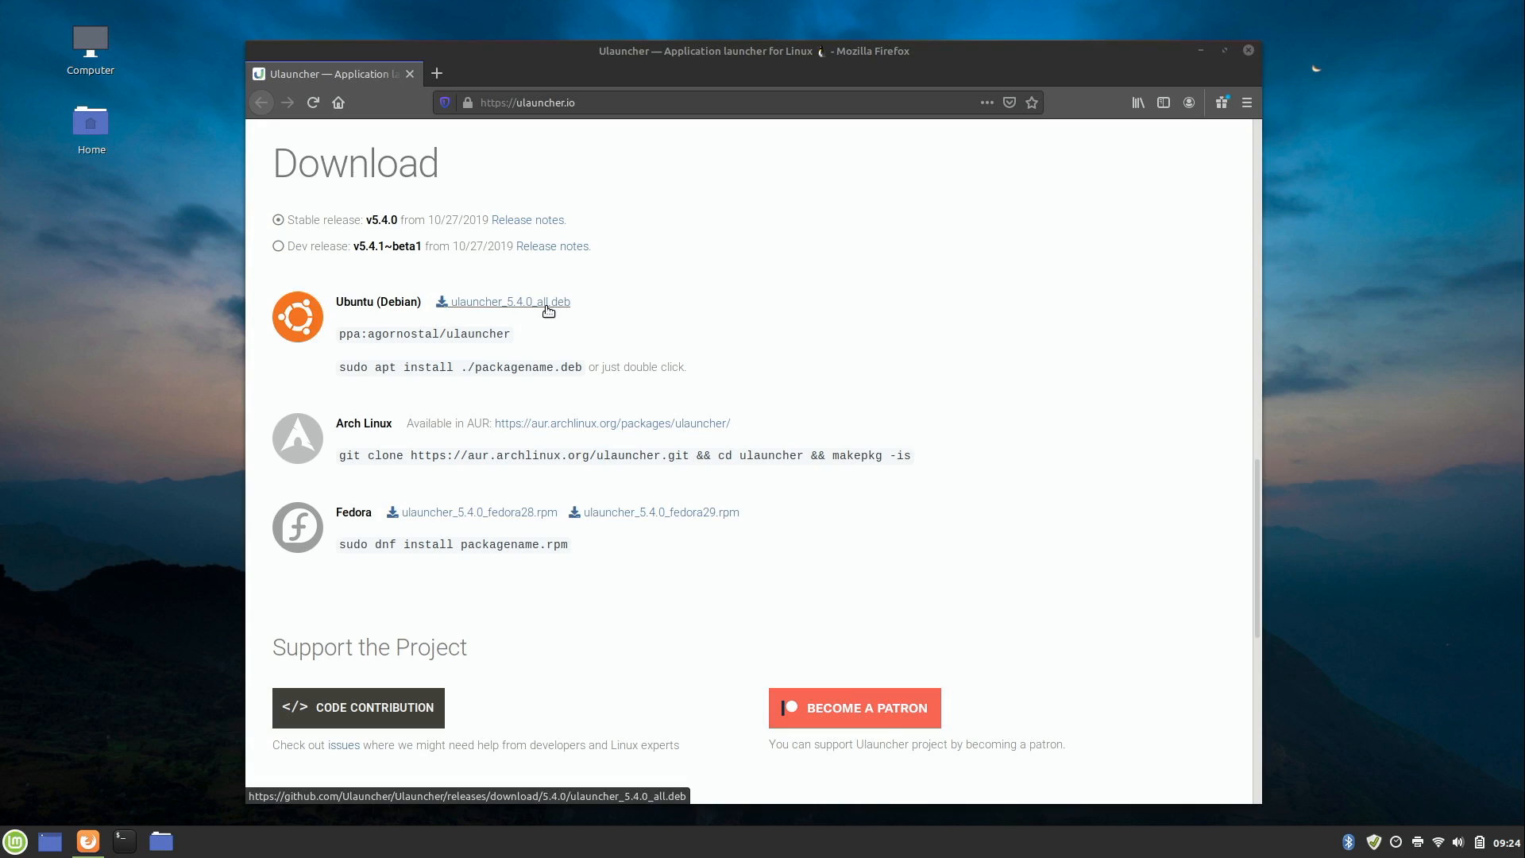
Save the Ubuntu/Debian package ulauncher_5.4.0_all.deb and dismiss the finished downloads list.
{"action": "left_click", "coordinate": [510, 301]}
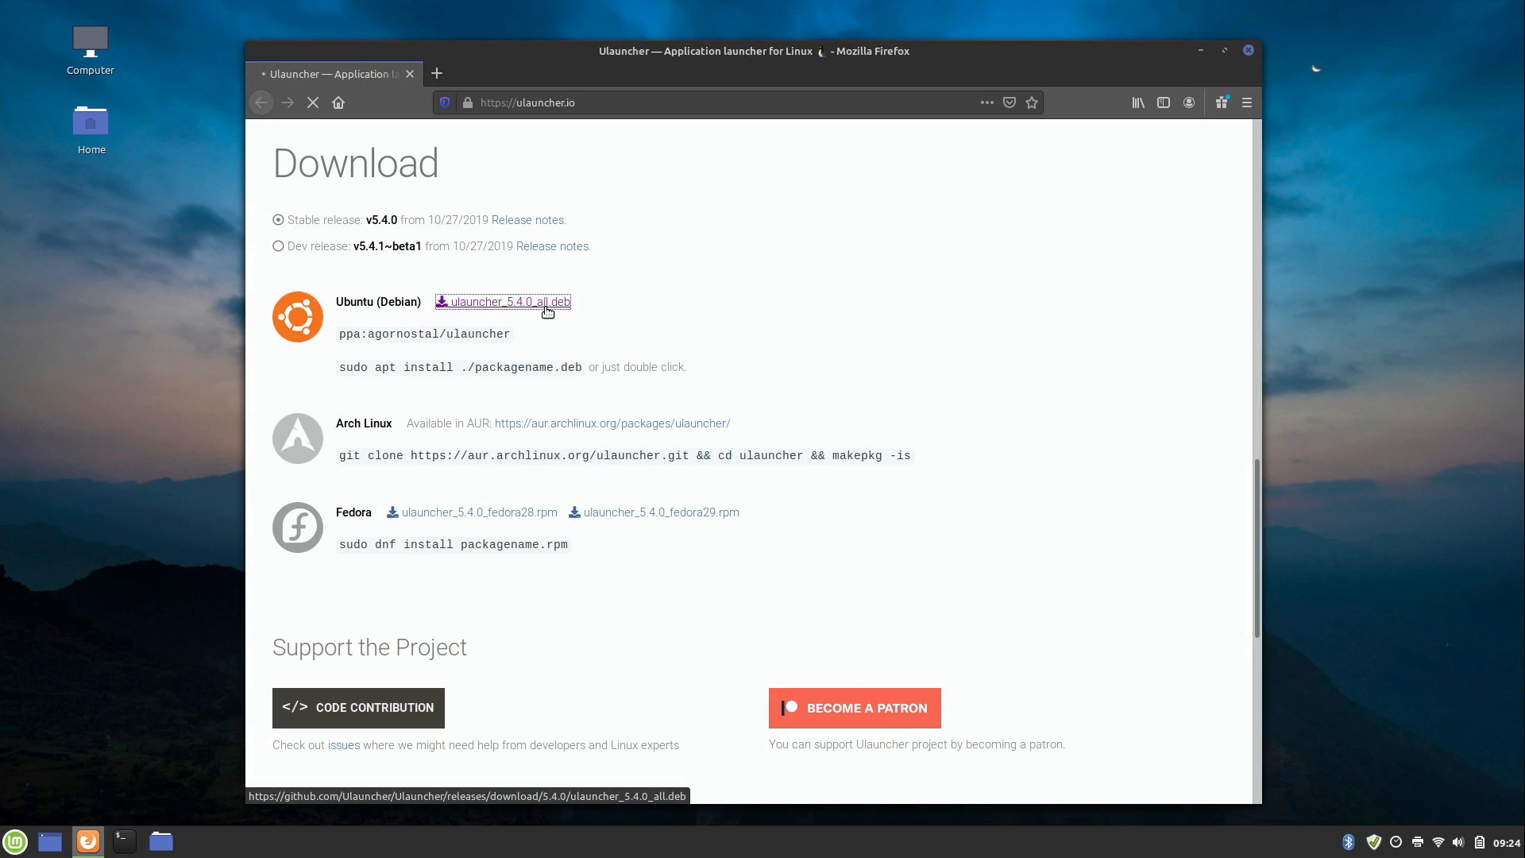
{"action": "left_click", "coordinate": [510, 302]}
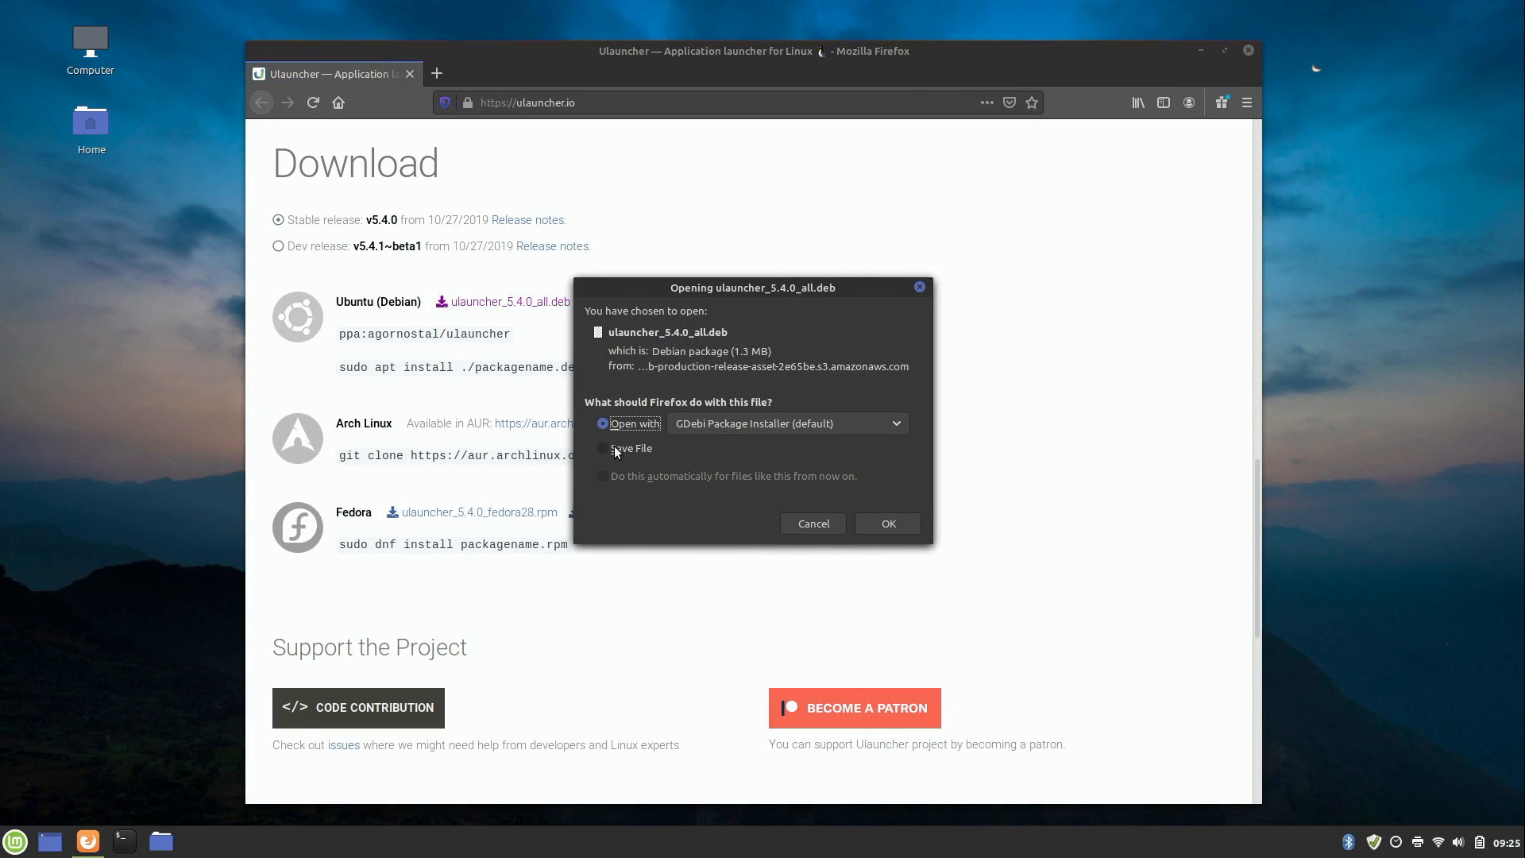
{"action": "left_click", "coordinate": [603, 448]}
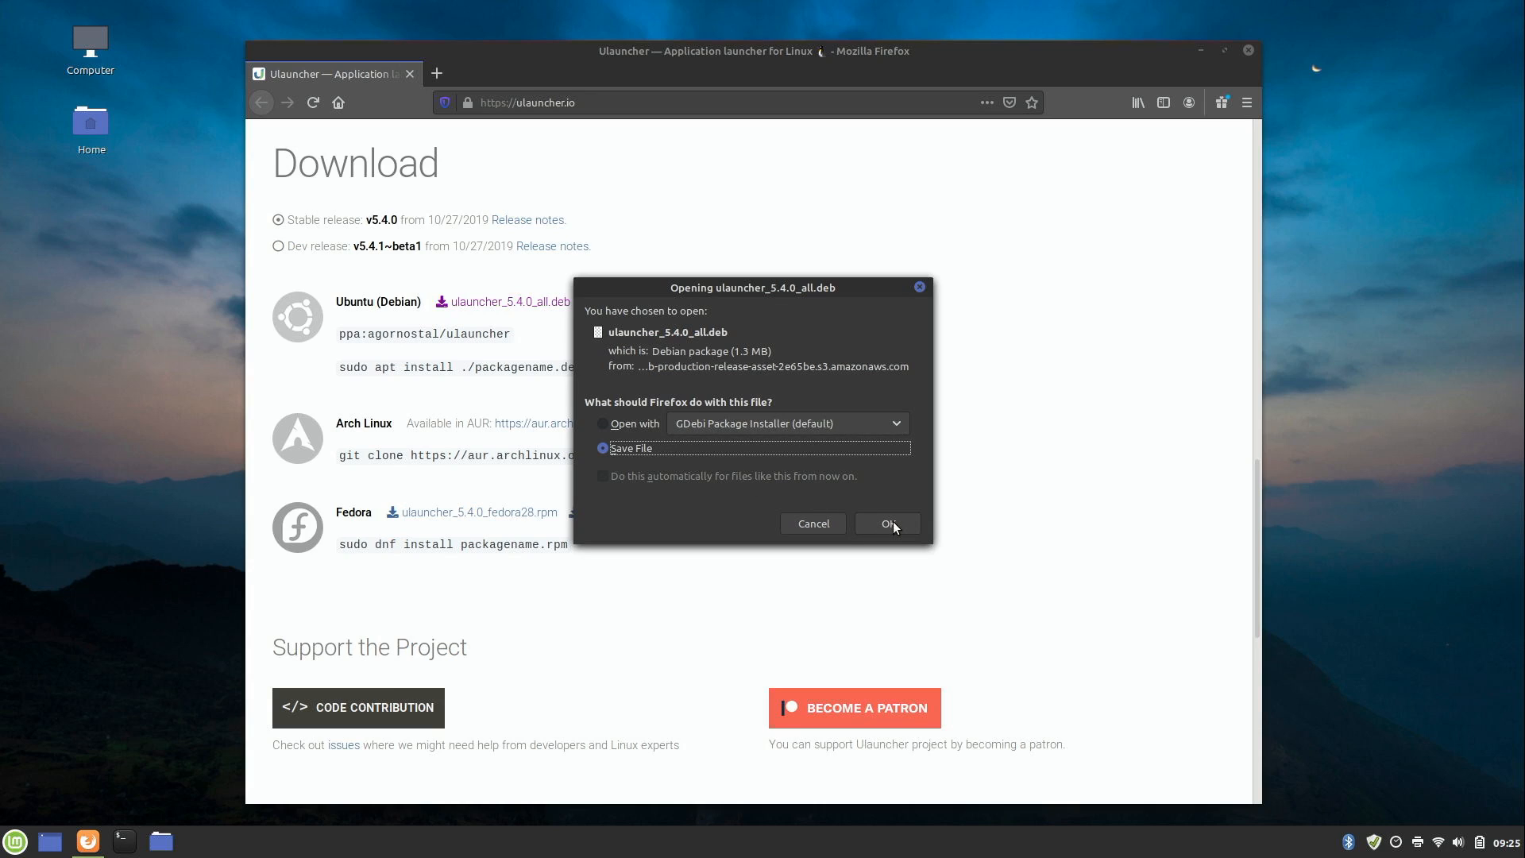
{"action": "left_click", "coordinate": [884, 524]}
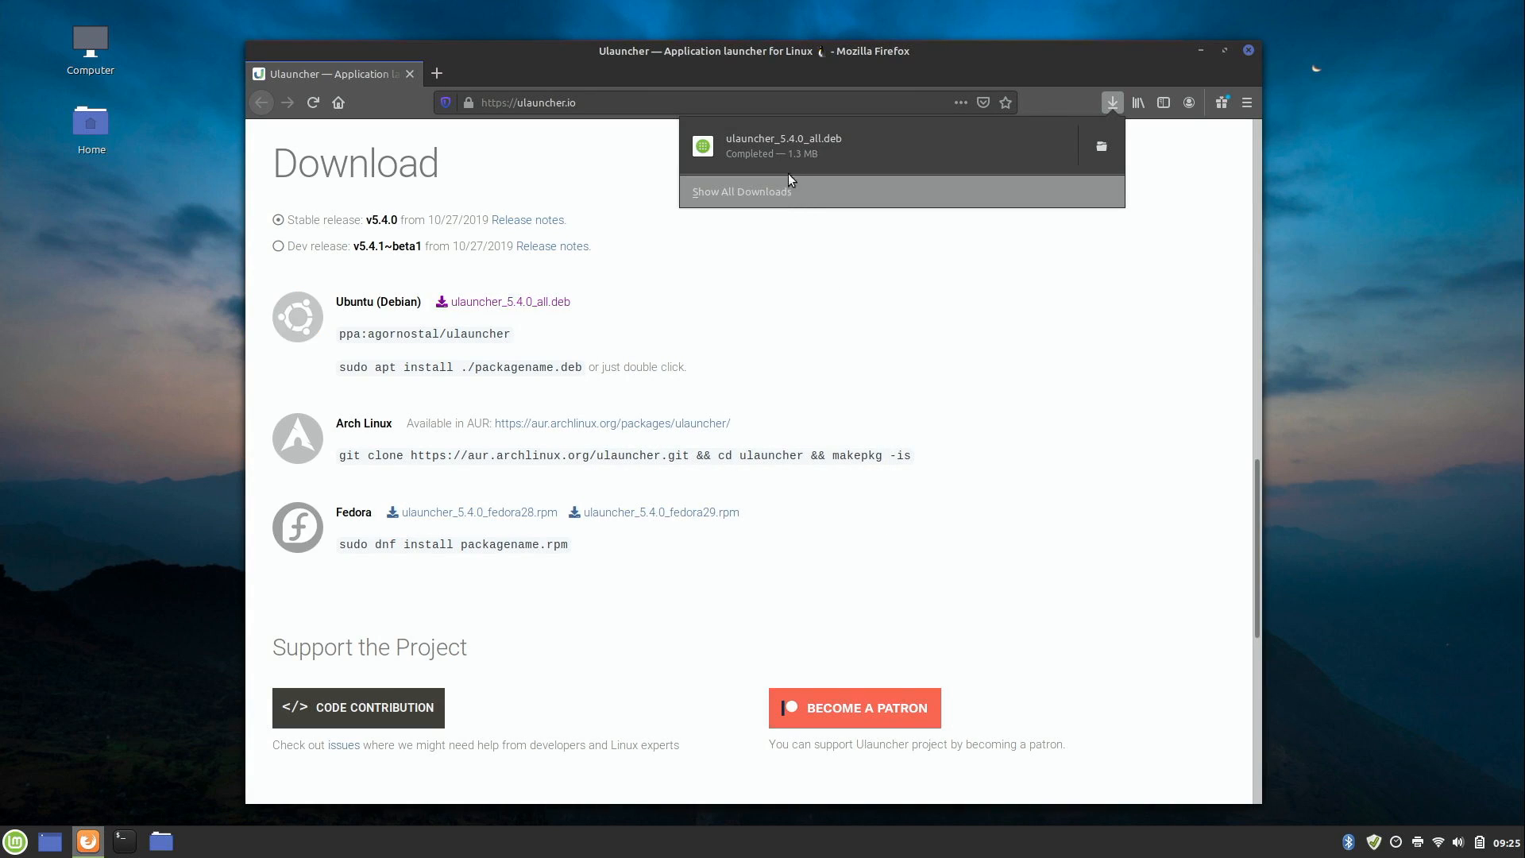
{"action": "mouse_move", "coordinate": [841, 311]}
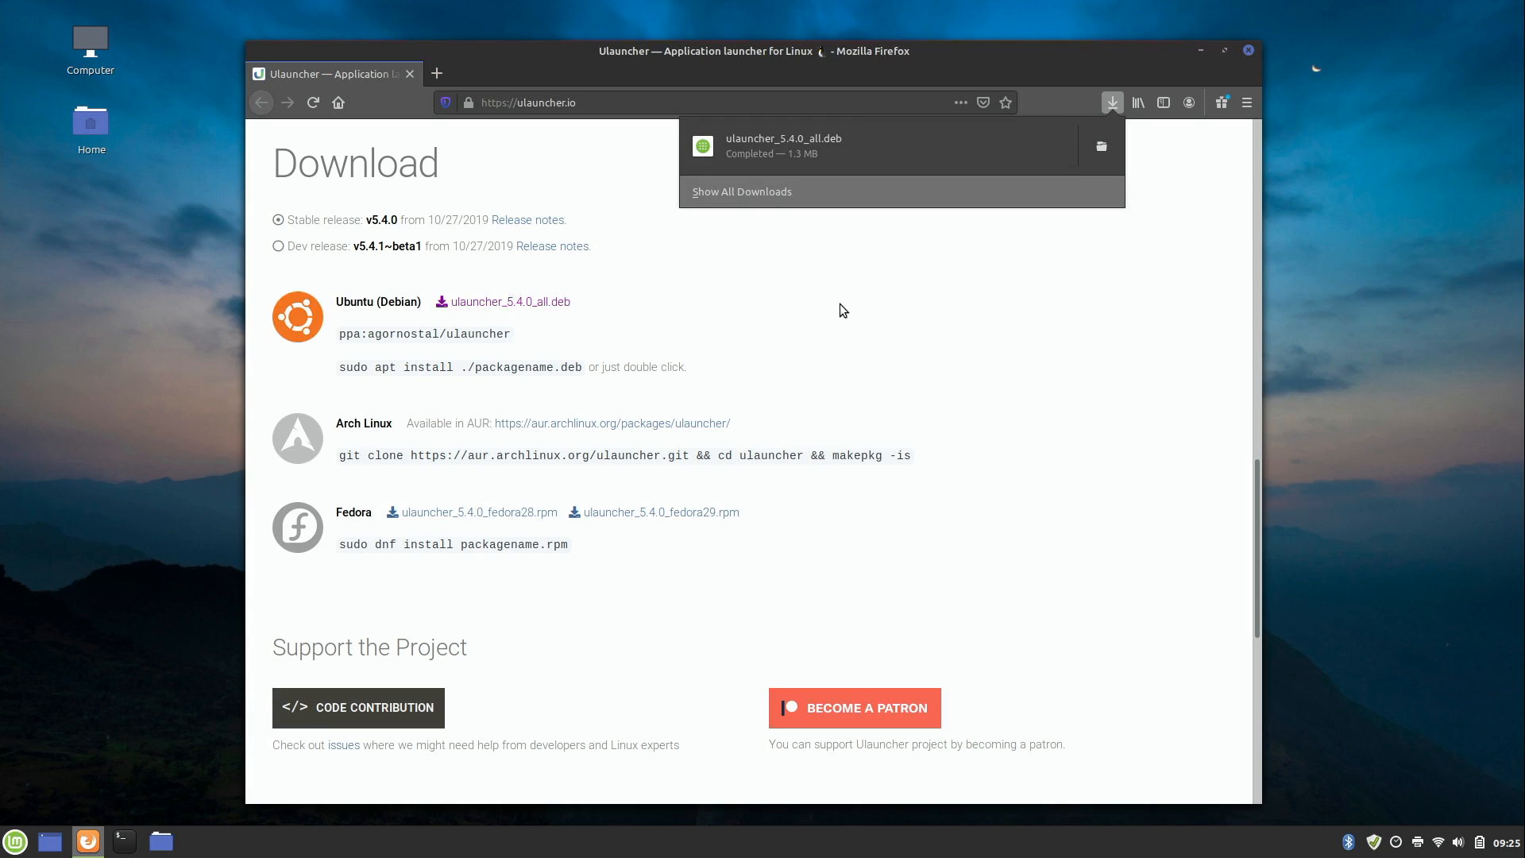
{"action": "left_click", "coordinate": [676, 324]}
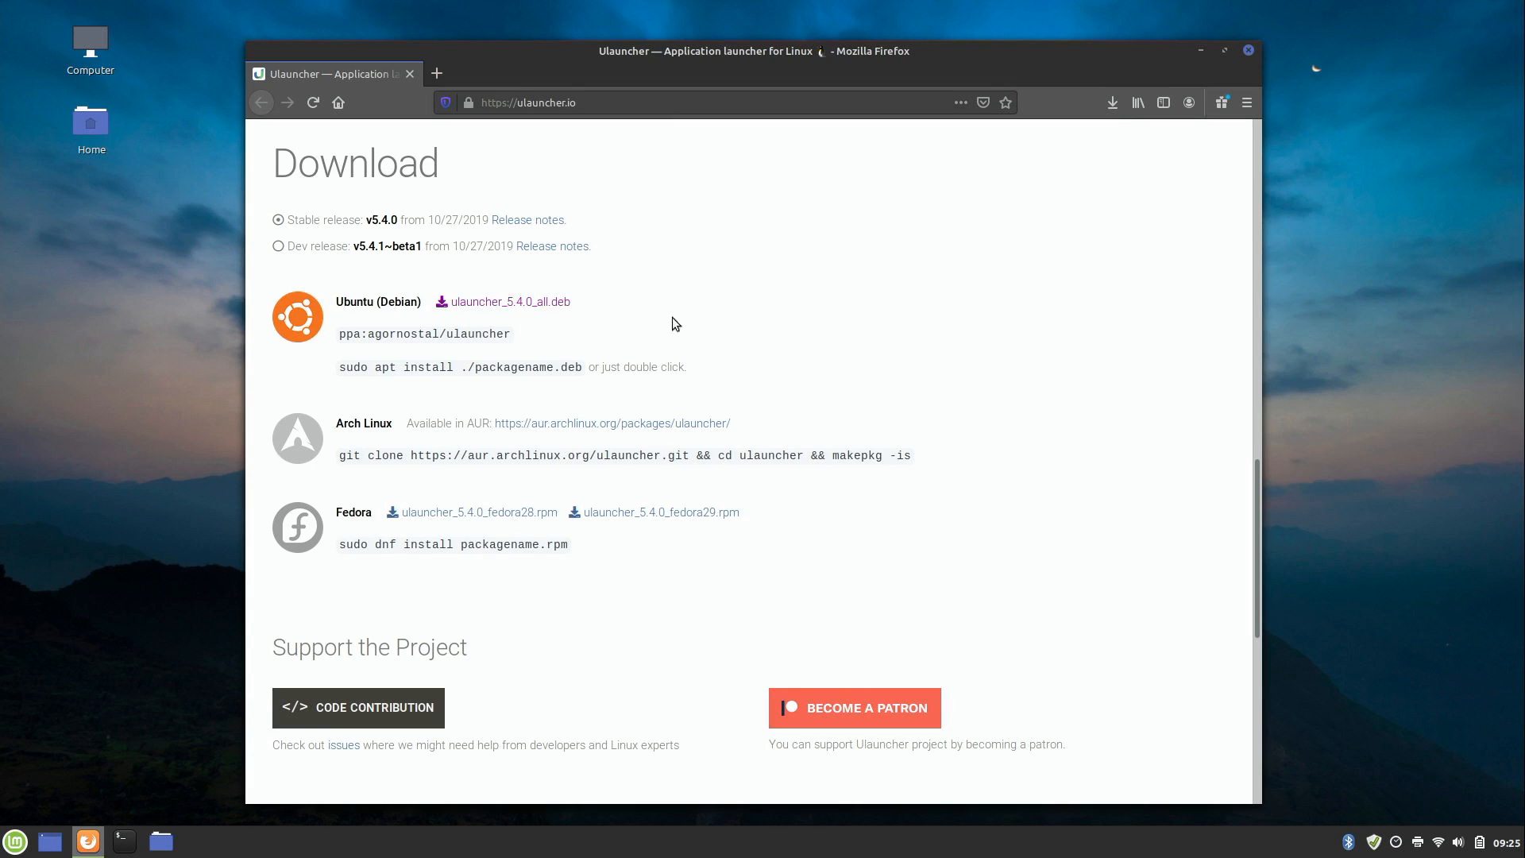
Open ulauncher_5.4.0_all.deb from the Downloads folder in the Package Installer.
{"action": "left_click", "coordinate": [161, 841]}
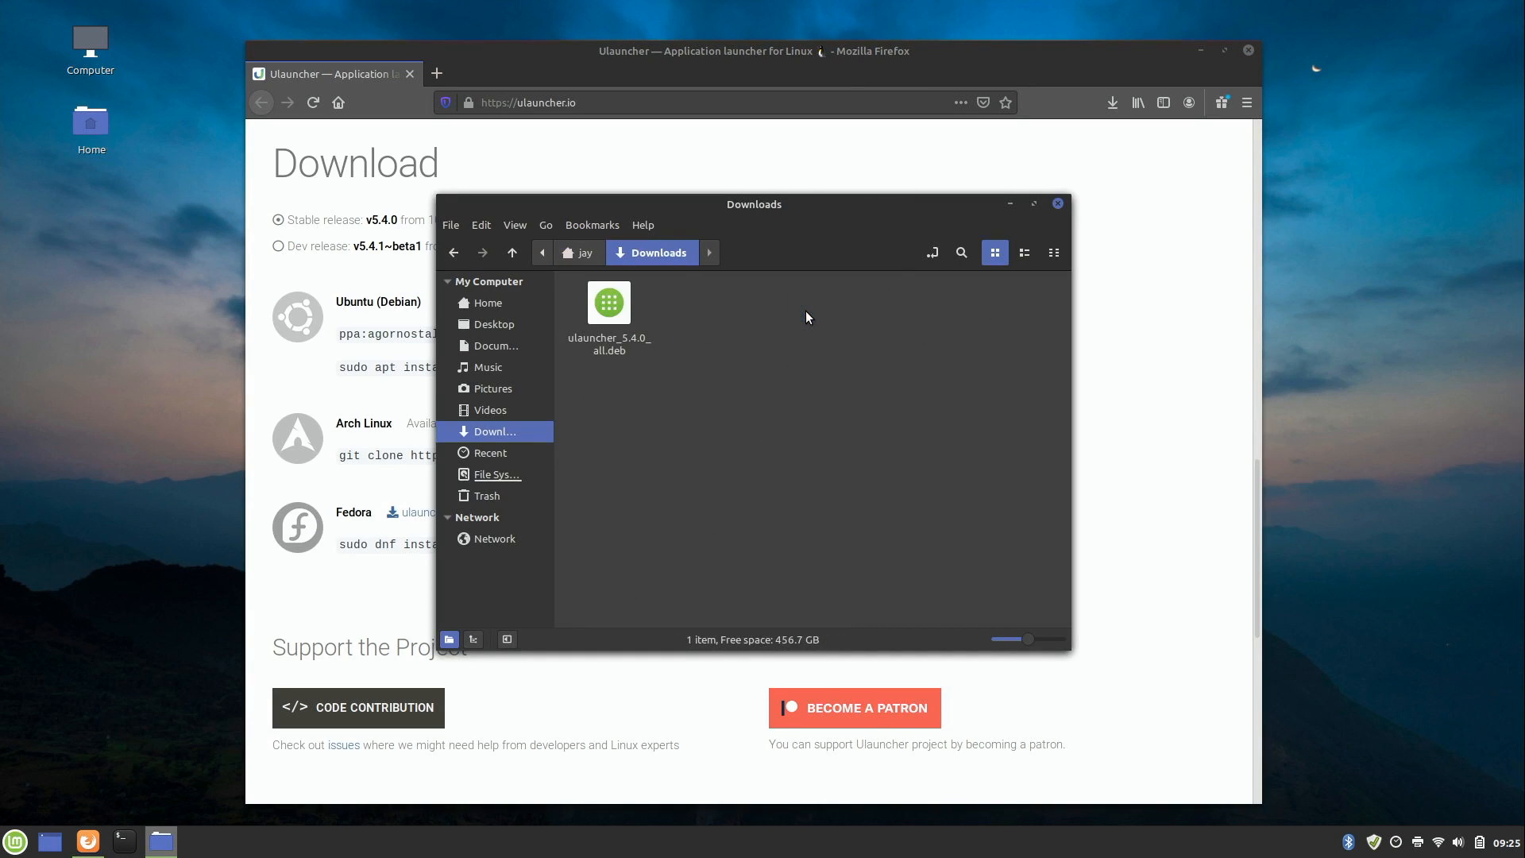
{"action": "left_click", "coordinate": [608, 311]}
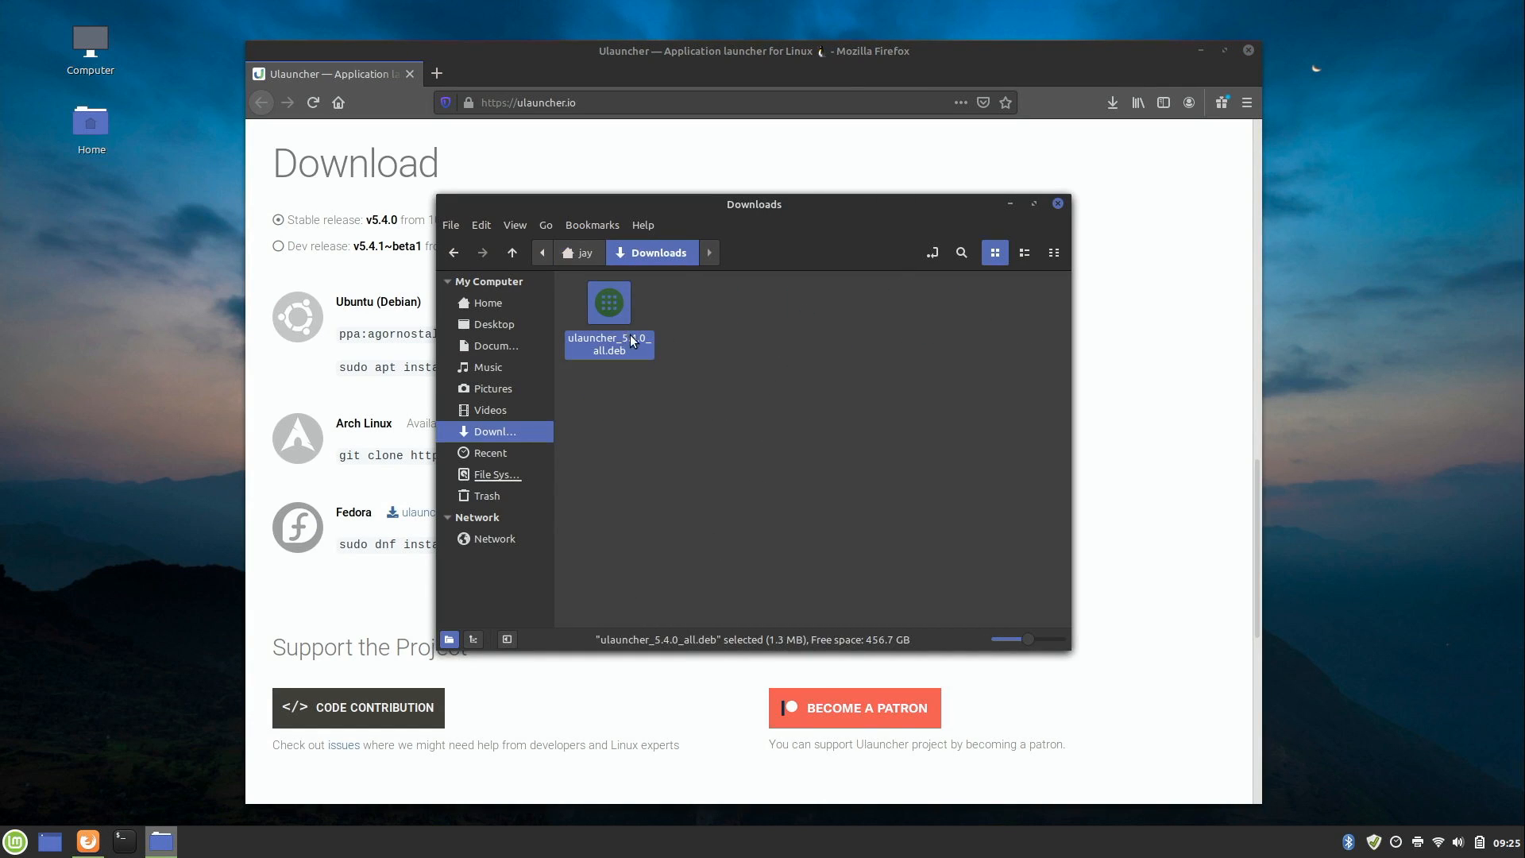
{"action": "mouse_move", "coordinate": [671, 317]}
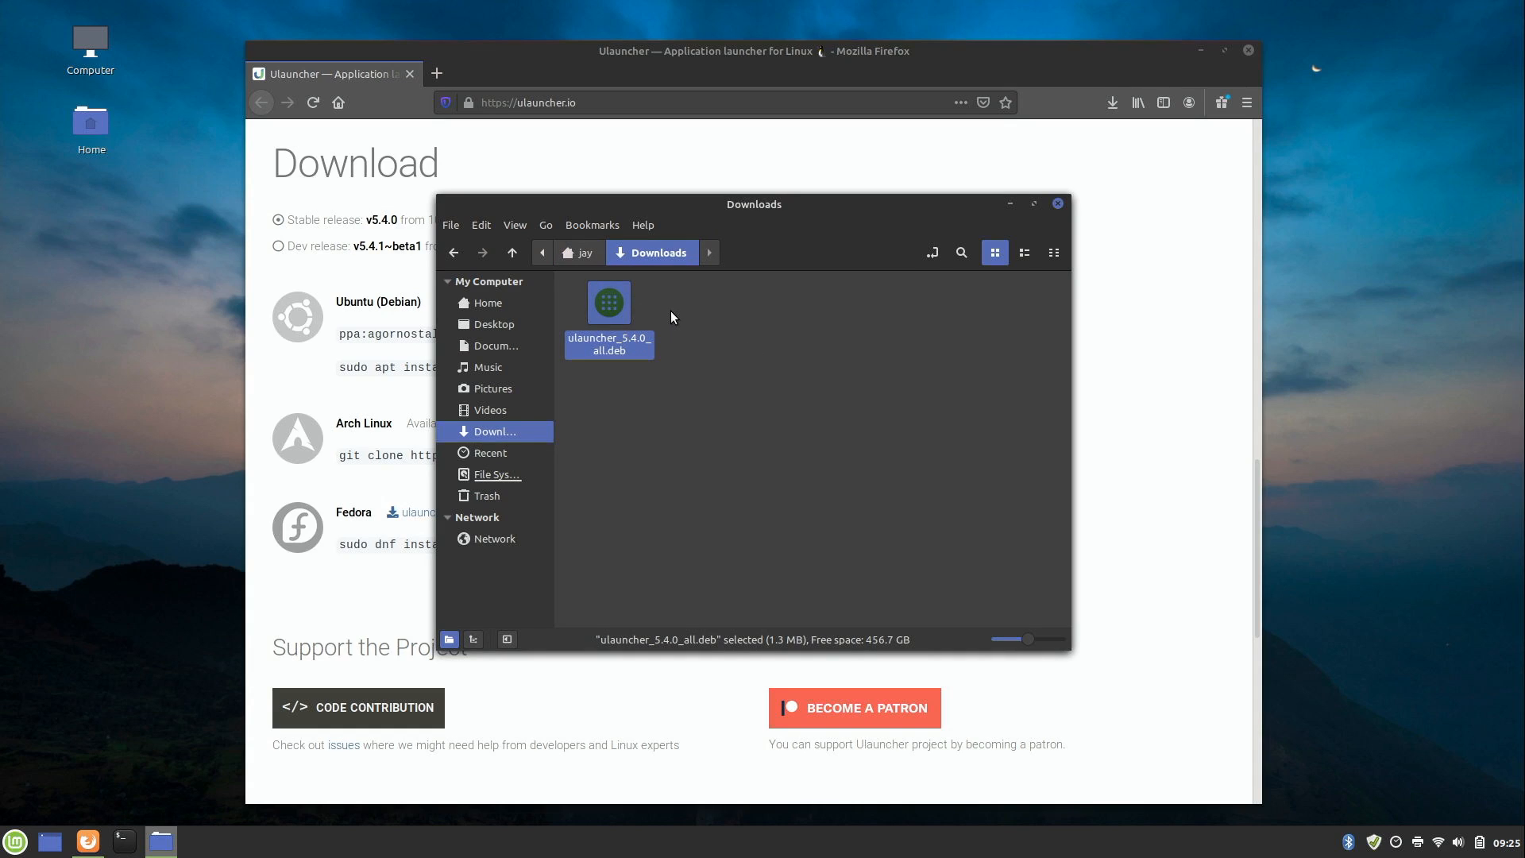
{"action": "mouse_move", "coordinate": [671, 313]}
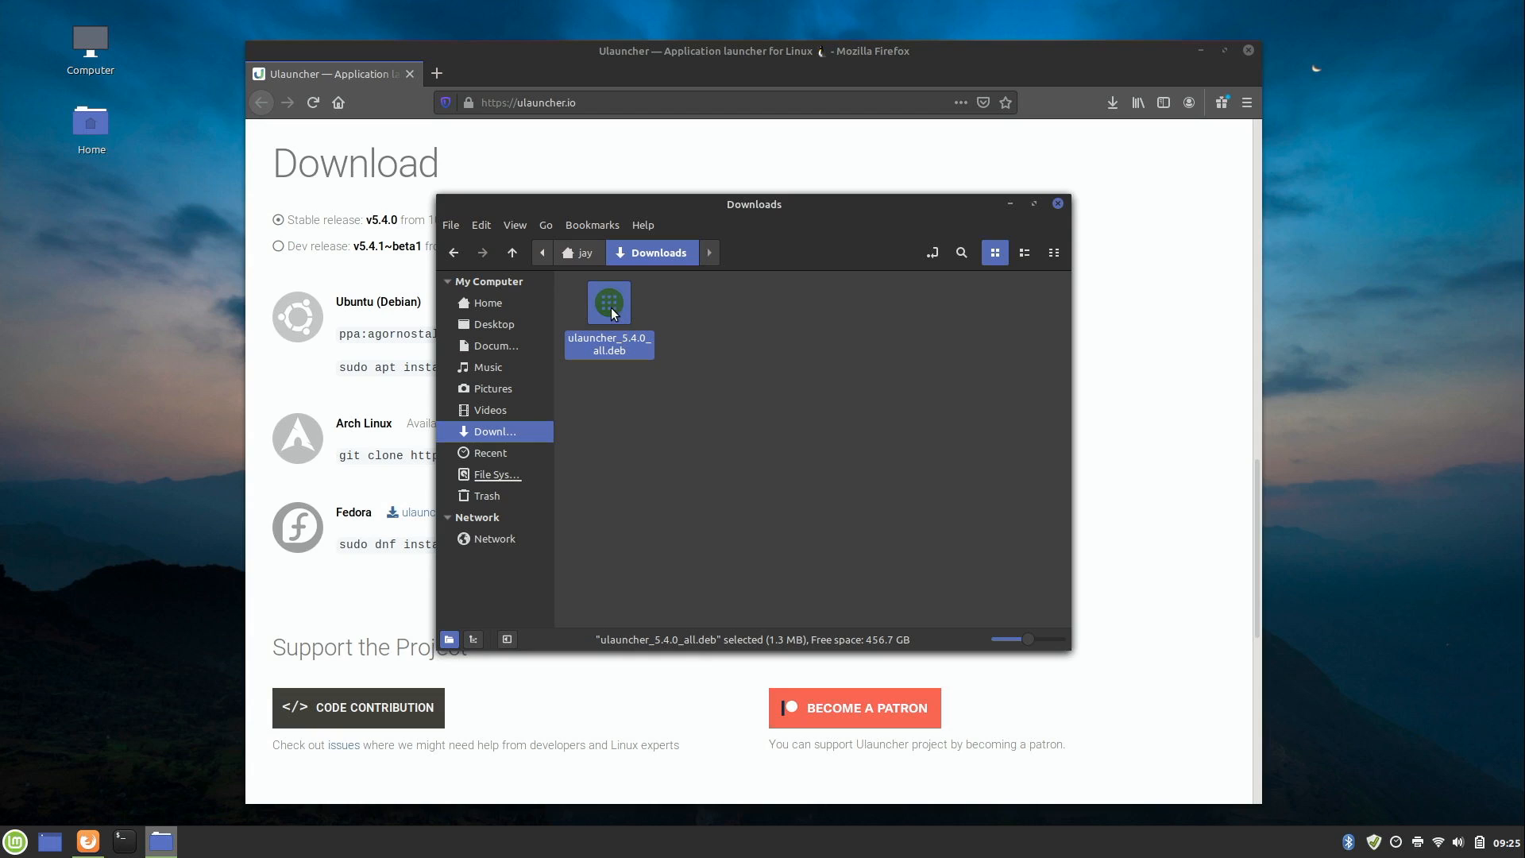
{"action": "double_click", "coordinate": [608, 302]}
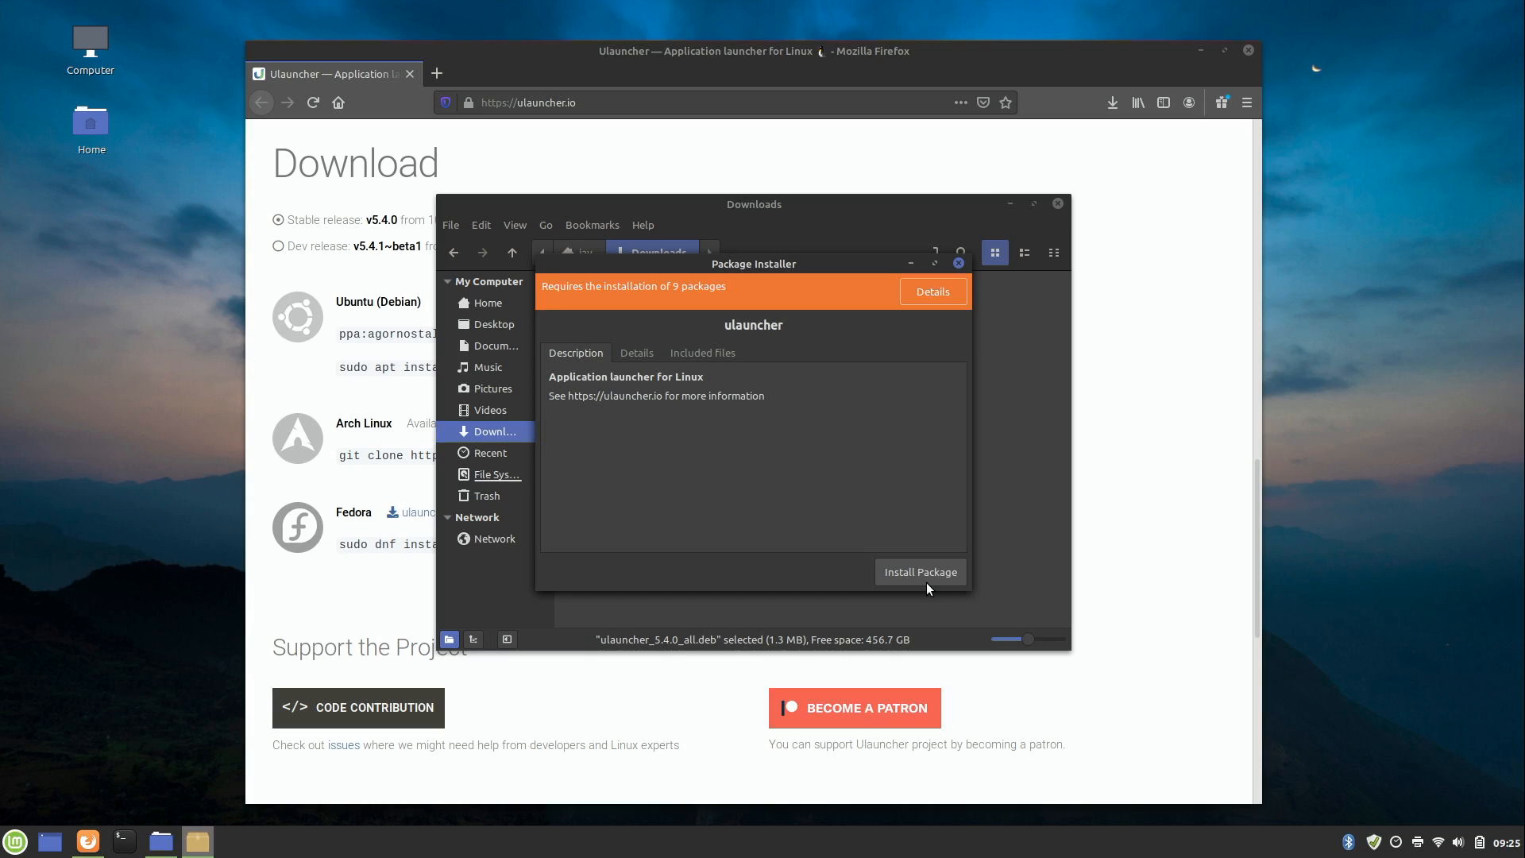
{"action": "mouse_move", "coordinate": [134, 792]}
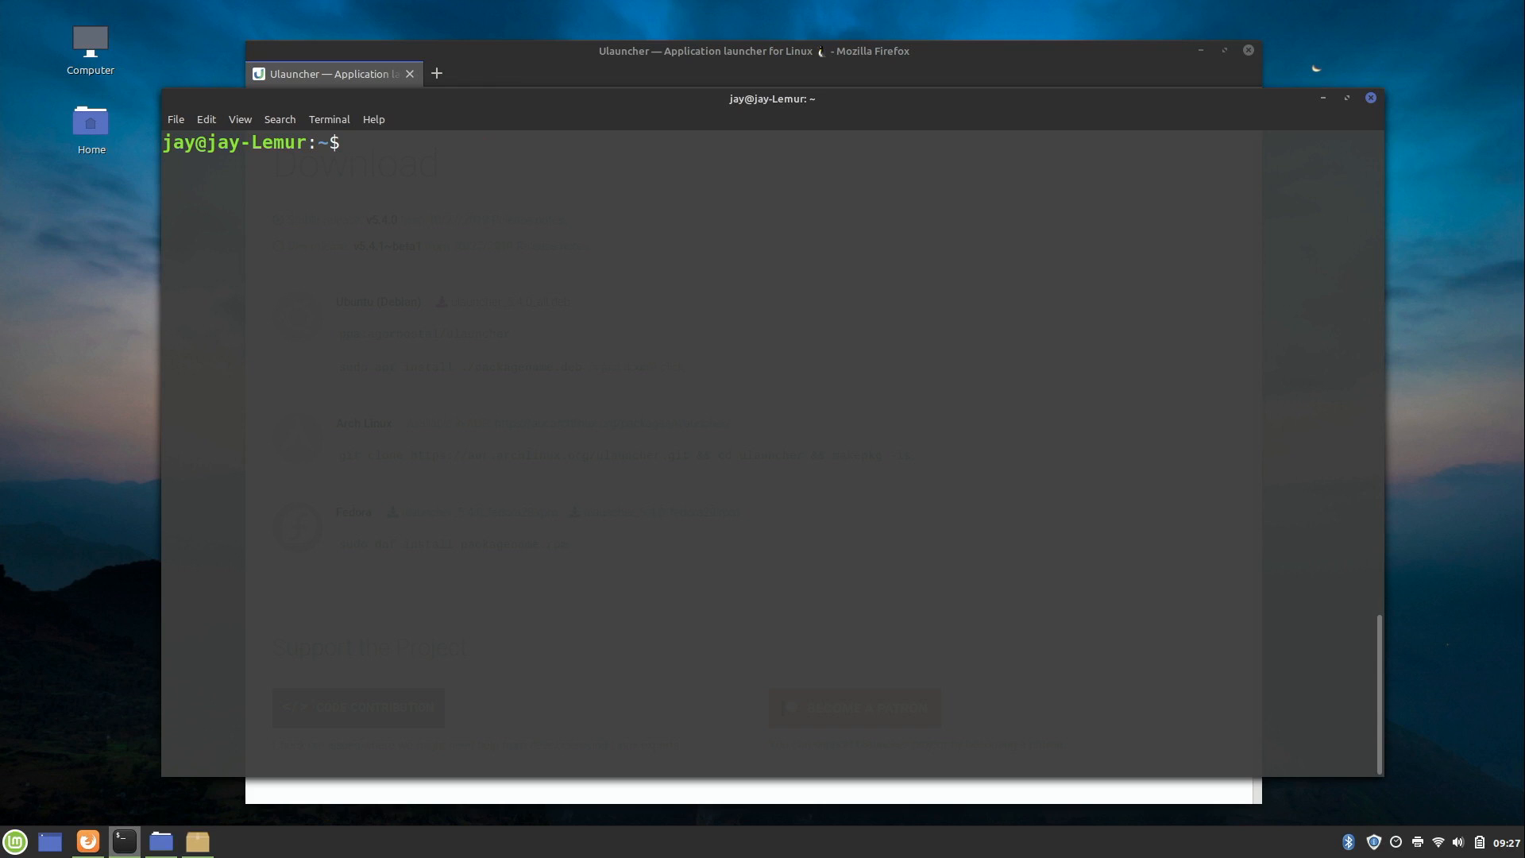
Change into Downloads and type 'sudo apt install ./ulauncher_5.4.0_all.deb' at the prompt.
{"action": "type", "text": "cd Downloads/"}
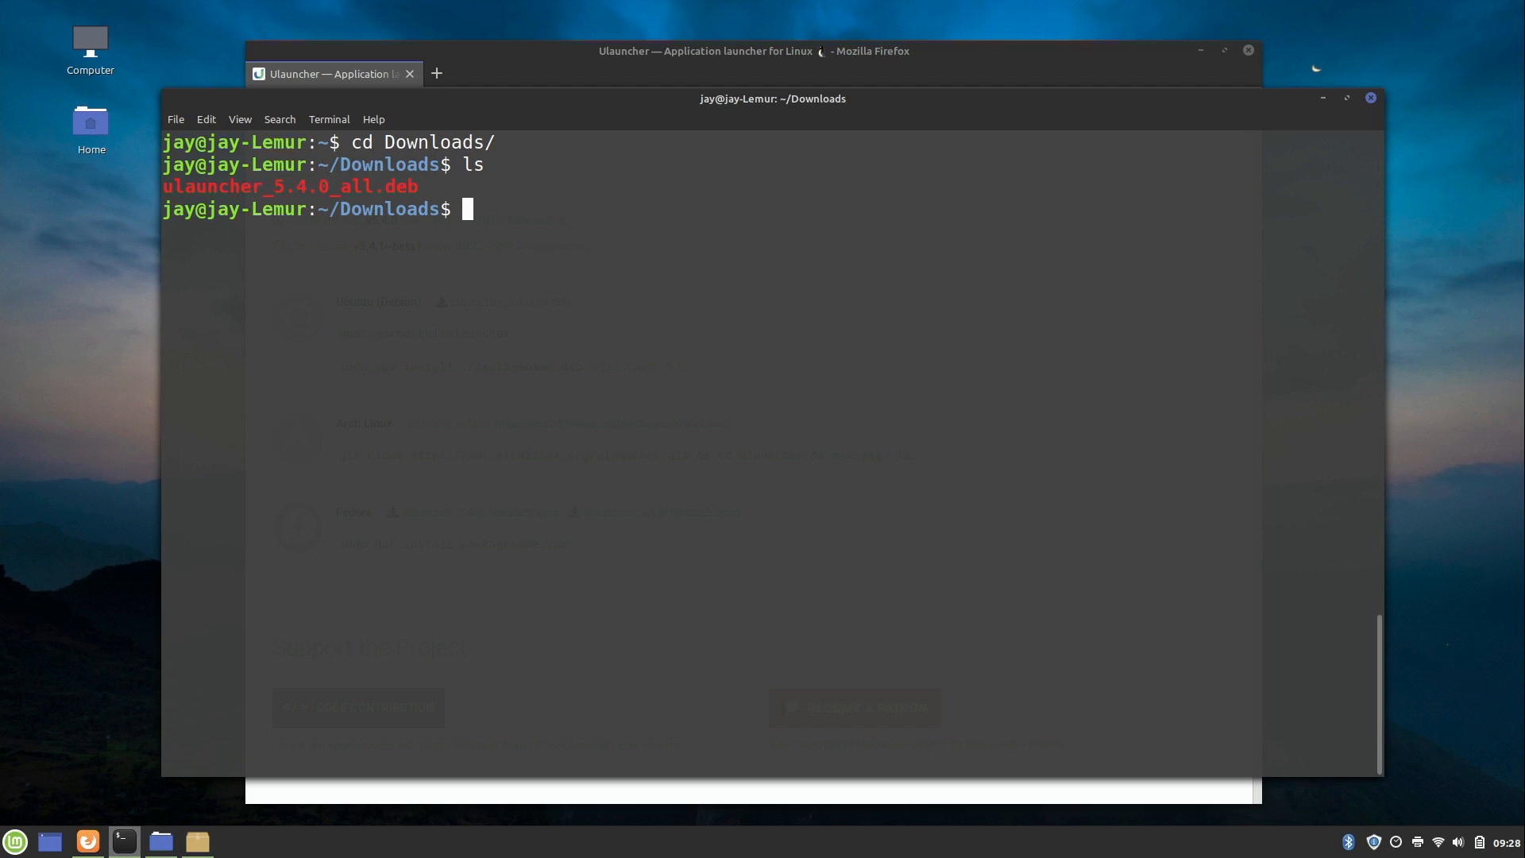
{"action": "type", "text": "sudo apt install ./ulauncher_5.4.0_all.deb"}
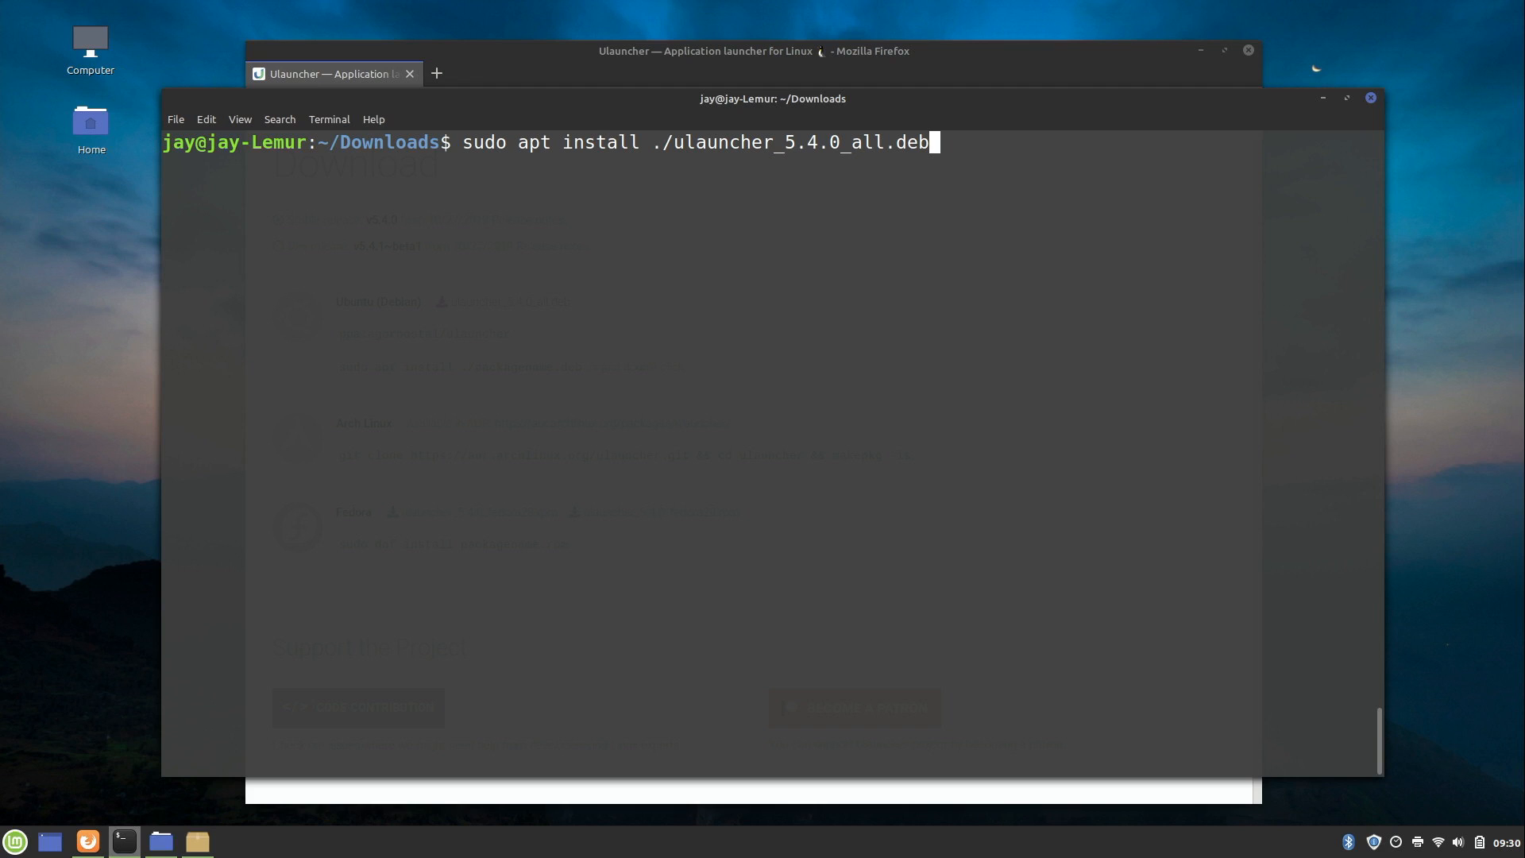
Run the apt install command for ulauncher_5.4.0_all.deb.
{"action": "key", "text": "Return"}
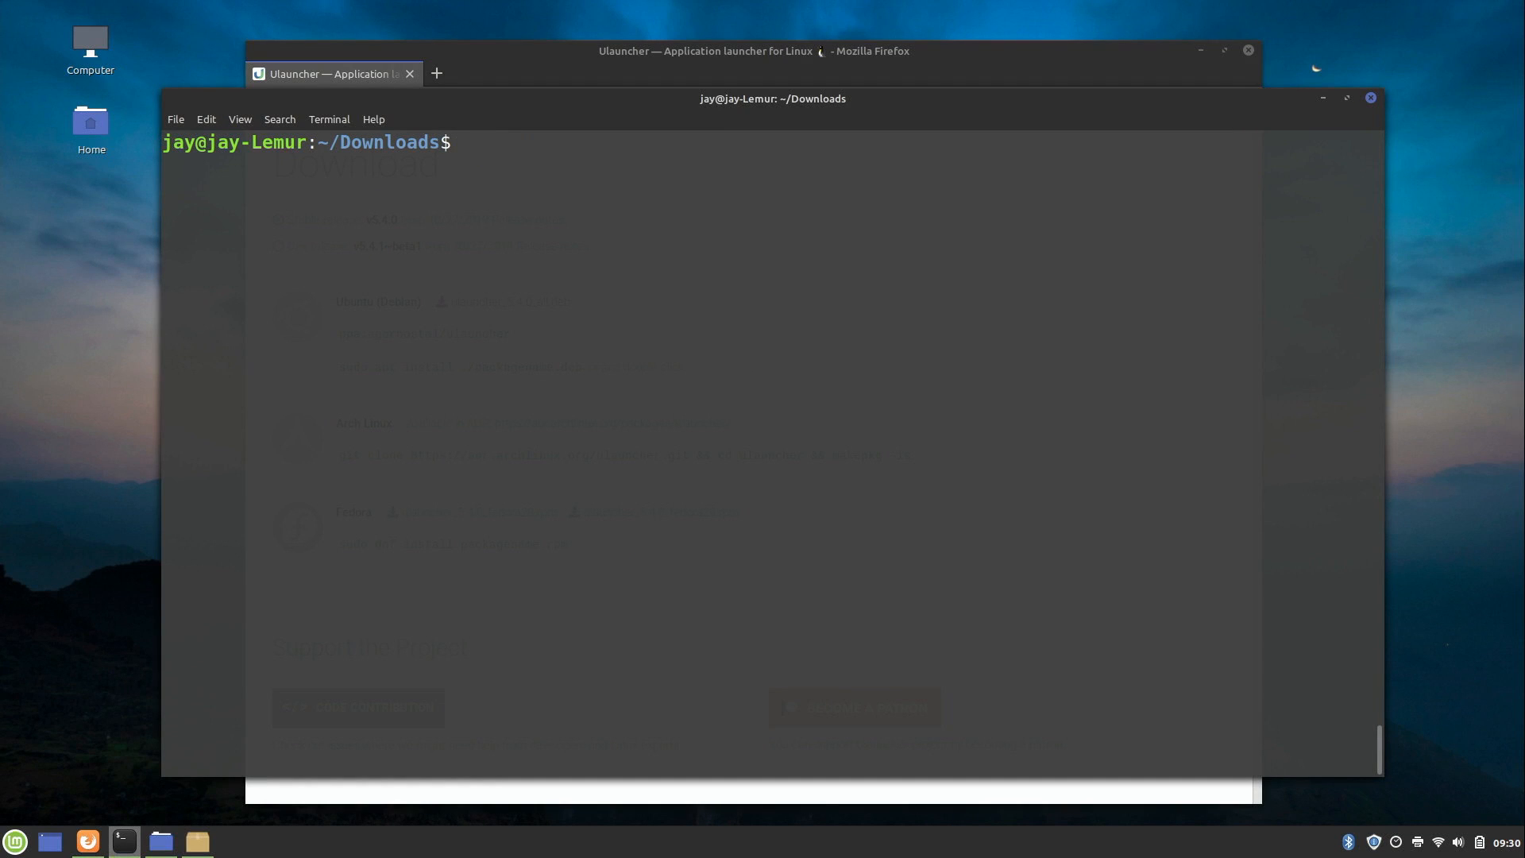
{"action": "mouse_move", "coordinate": [474, 248]}
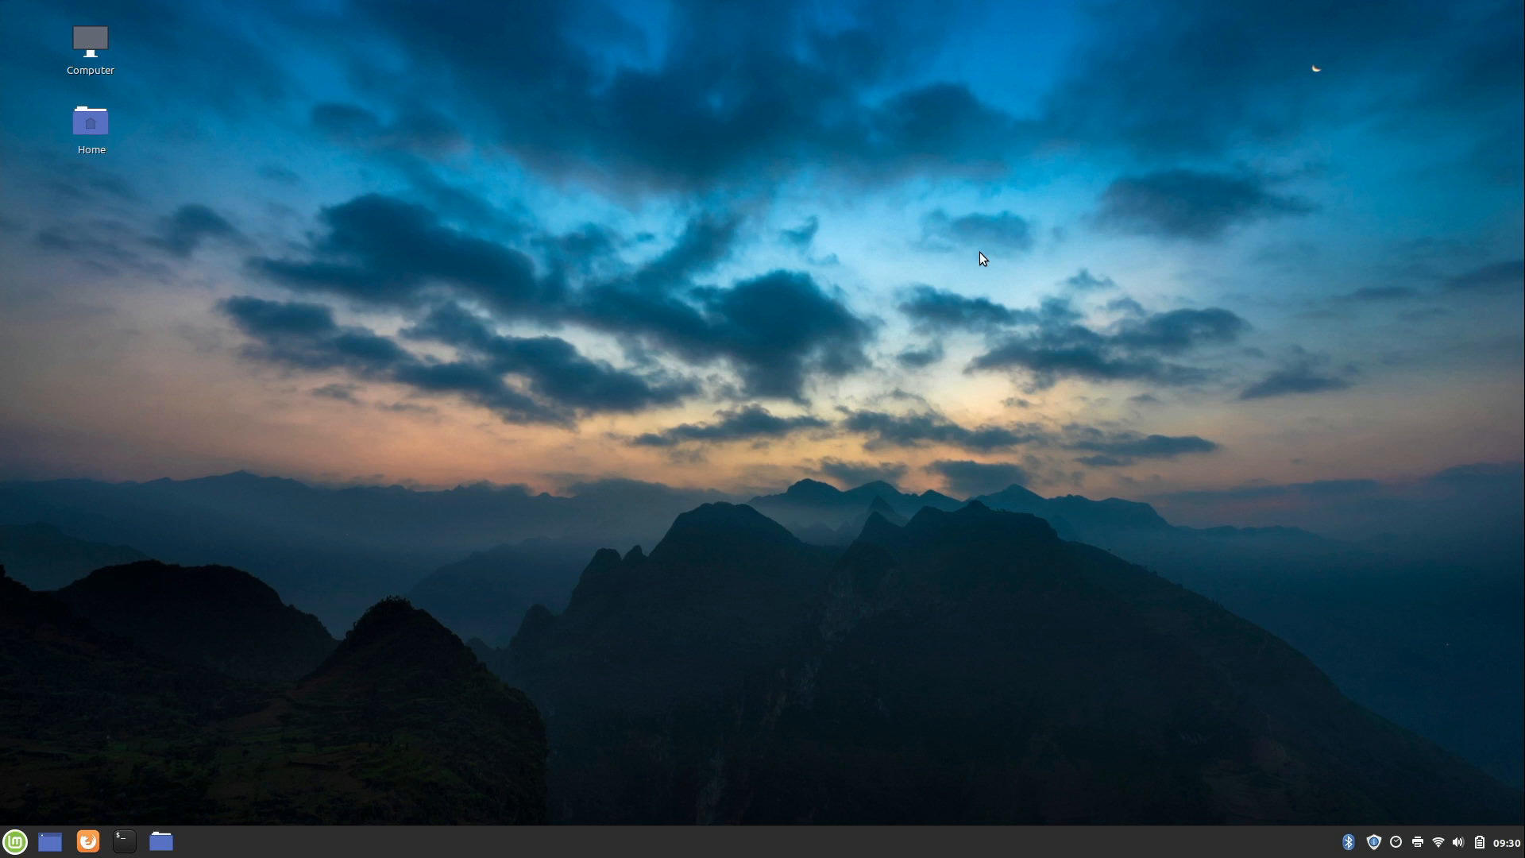
{"action": "mouse_move", "coordinate": [971, 254]}
{"action": "type", "text": "ula"}
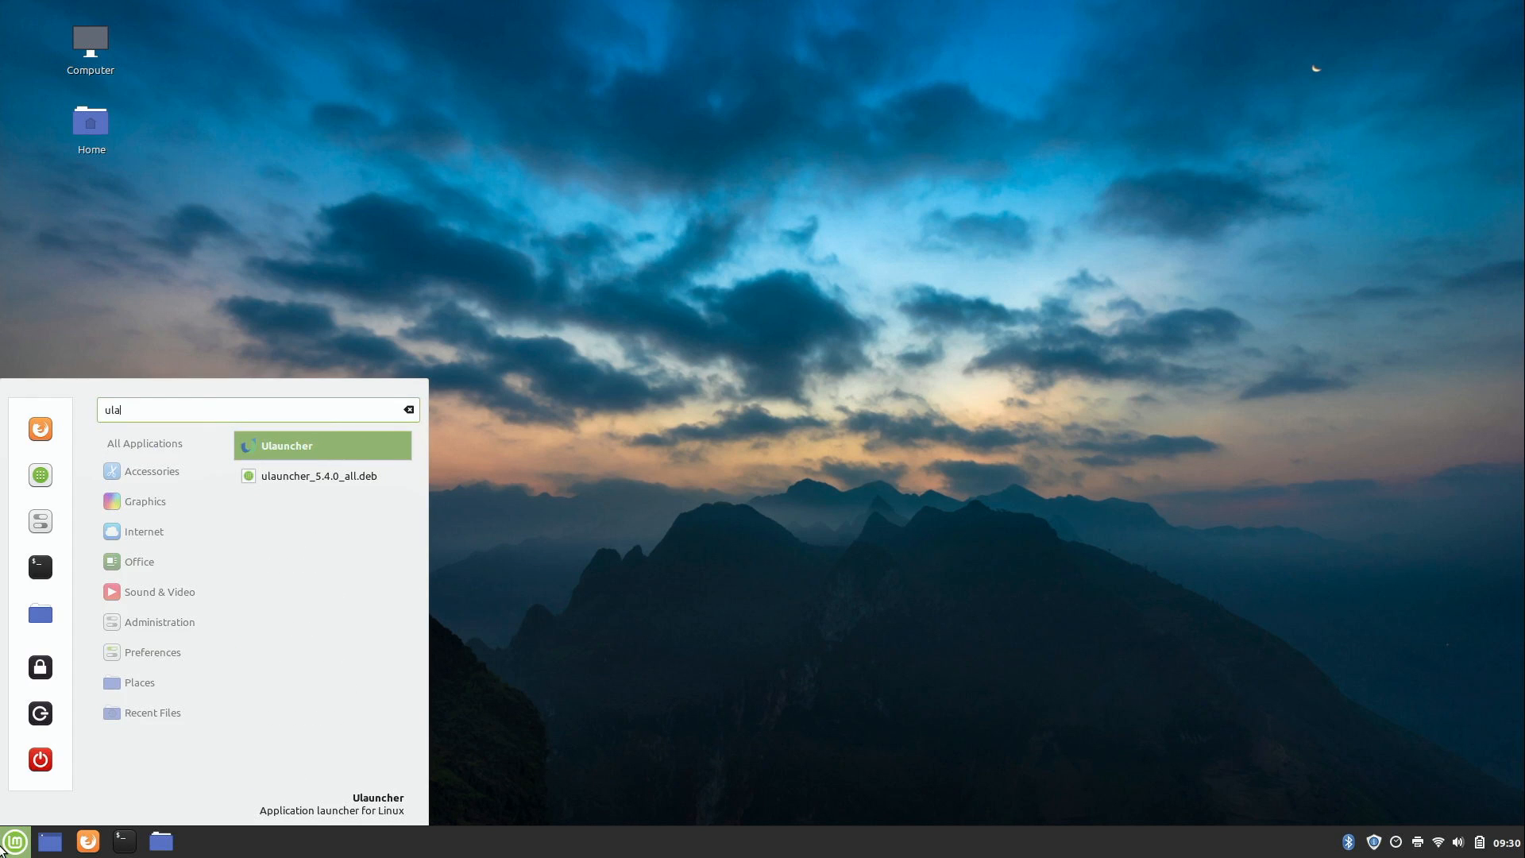
{"action": "mouse_move", "coordinate": [308, 445]}
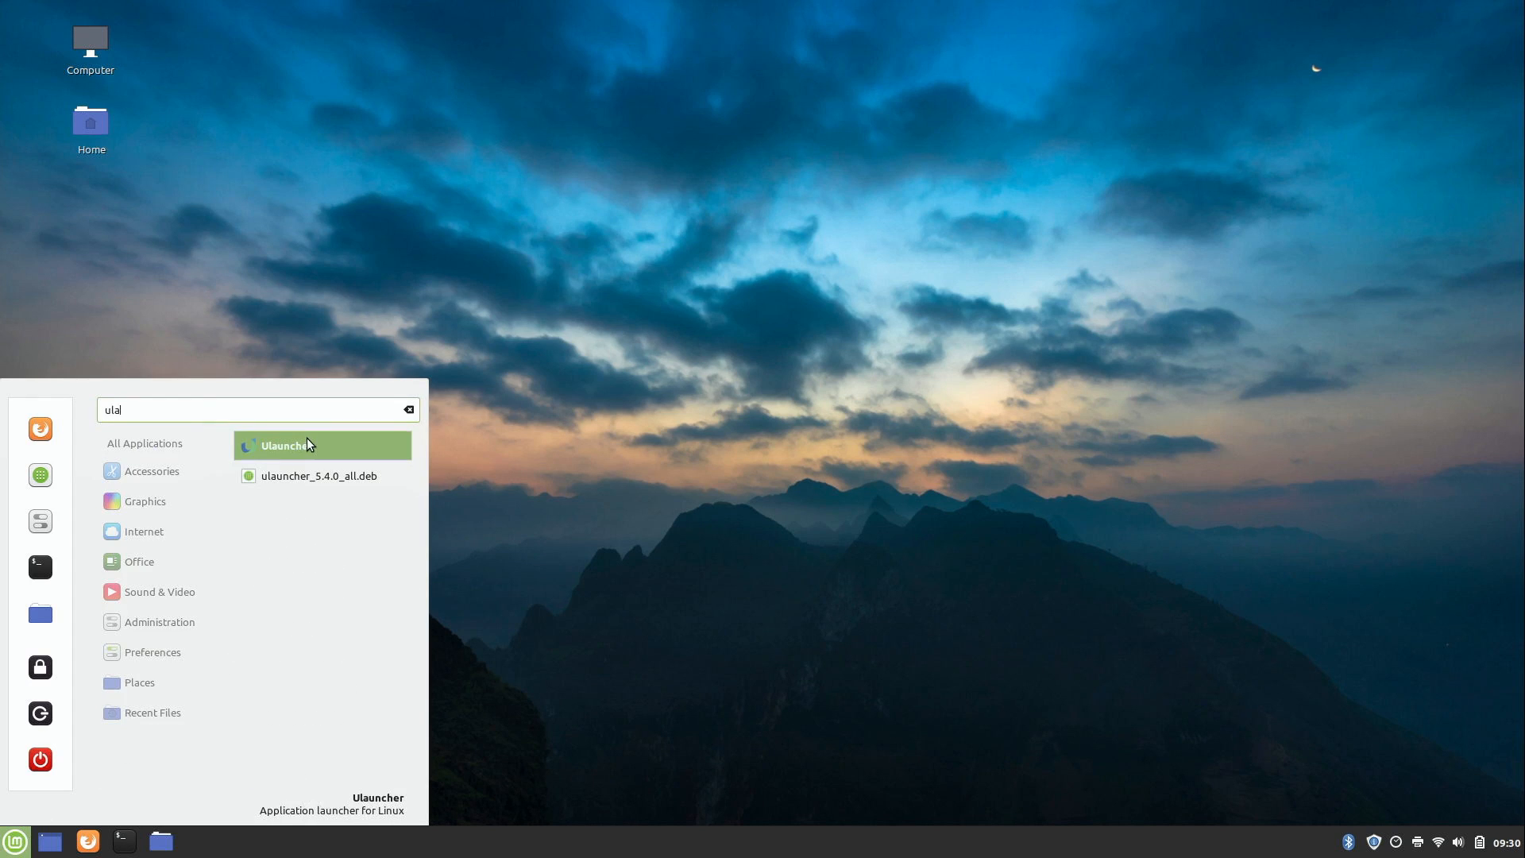
Launch Ulauncher from the Cinnamon menu search results.
{"action": "left_click", "coordinate": [324, 446]}
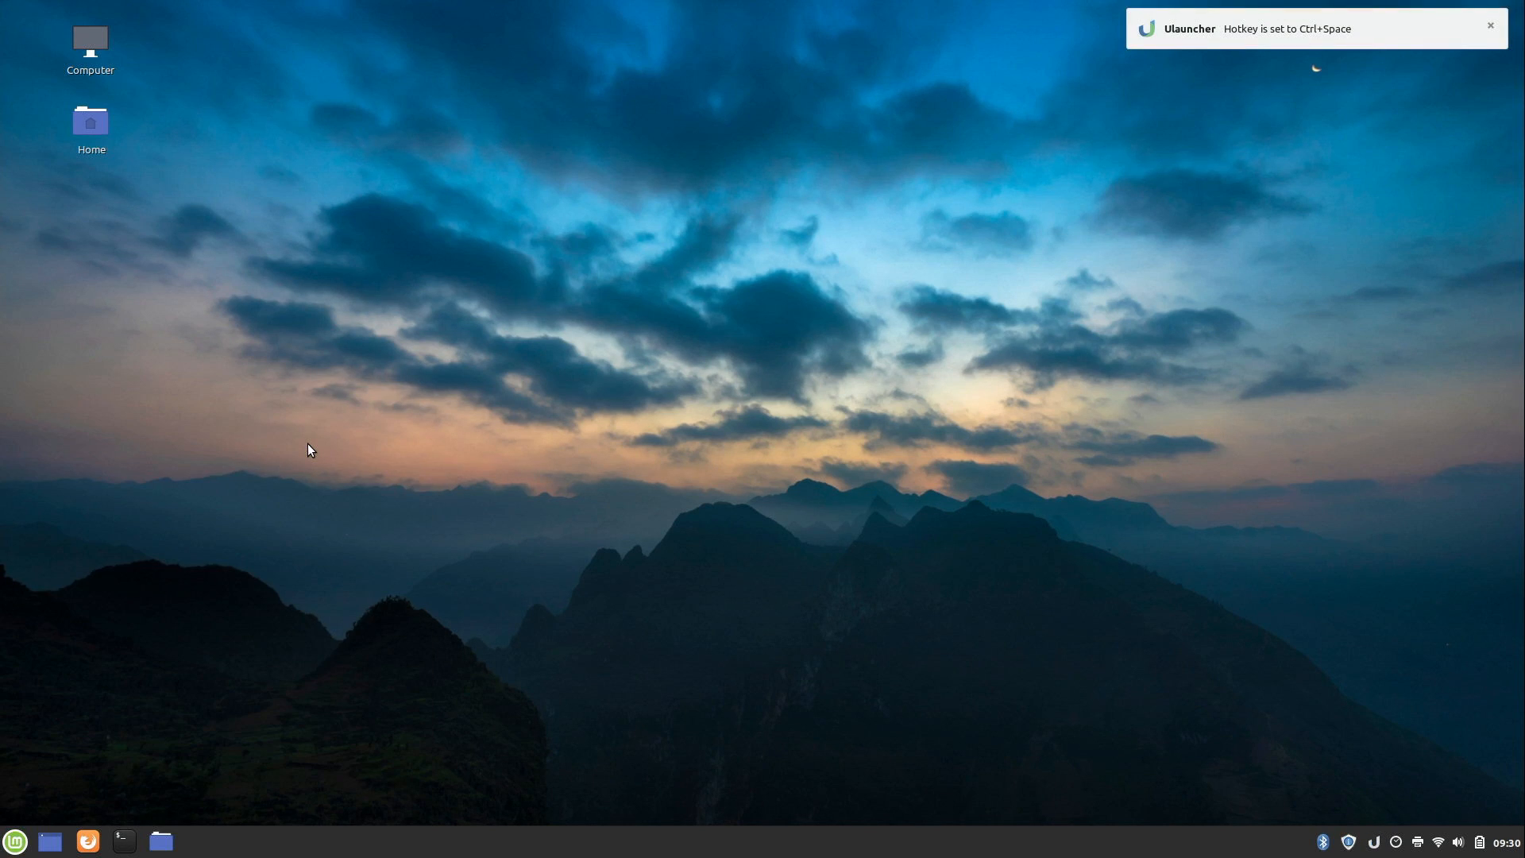
{"action": "mouse_move", "coordinate": [1249, 37]}
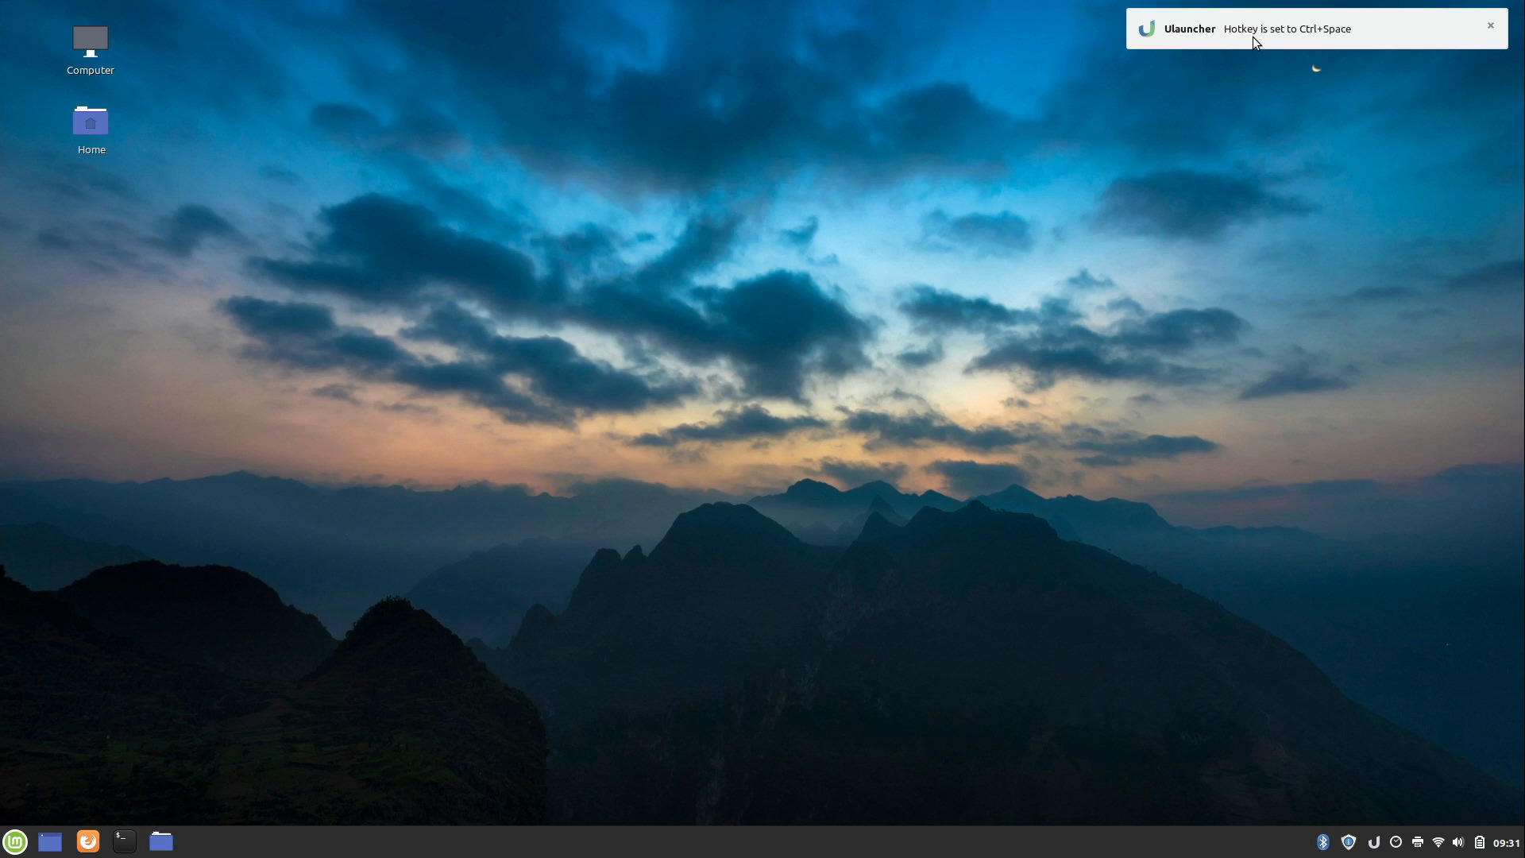
{"action": "mouse_move", "coordinate": [1344, 43]}
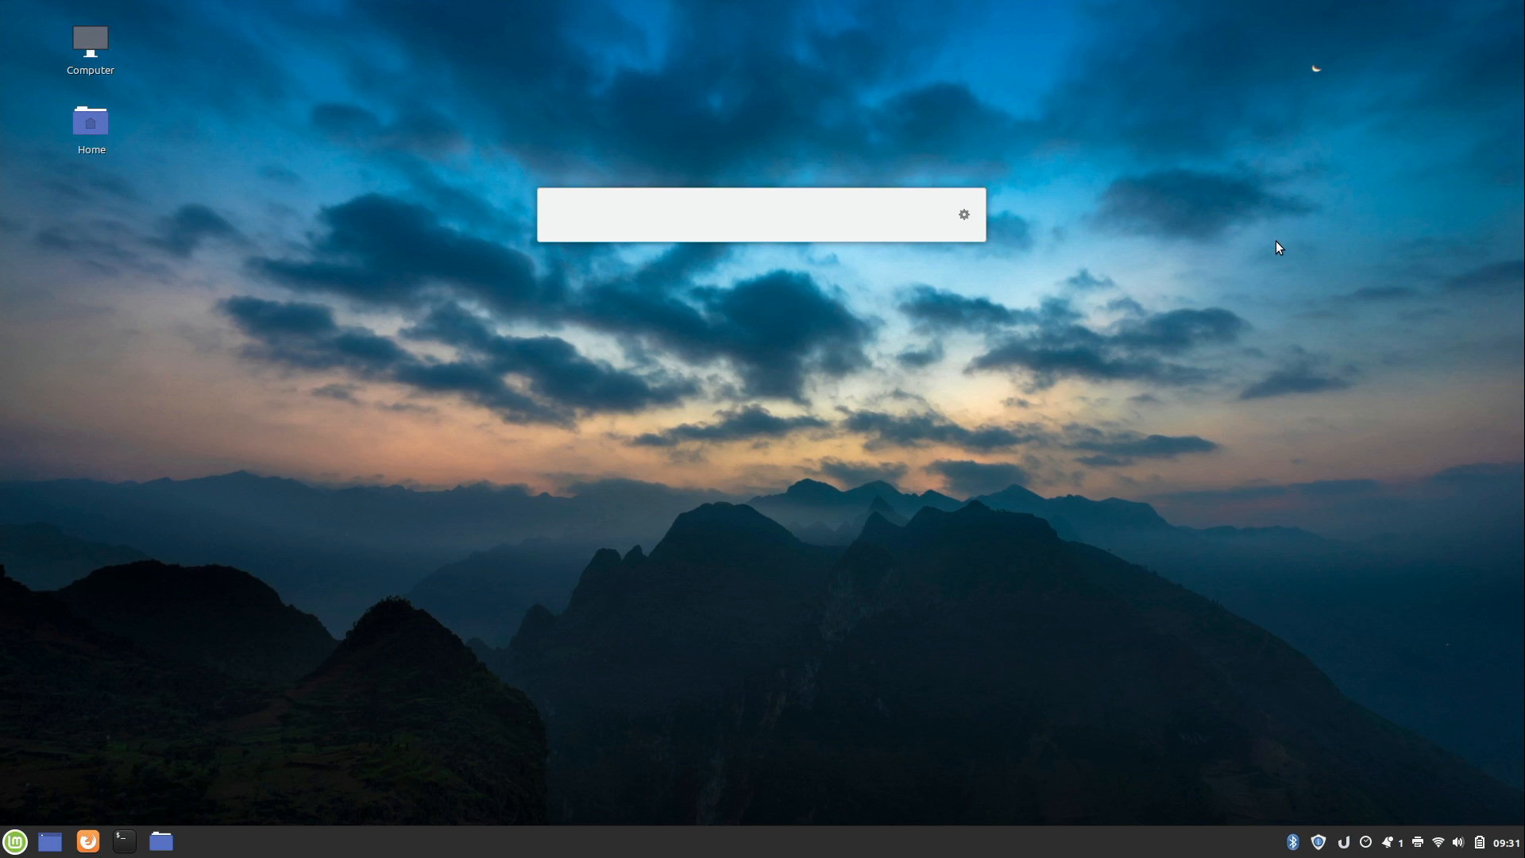
Search 'fire' in the Ulauncher input to launch Firefox.
{"action": "left_click", "coordinate": [729, 214]}
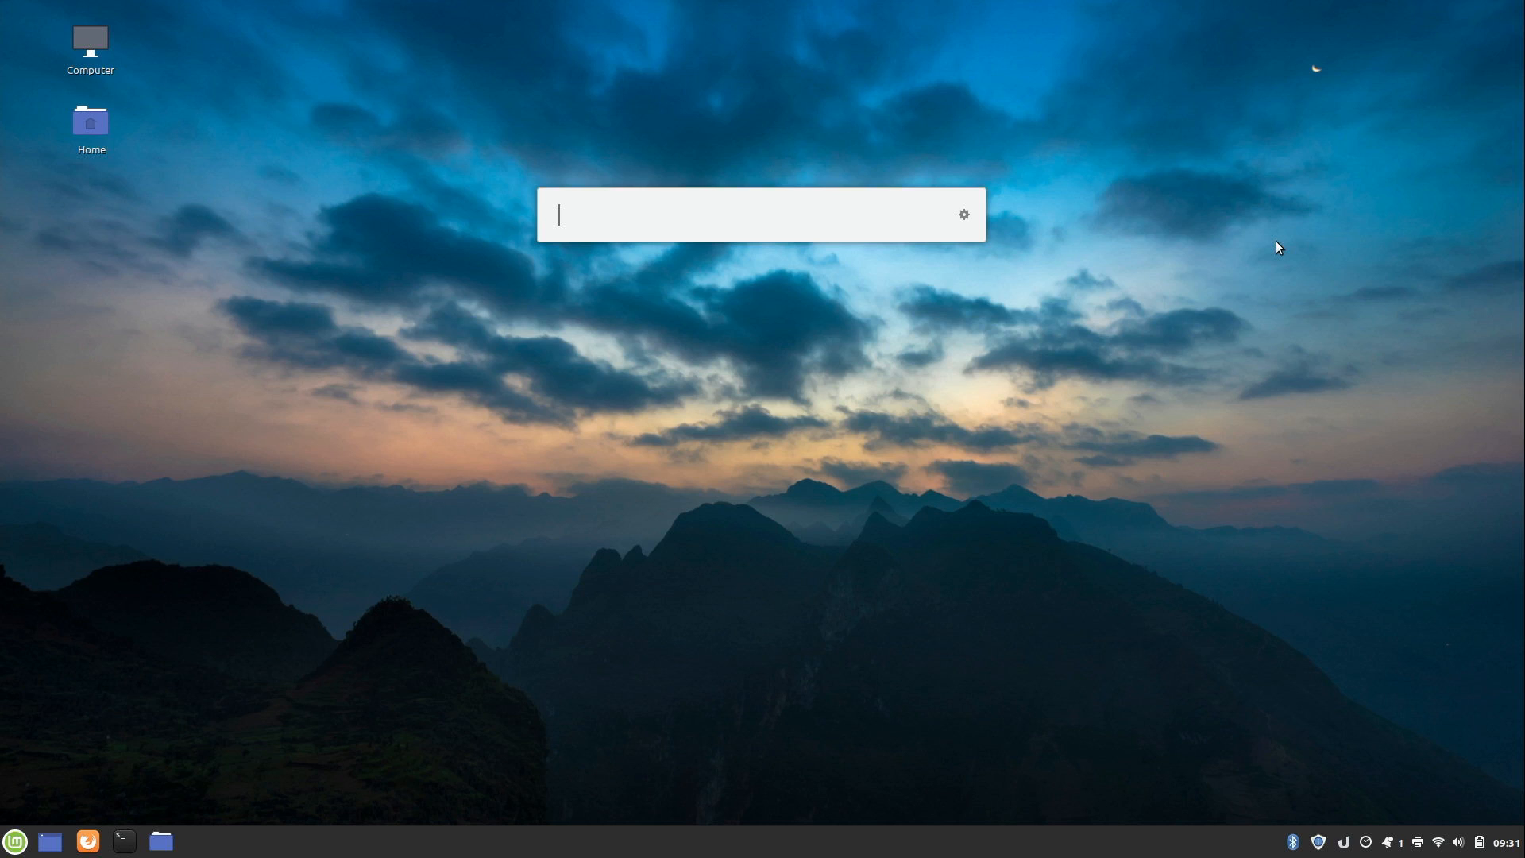
{"action": "type", "text": "fire"}
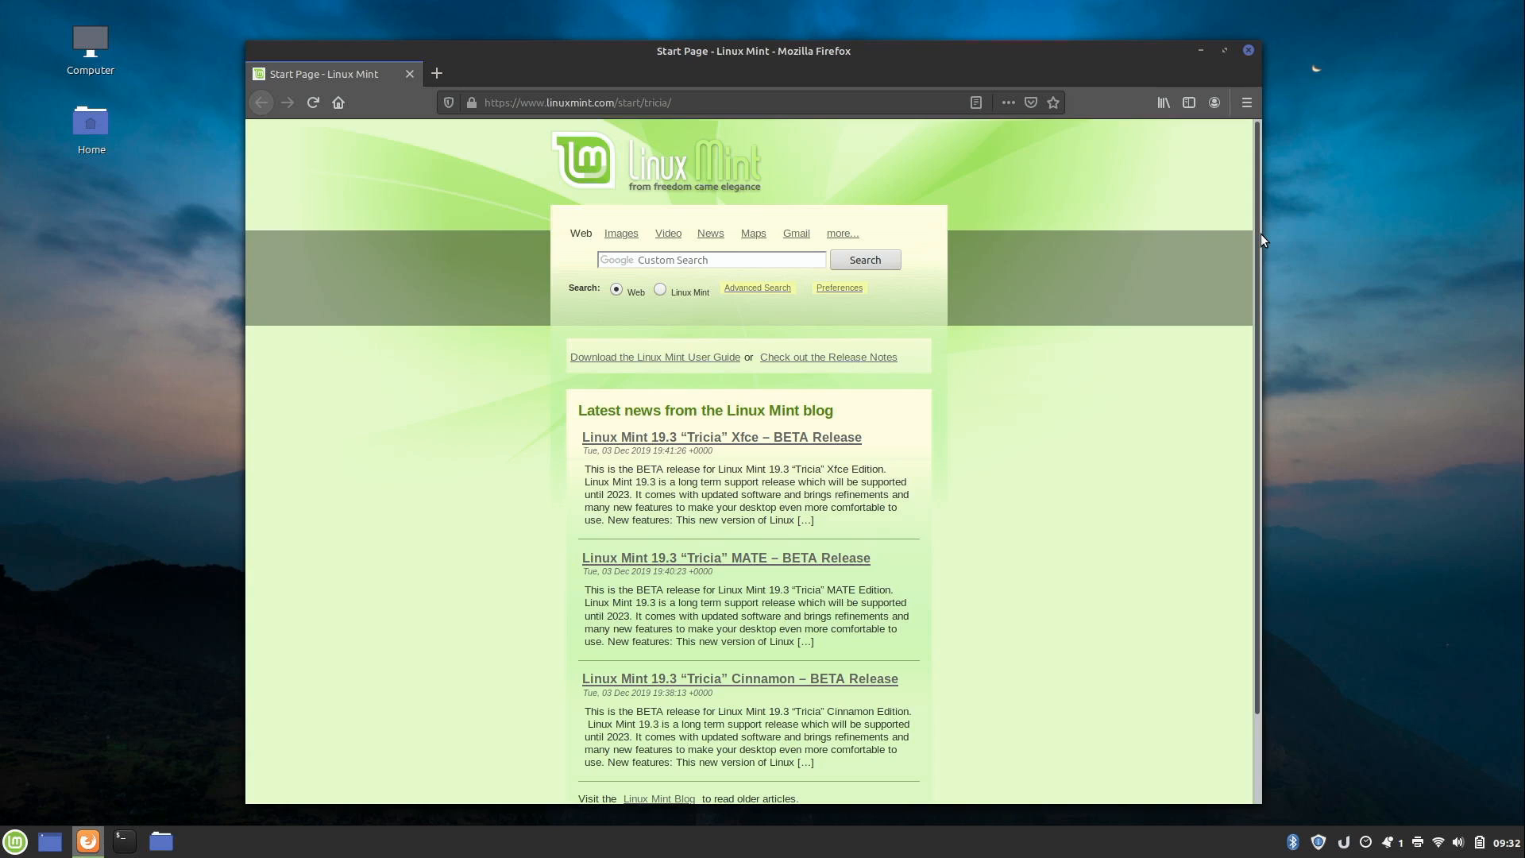
{"action": "mouse_move", "coordinate": [1248, 51]}
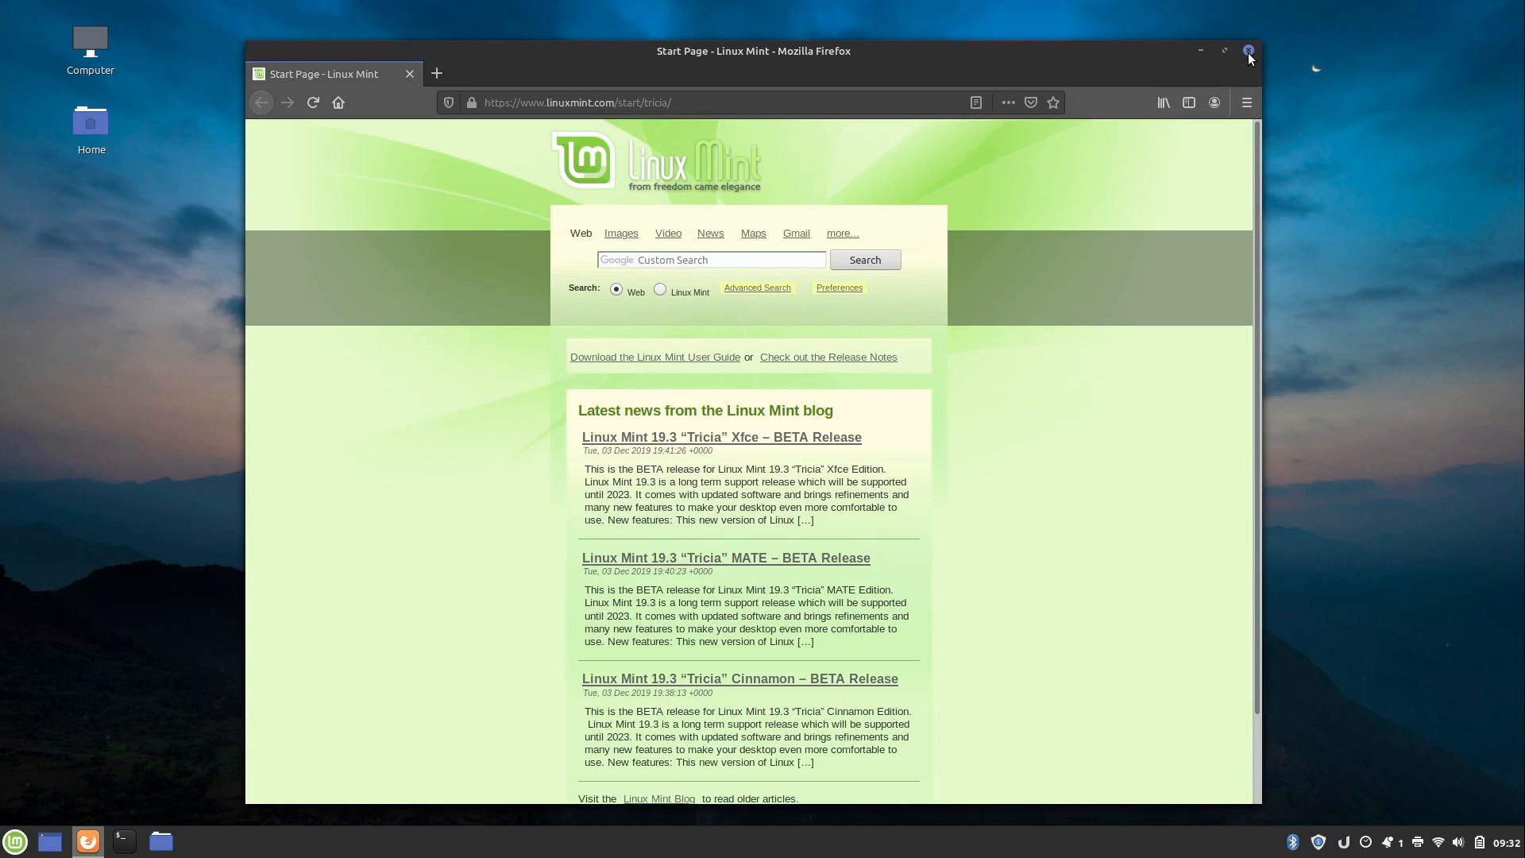
Close Firefox, bring up its panel icon options, and relaunch Firefox from the applications menu.
{"action": "left_click", "coordinate": [1248, 51]}
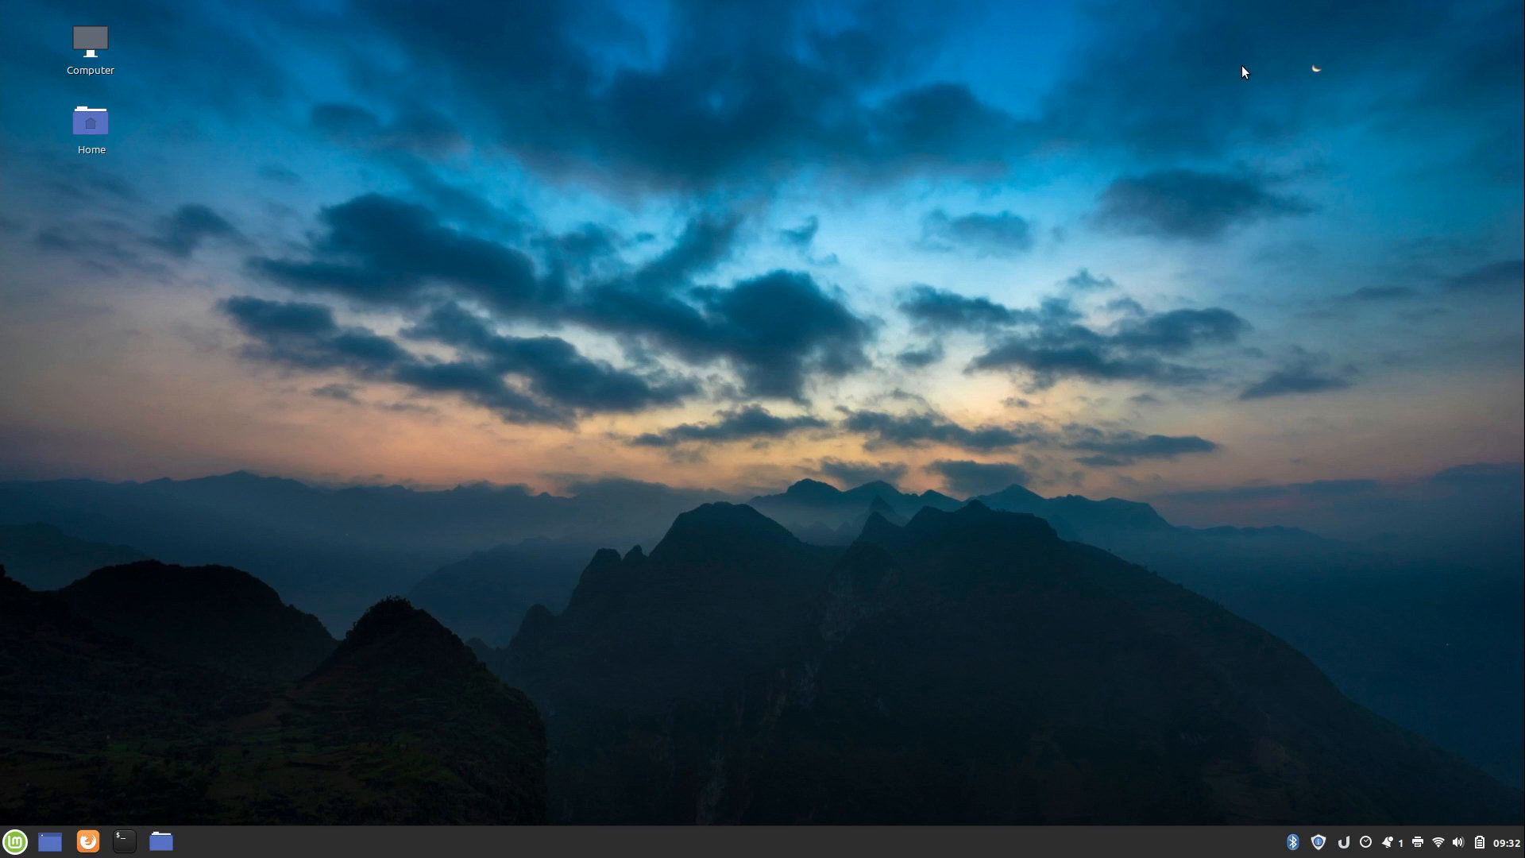
{"action": "mouse_move", "coordinate": [93, 840]}
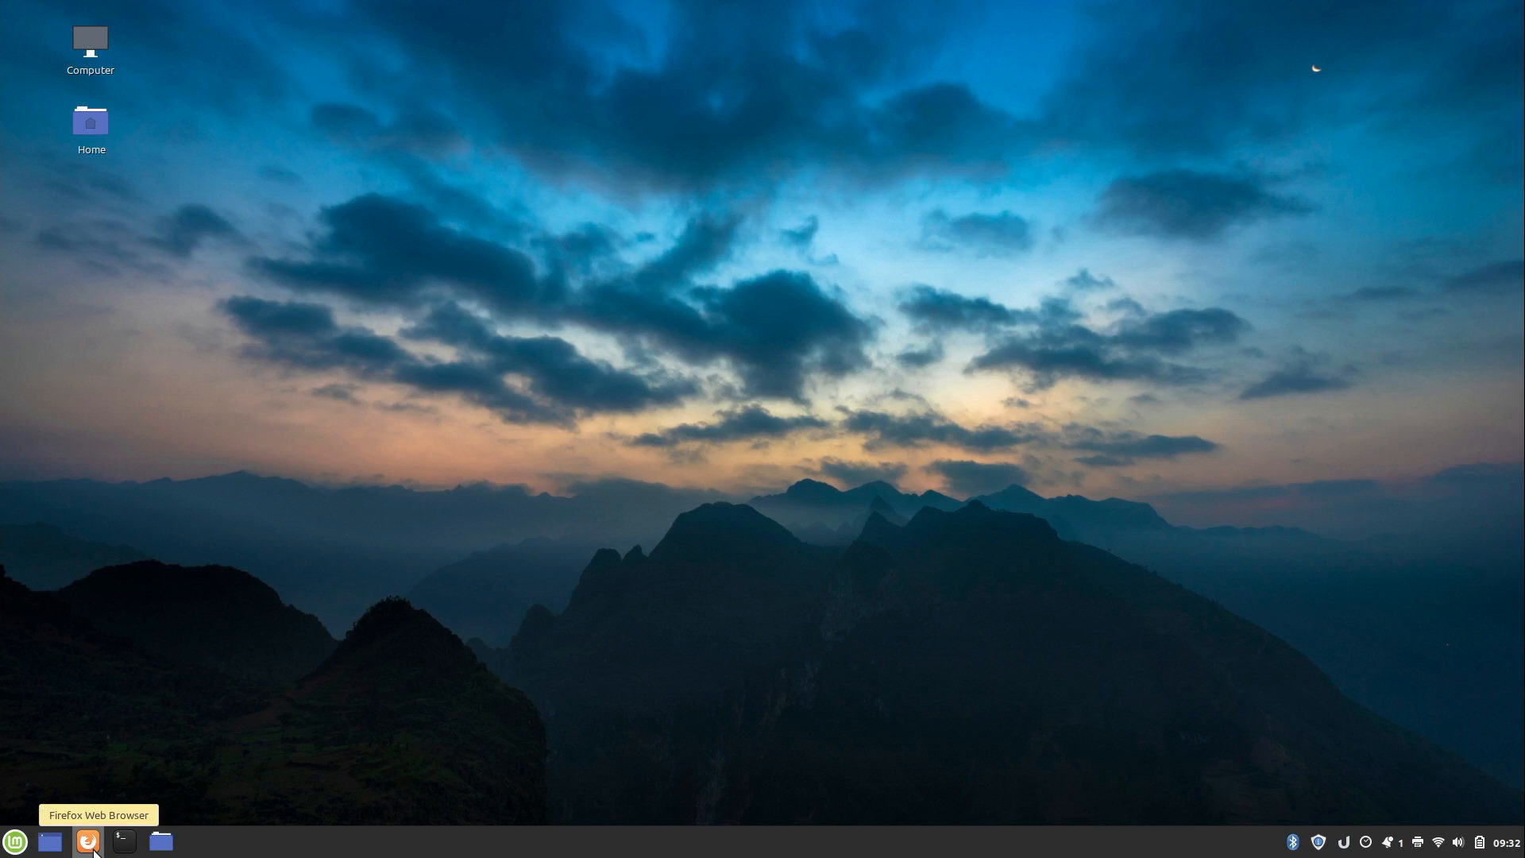
{"action": "right_click", "coordinate": [91, 840]}
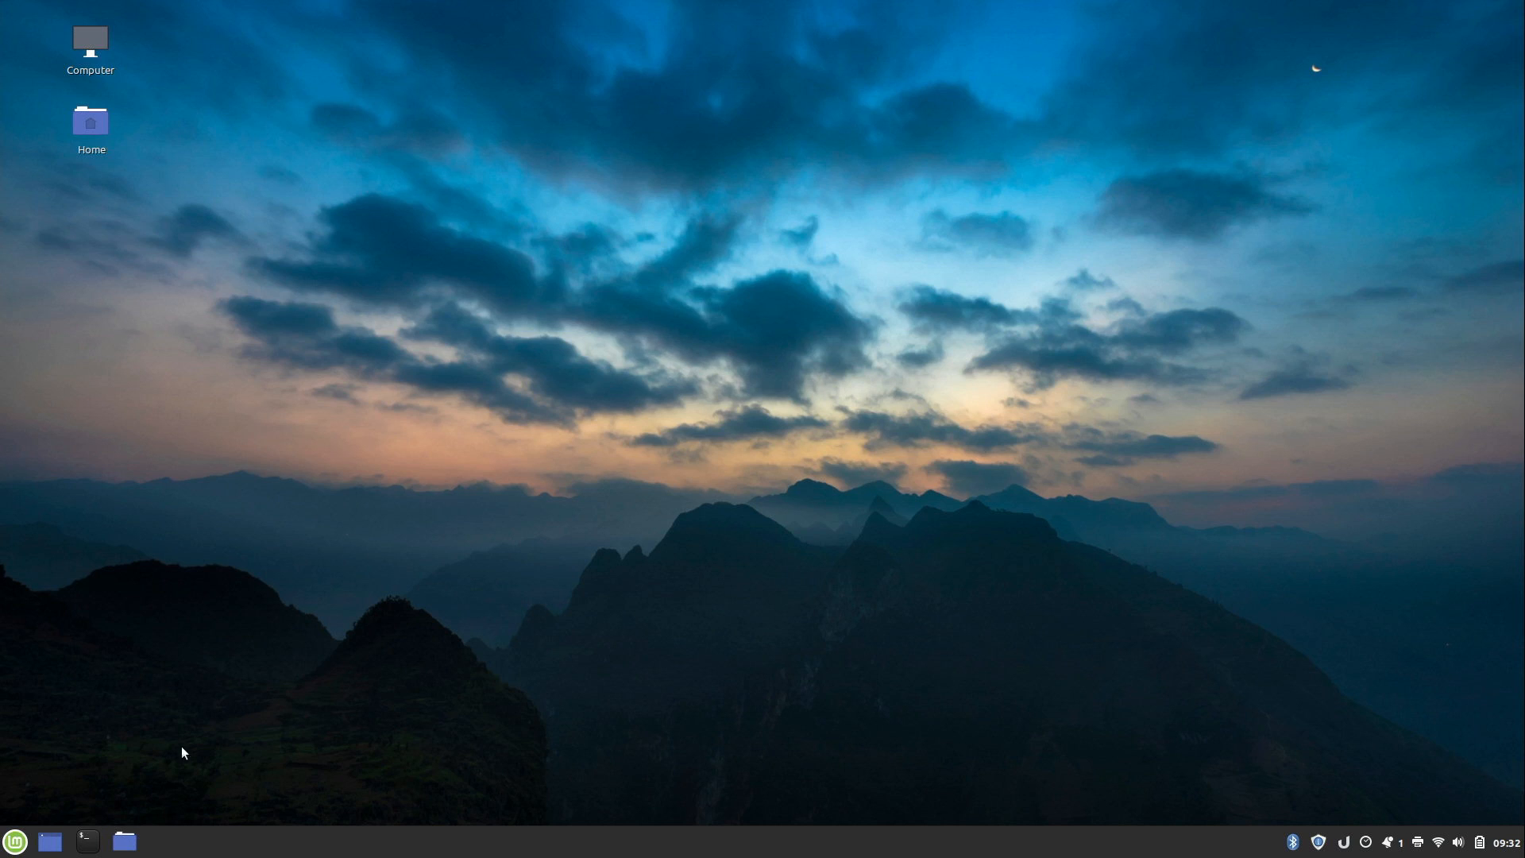
{"action": "left_click", "coordinate": [14, 841]}
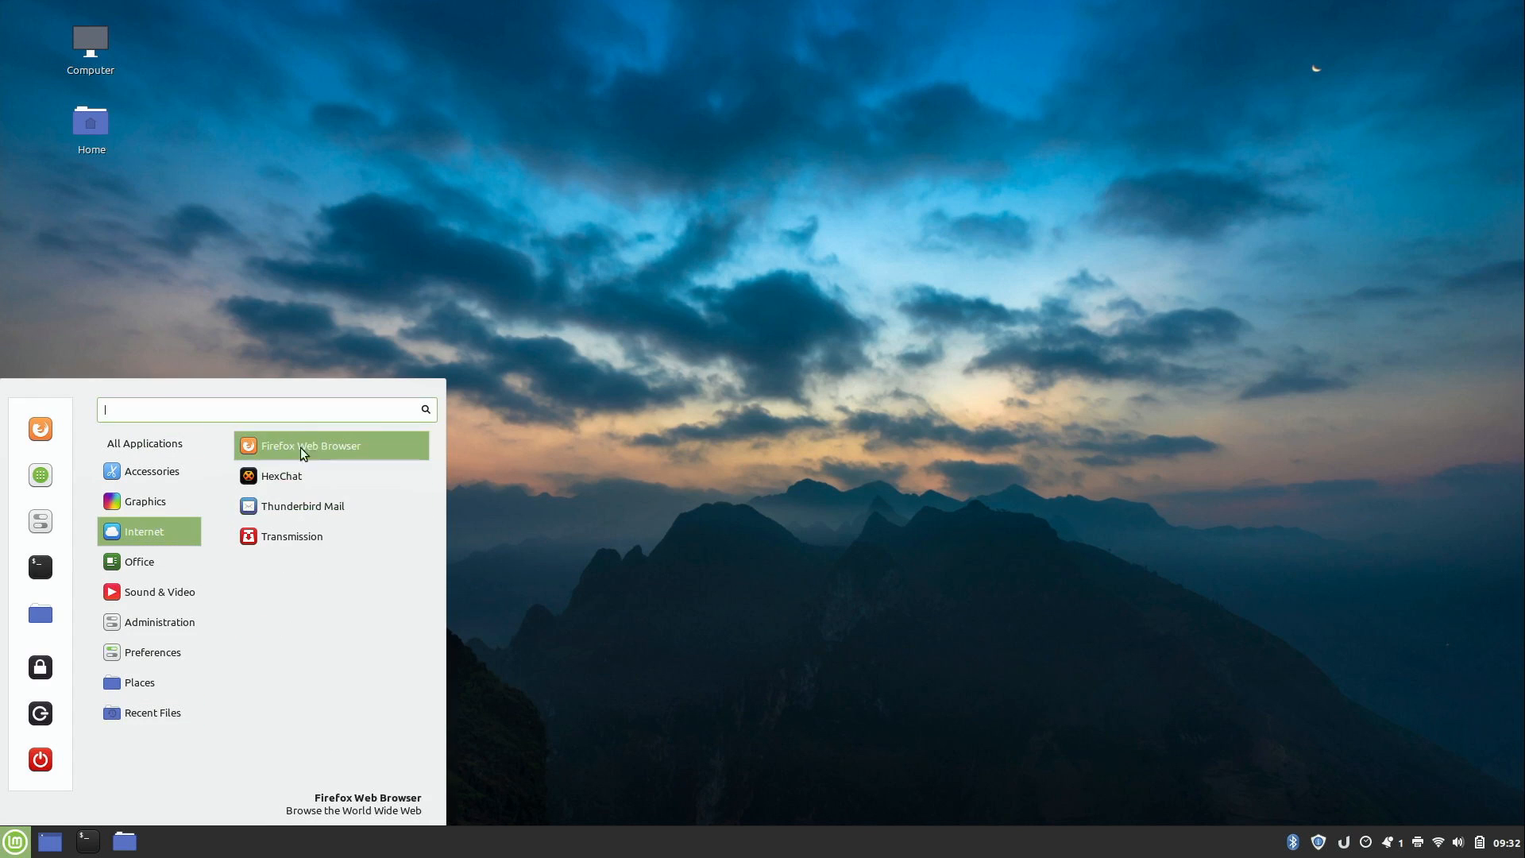
{"action": "mouse_move", "coordinate": [394, 451]}
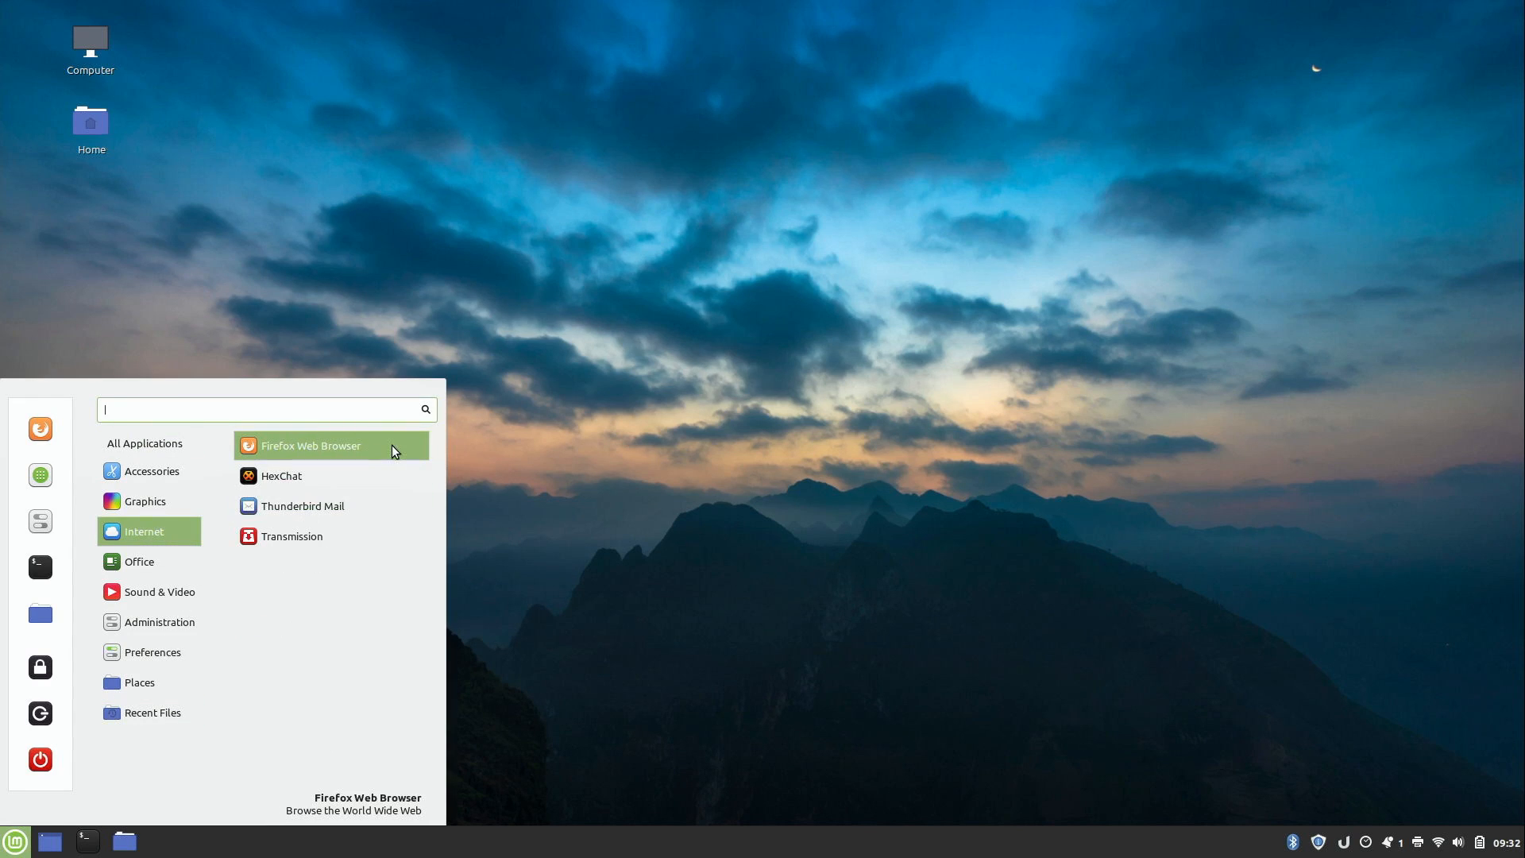
{"action": "left_click", "coordinate": [310, 446]}
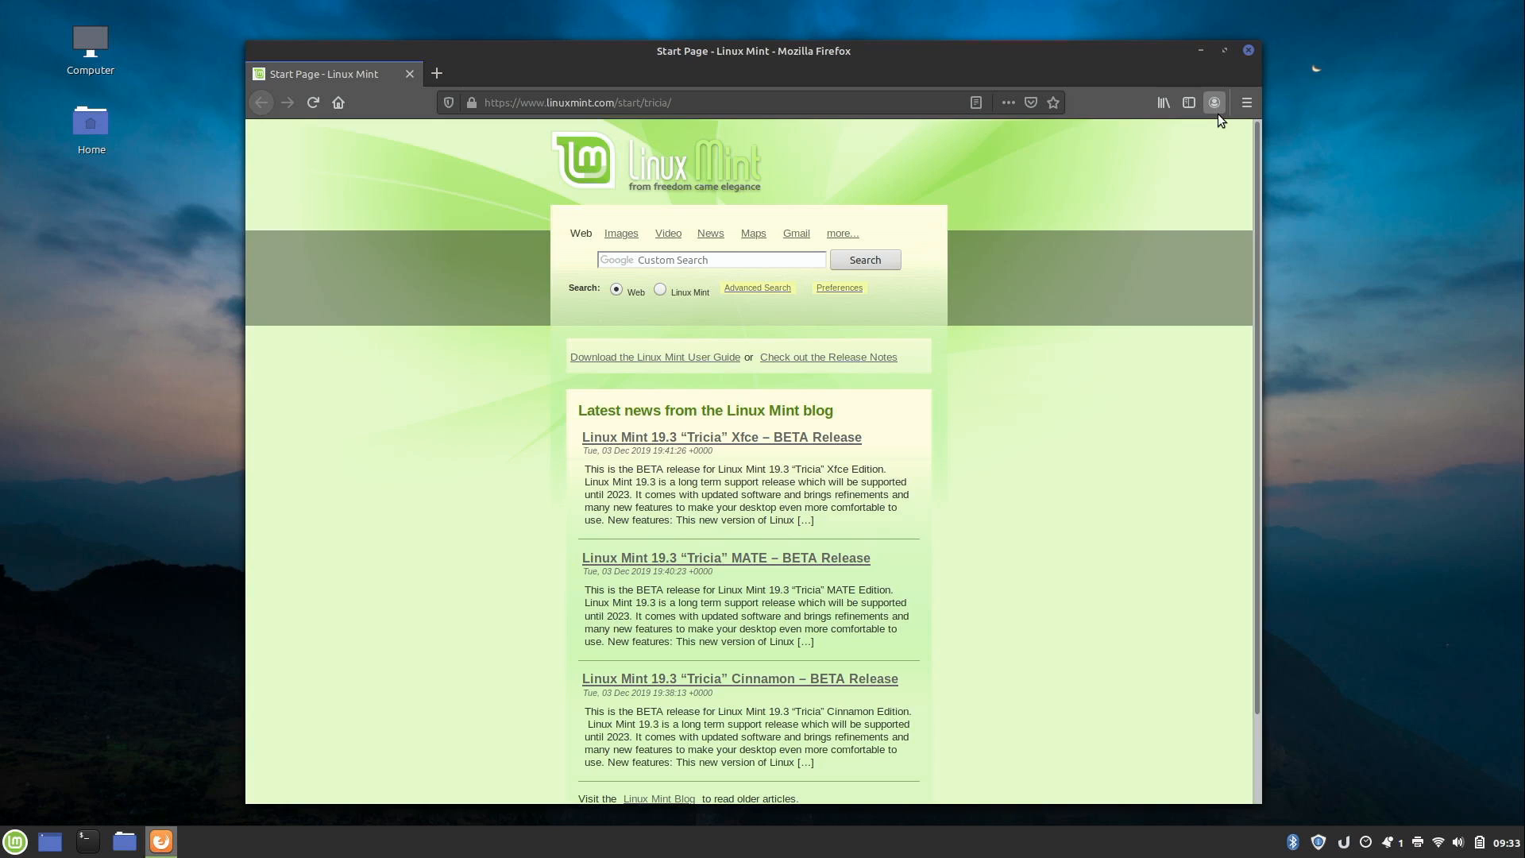
{"action": "mouse_move", "coordinate": [1247, 53]}
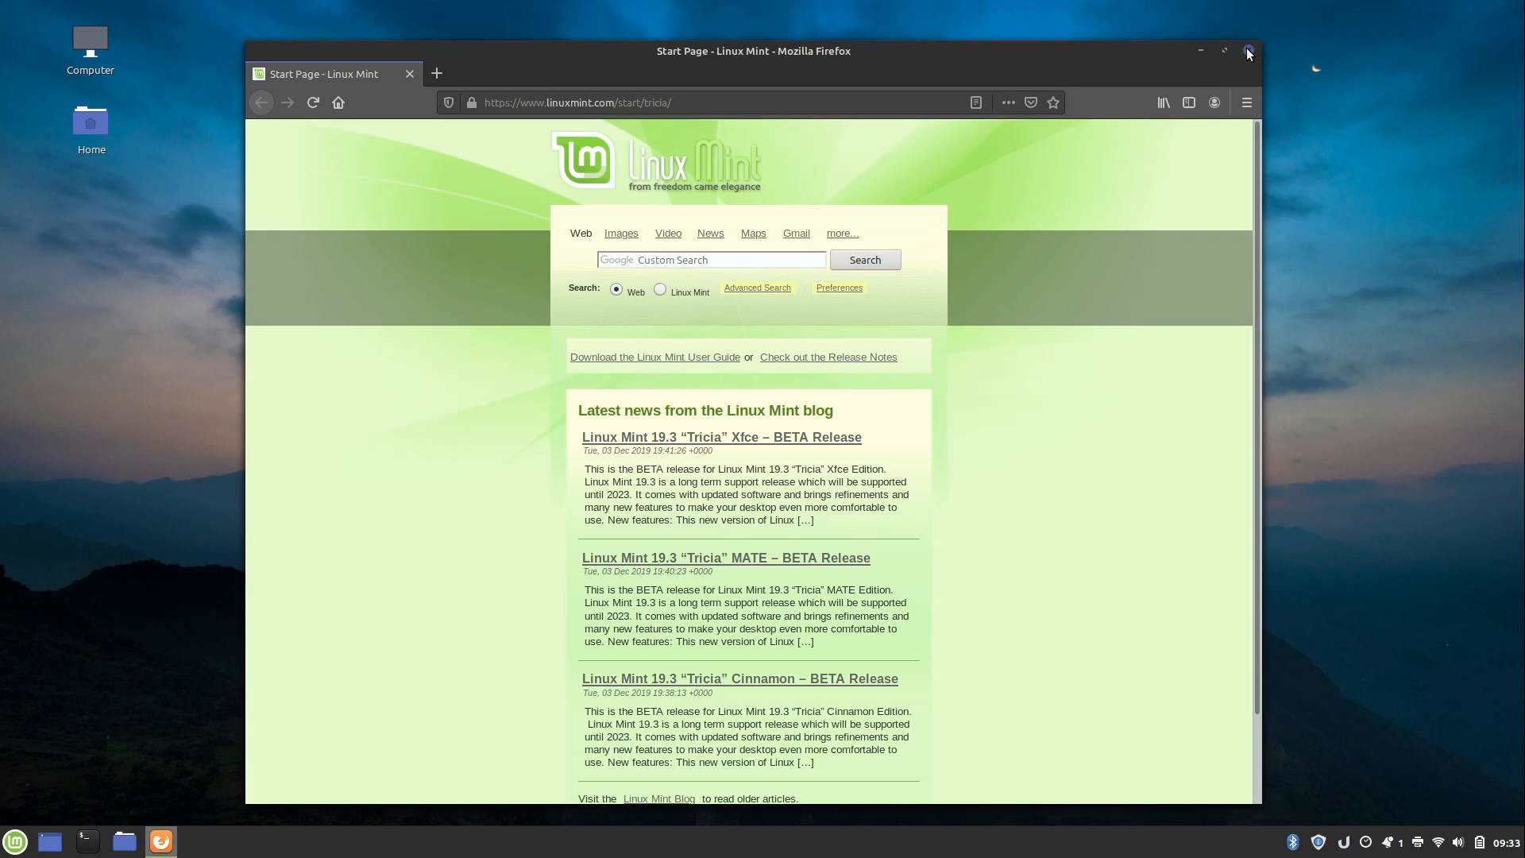
Close the Firefox window showing the Linux Mint start page.
{"action": "left_click", "coordinate": [1248, 52]}
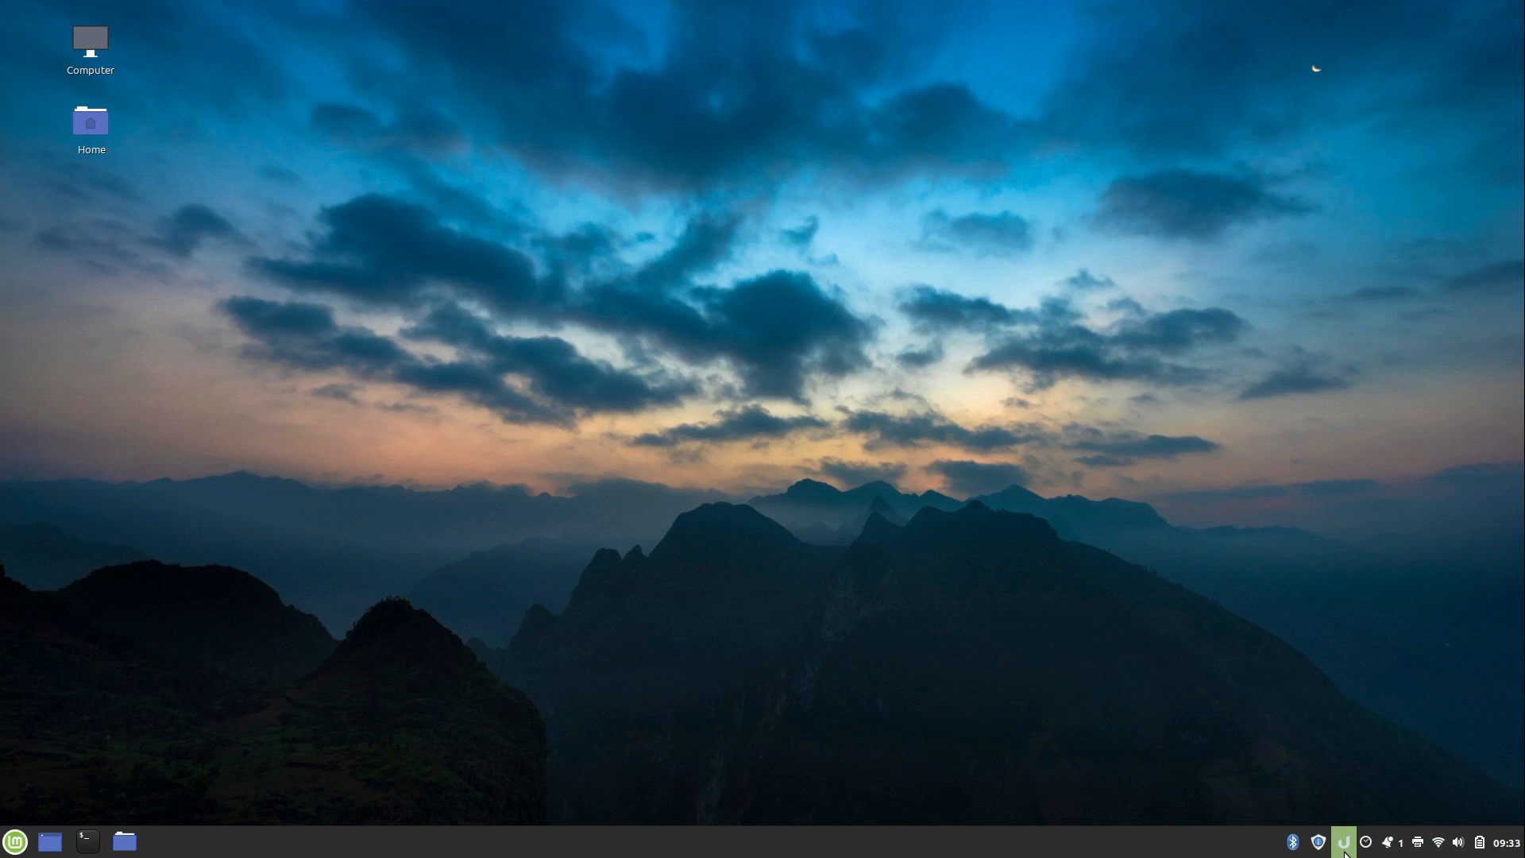
In Ulauncher Preferences from the tray icon, choose Elementary Dark theme and enable Launch at Login.
{"action": "right_click", "coordinate": [1342, 841]}
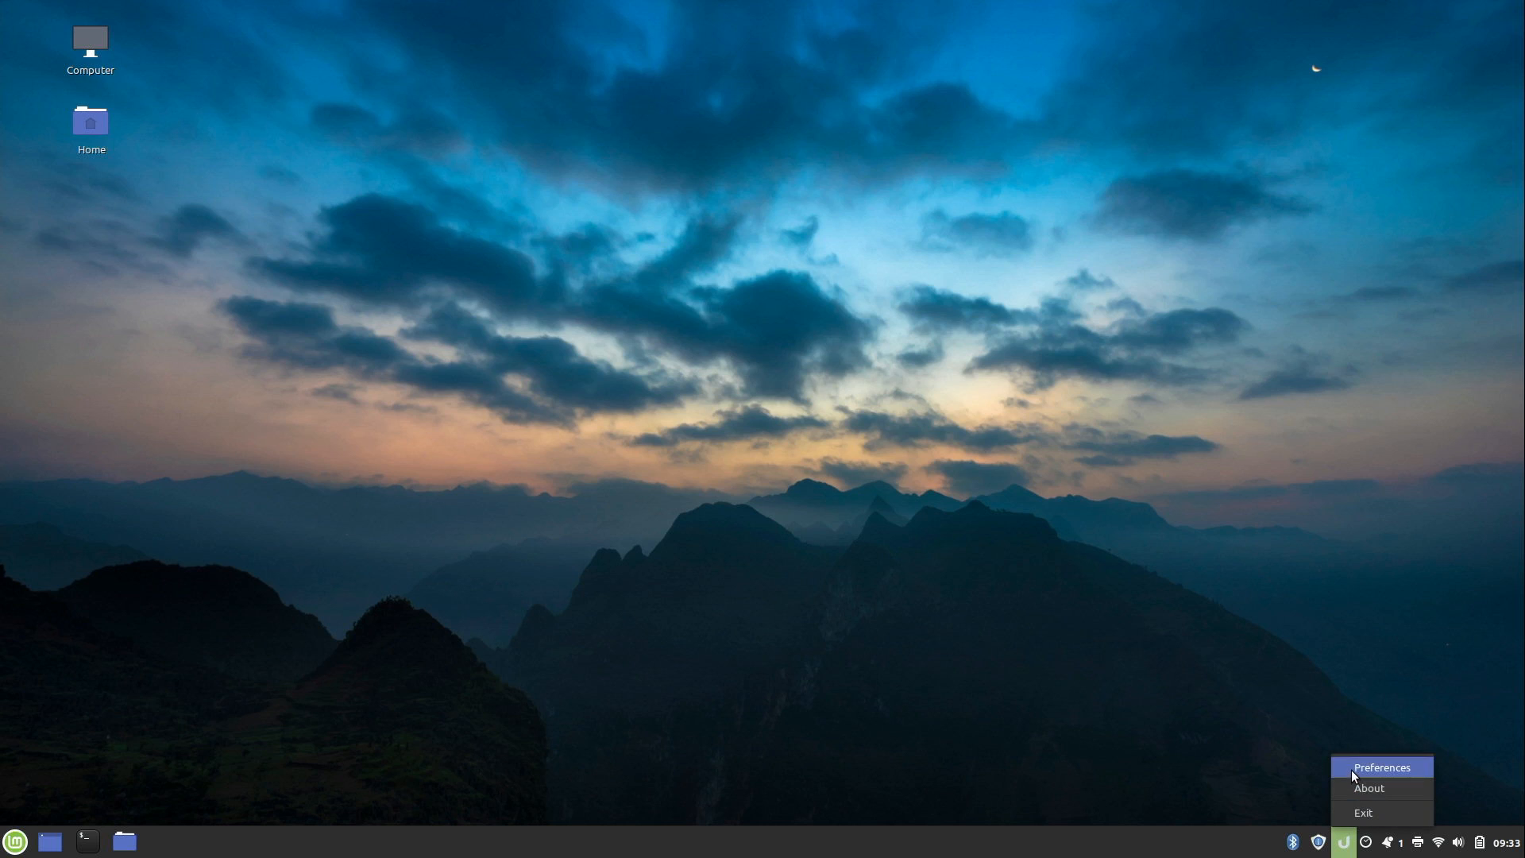
{"action": "left_click", "coordinate": [1381, 766]}
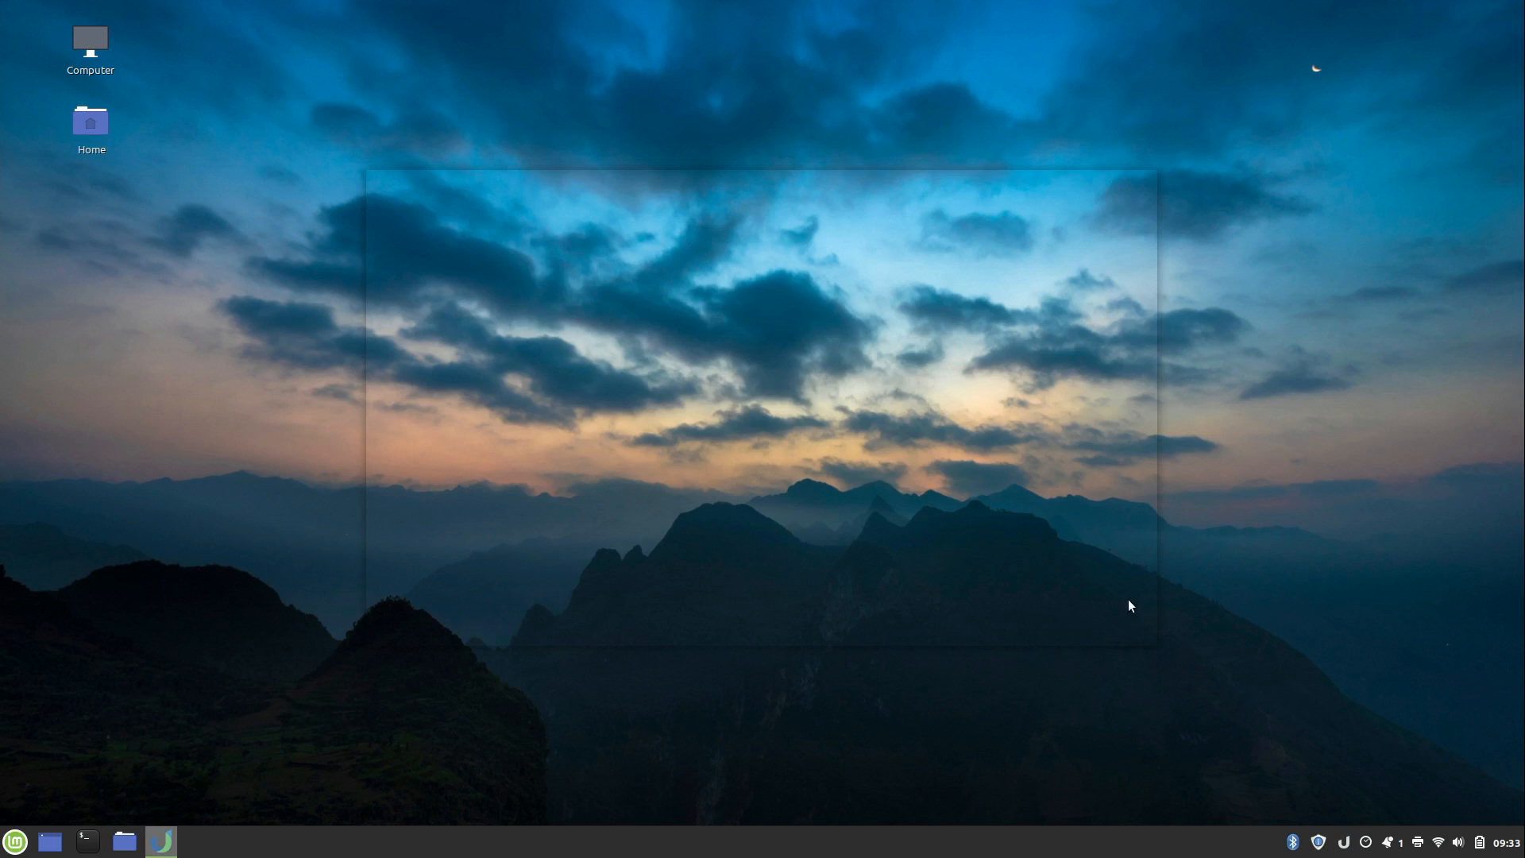
{"action": "left_click", "coordinate": [160, 841]}
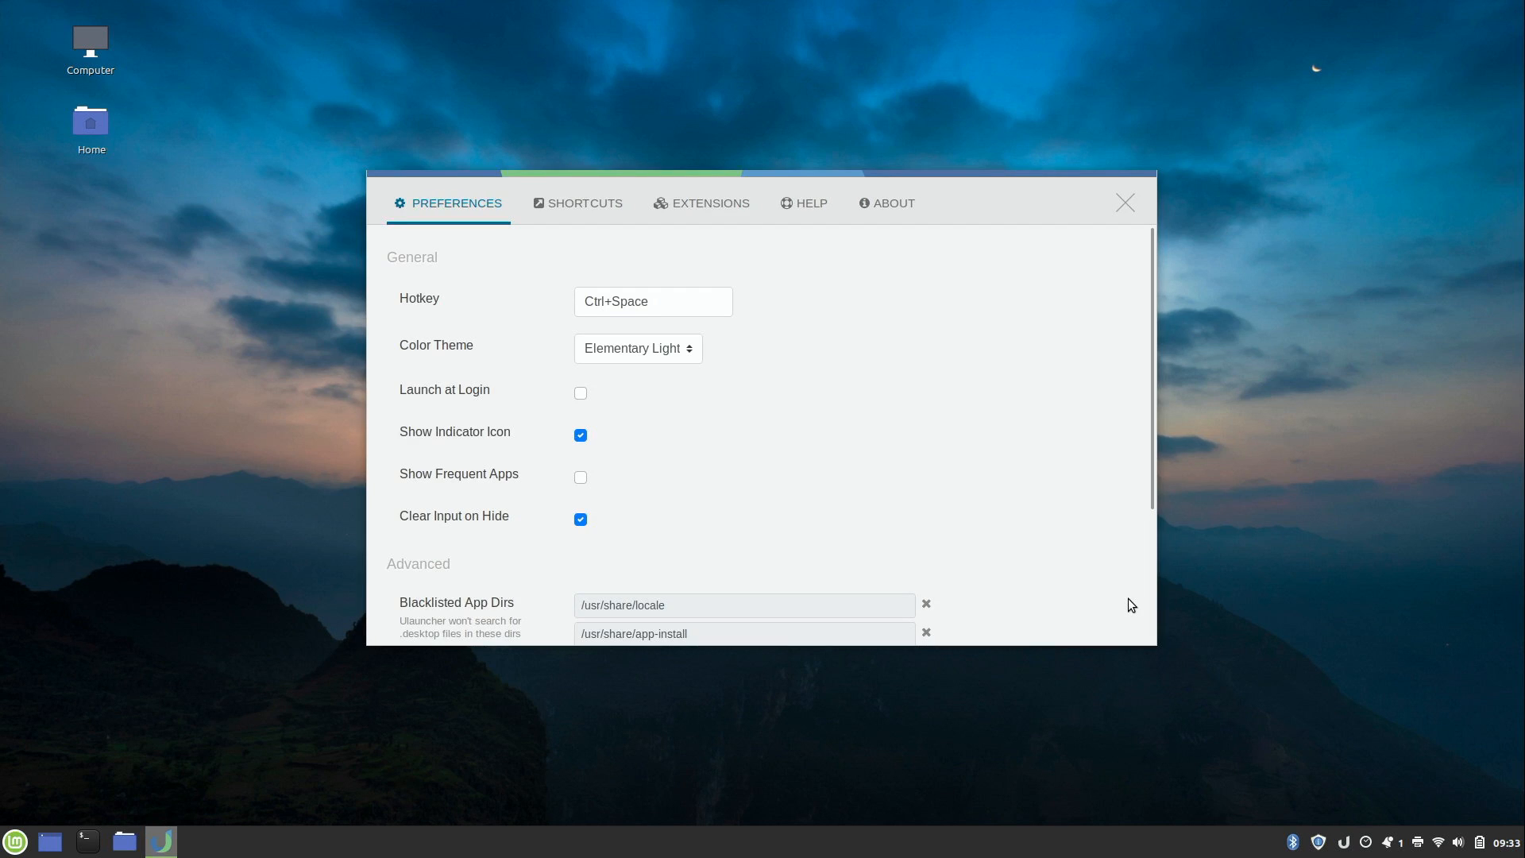
{"action": "mouse_move", "coordinate": [1110, 593]}
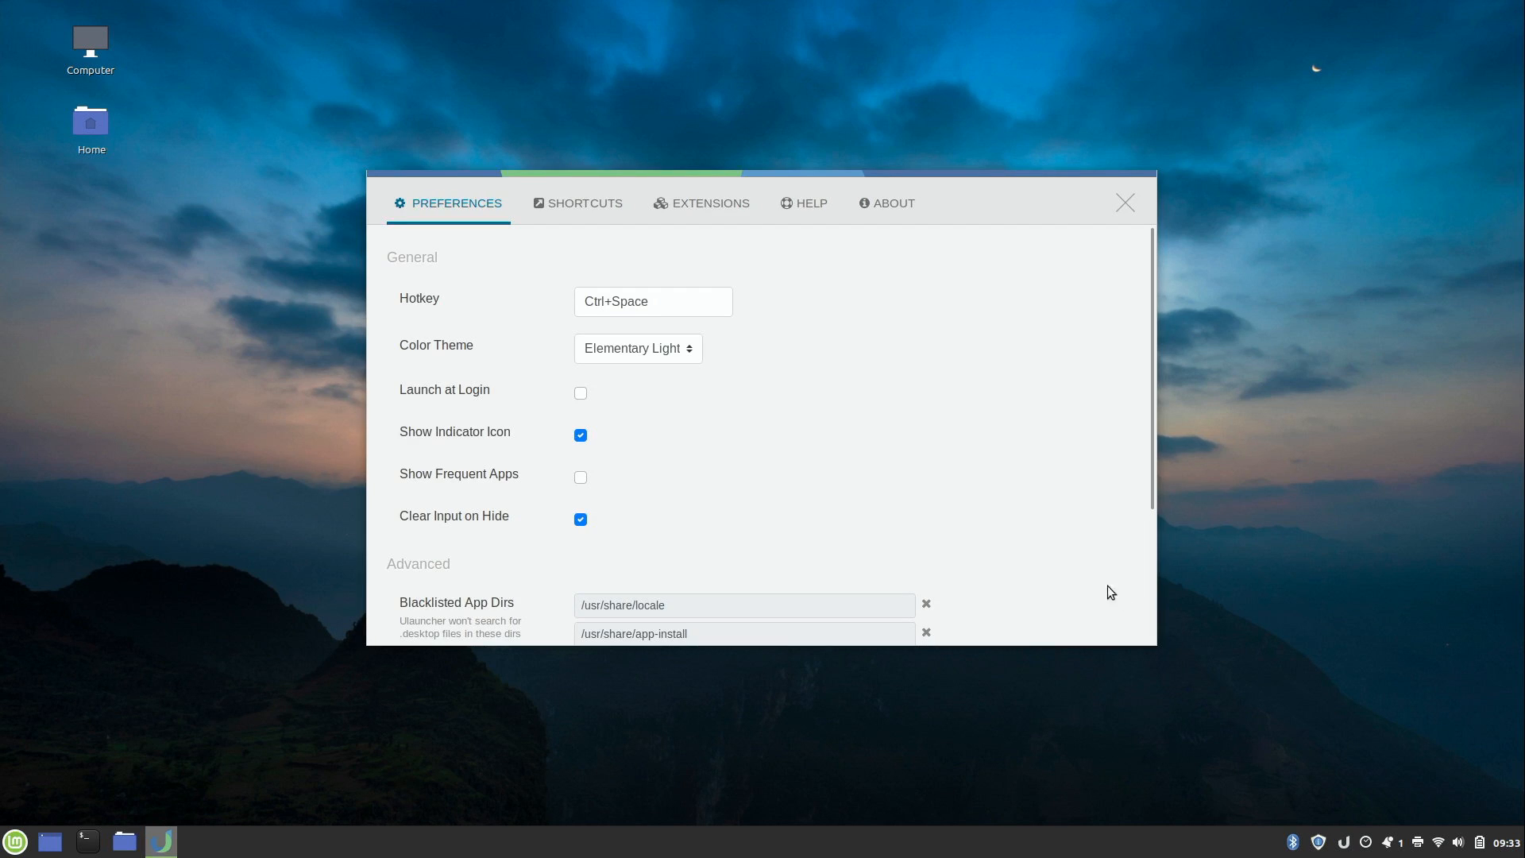
{"action": "mouse_move", "coordinate": [675, 309]}
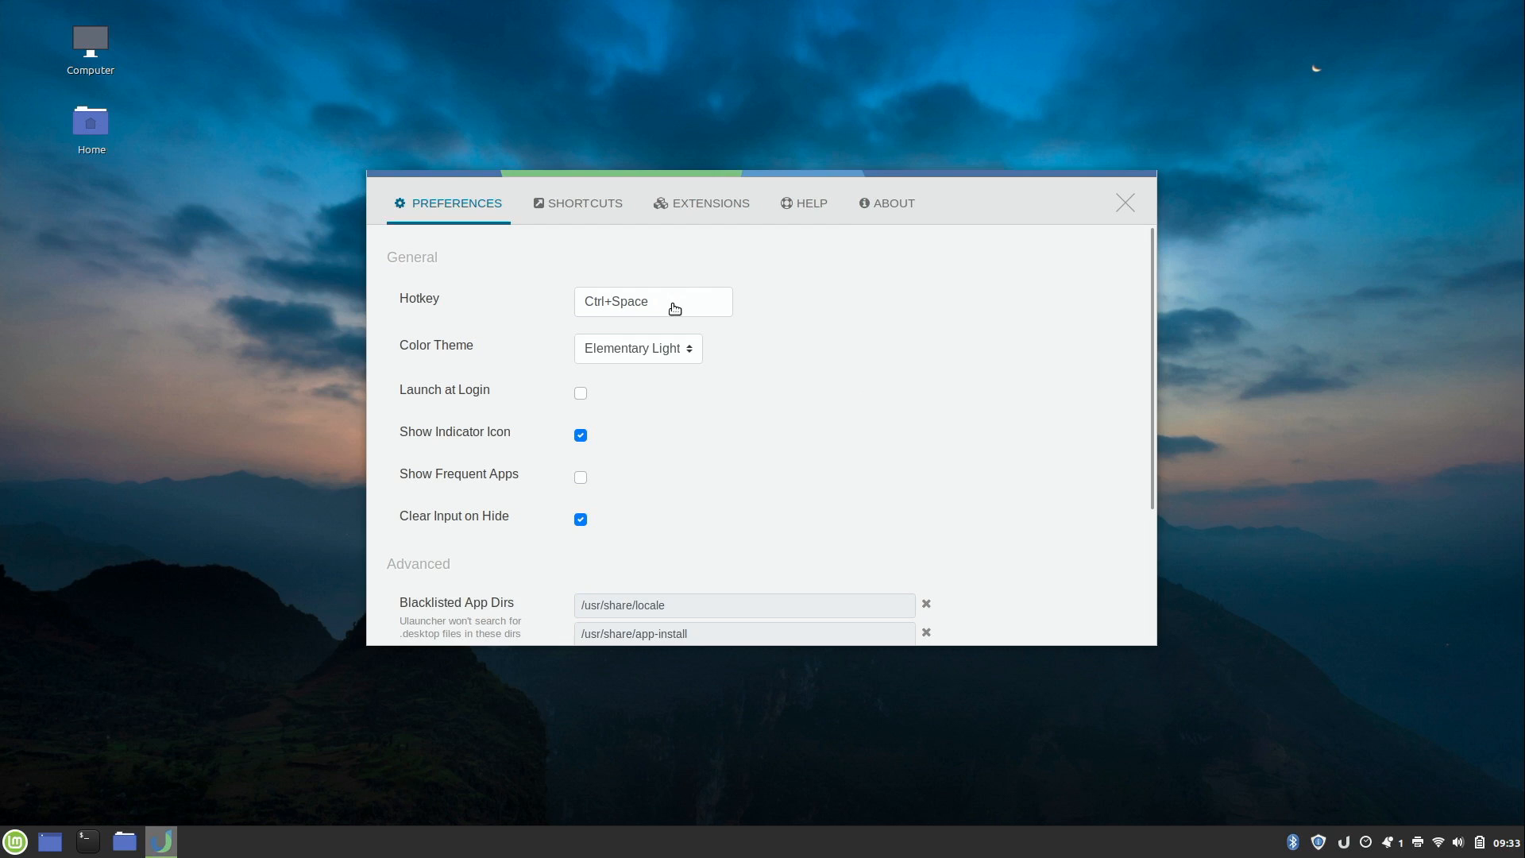
{"action": "left_click", "coordinate": [638, 347]}
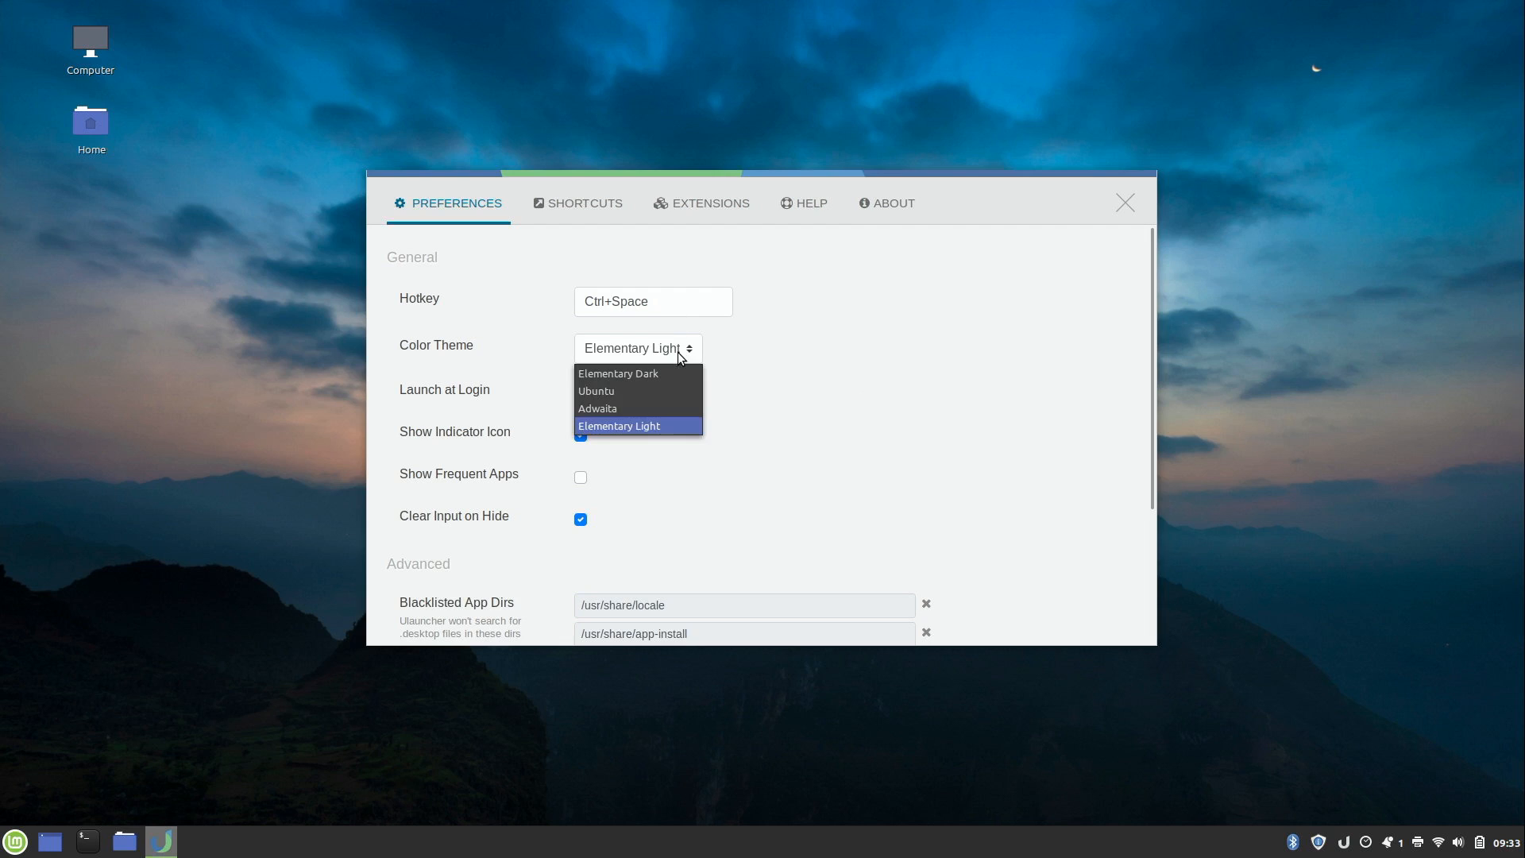
{"action": "mouse_move", "coordinate": [637, 373]}
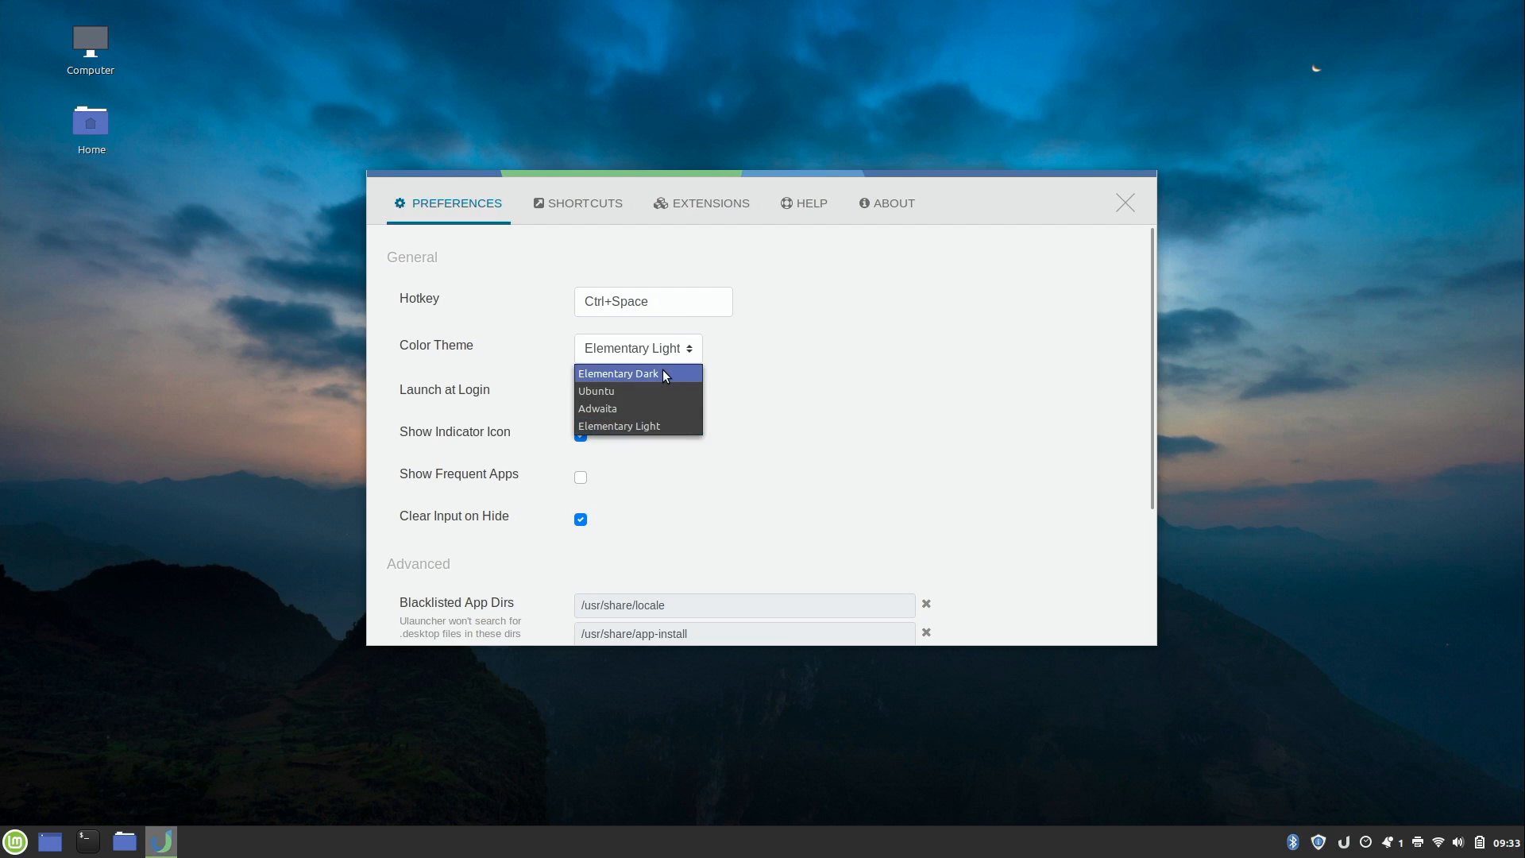
{"action": "left_click", "coordinate": [618, 373]}
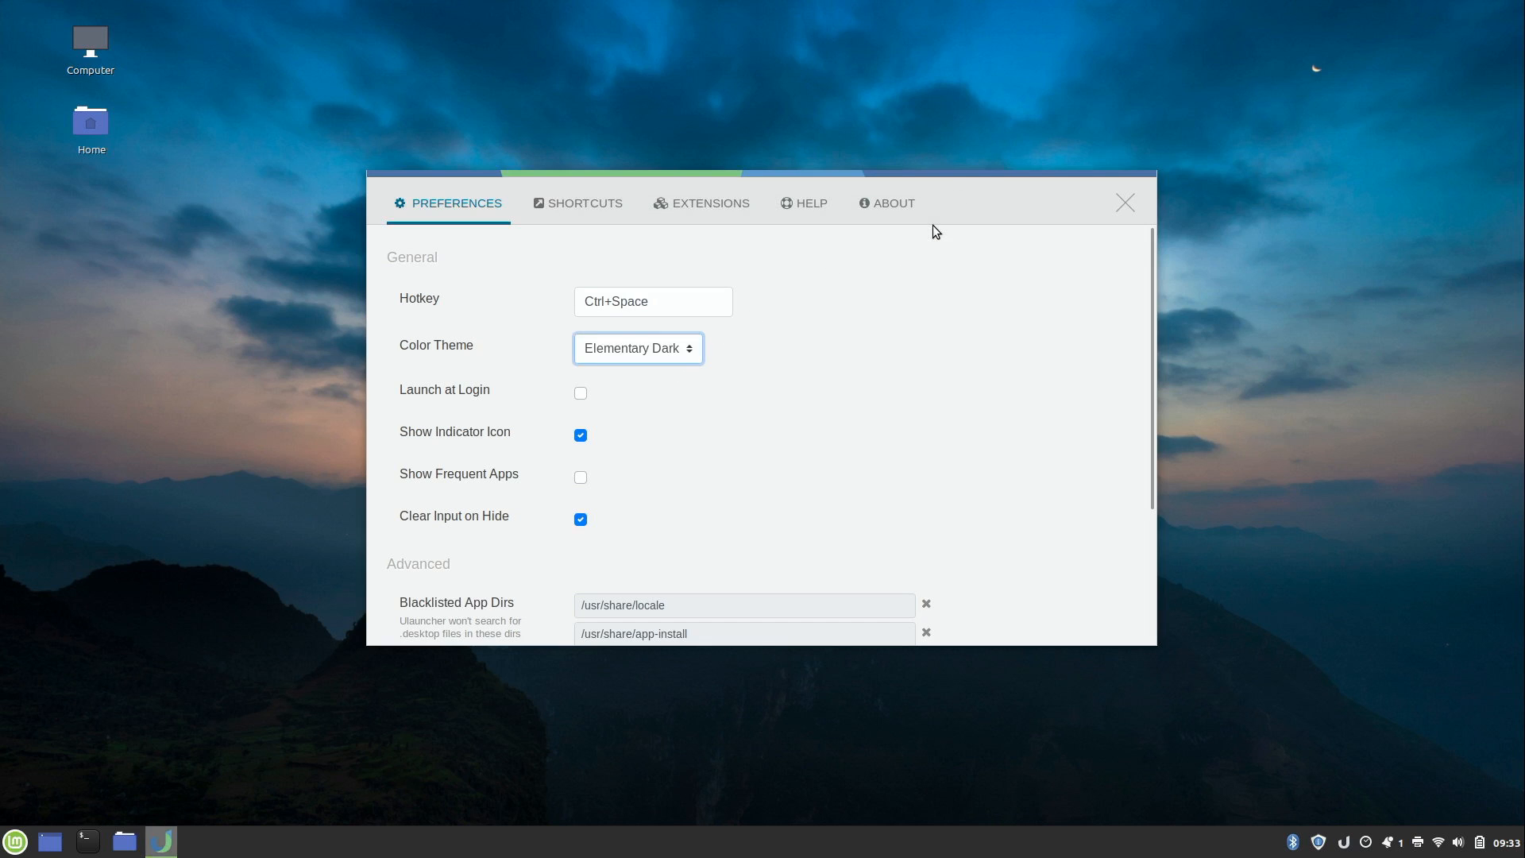
{"action": "mouse_move", "coordinate": [605, 421]}
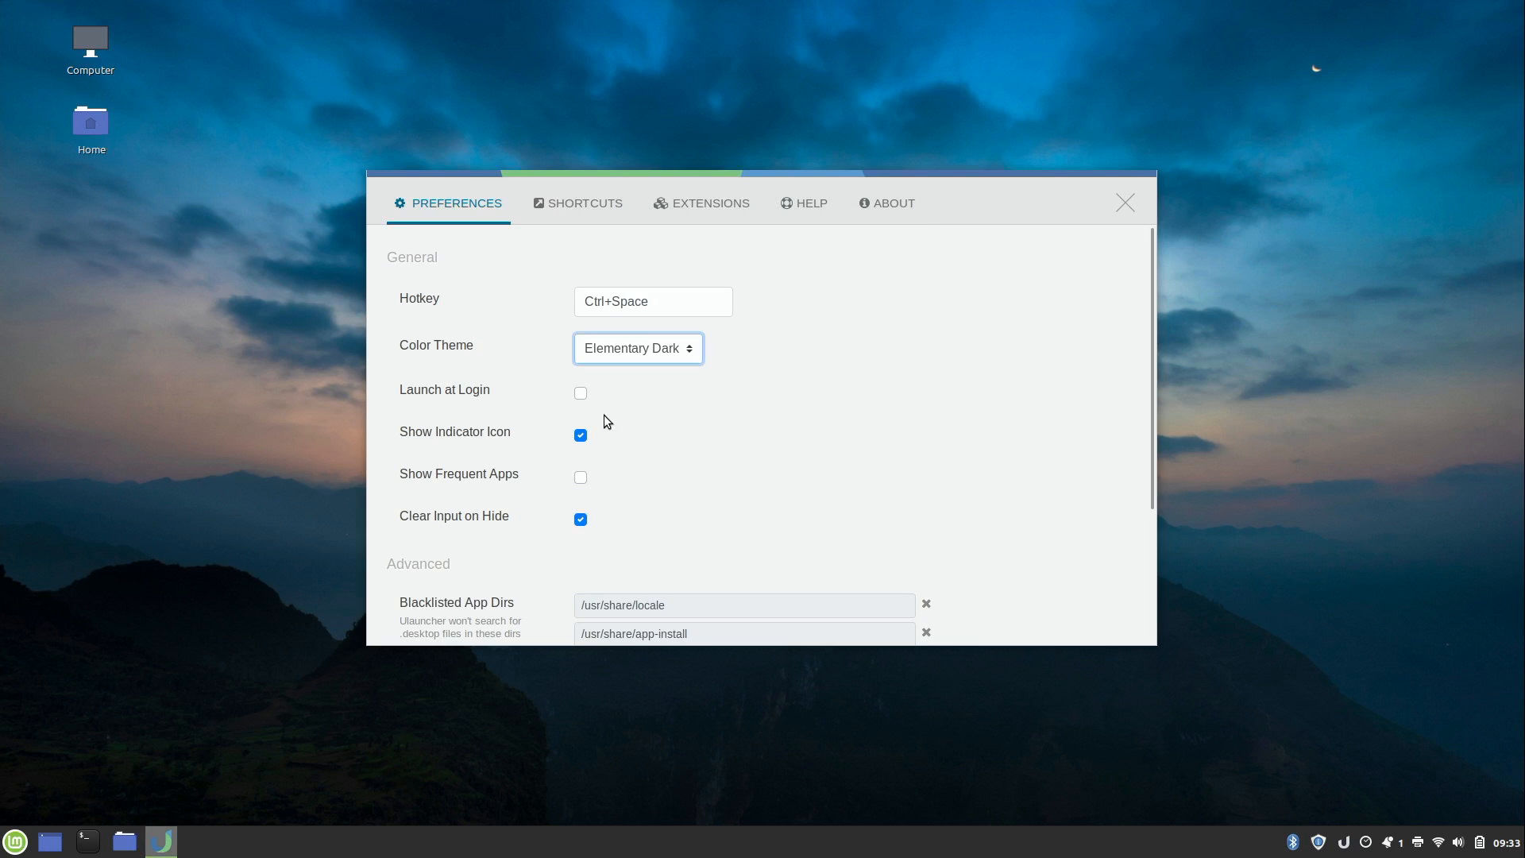
{"action": "left_click", "coordinate": [580, 393]}
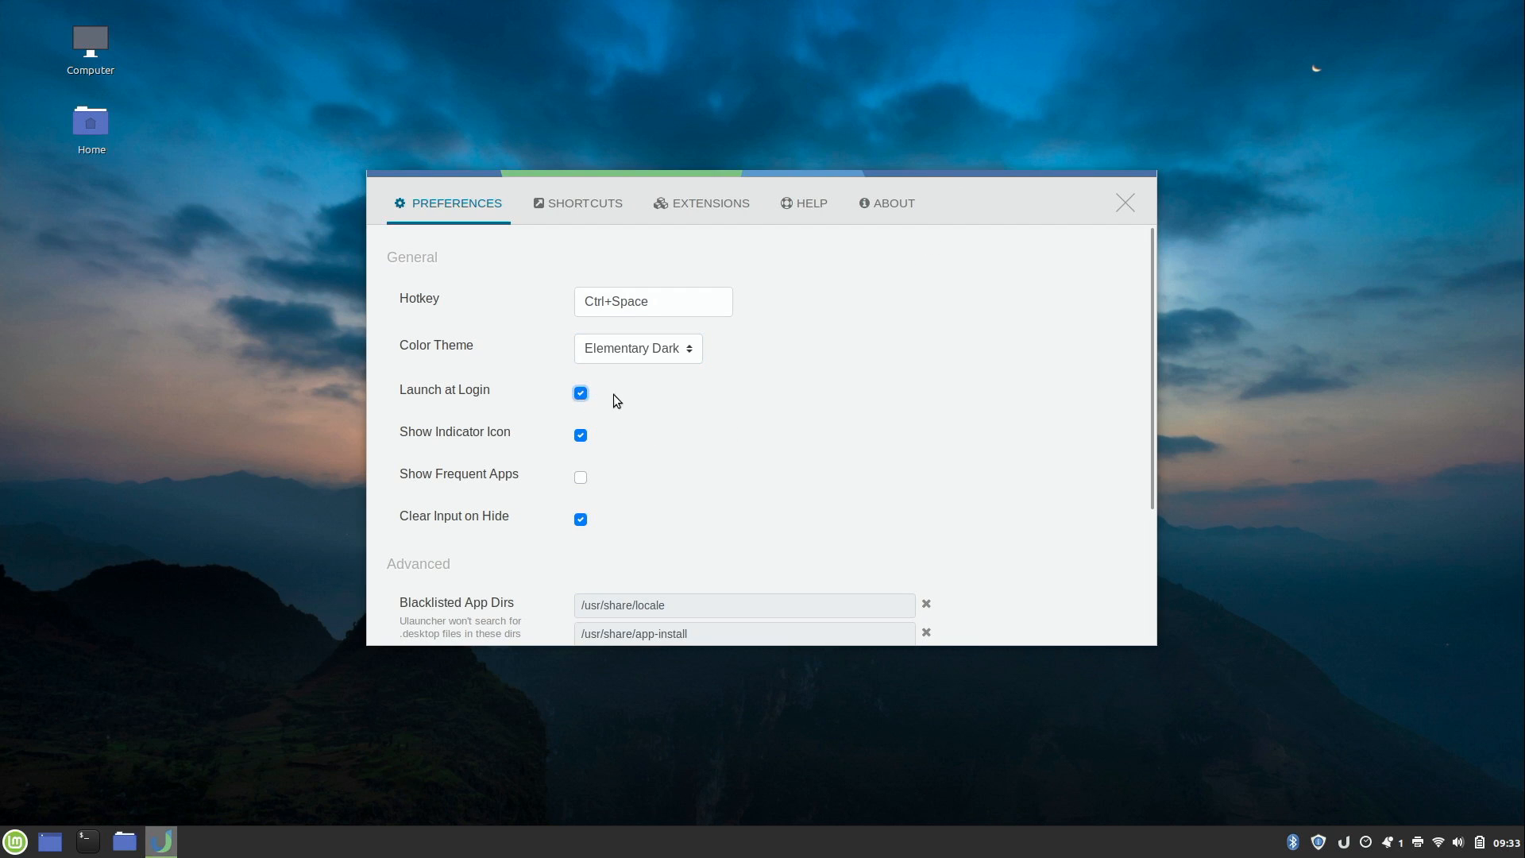
{"action": "mouse_move", "coordinate": [649, 395]}
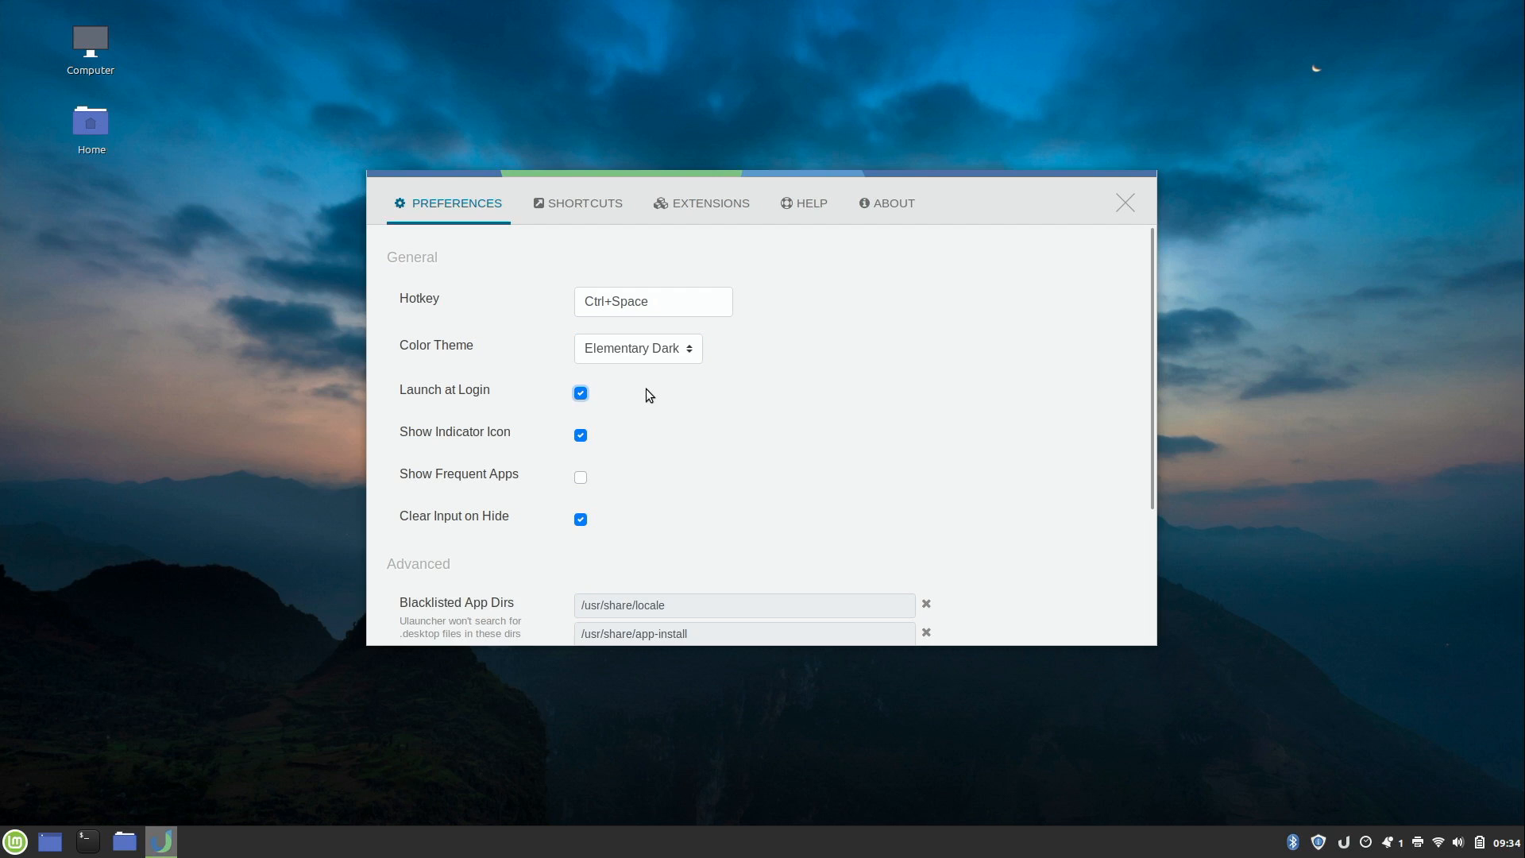
{"action": "mouse_move", "coordinate": [1261, 374]}
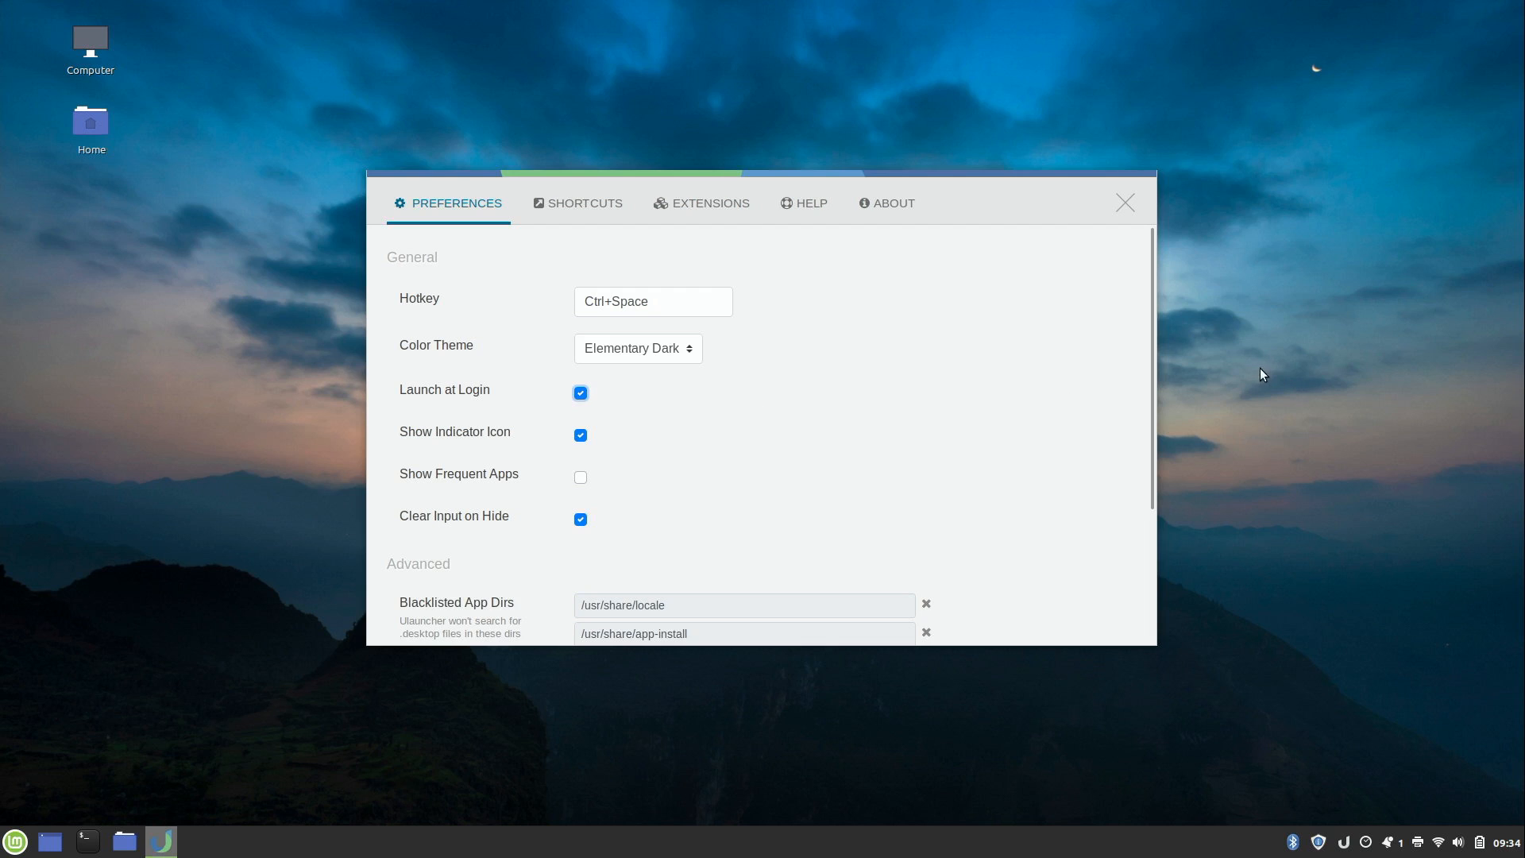
{"action": "scroll", "scroll_direction": "down", "scroll_amount": 3}
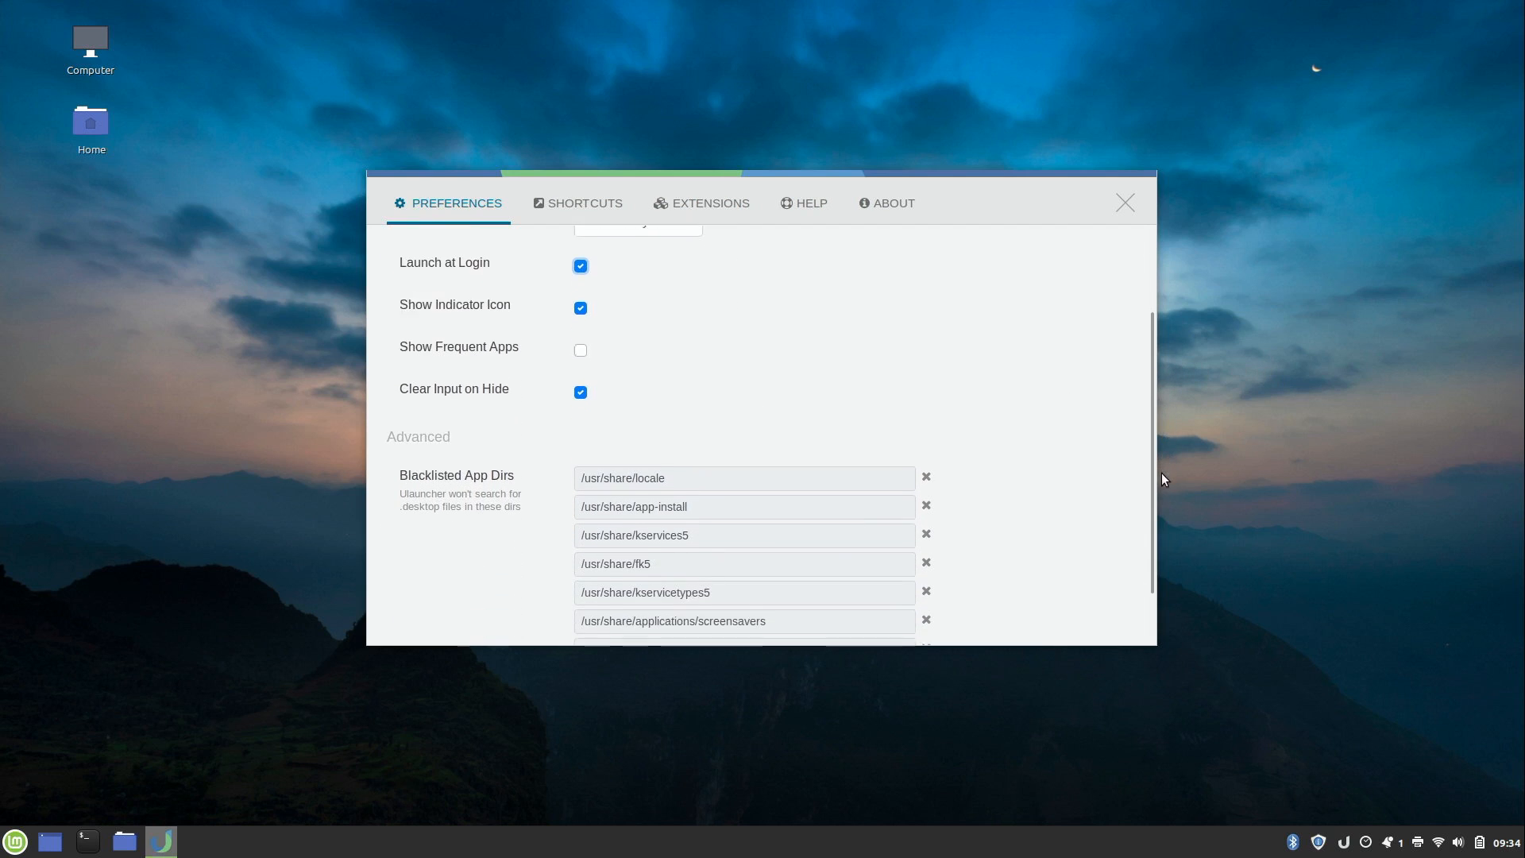
{"action": "scroll", "scroll_direction": "down", "scroll_amount": 3}
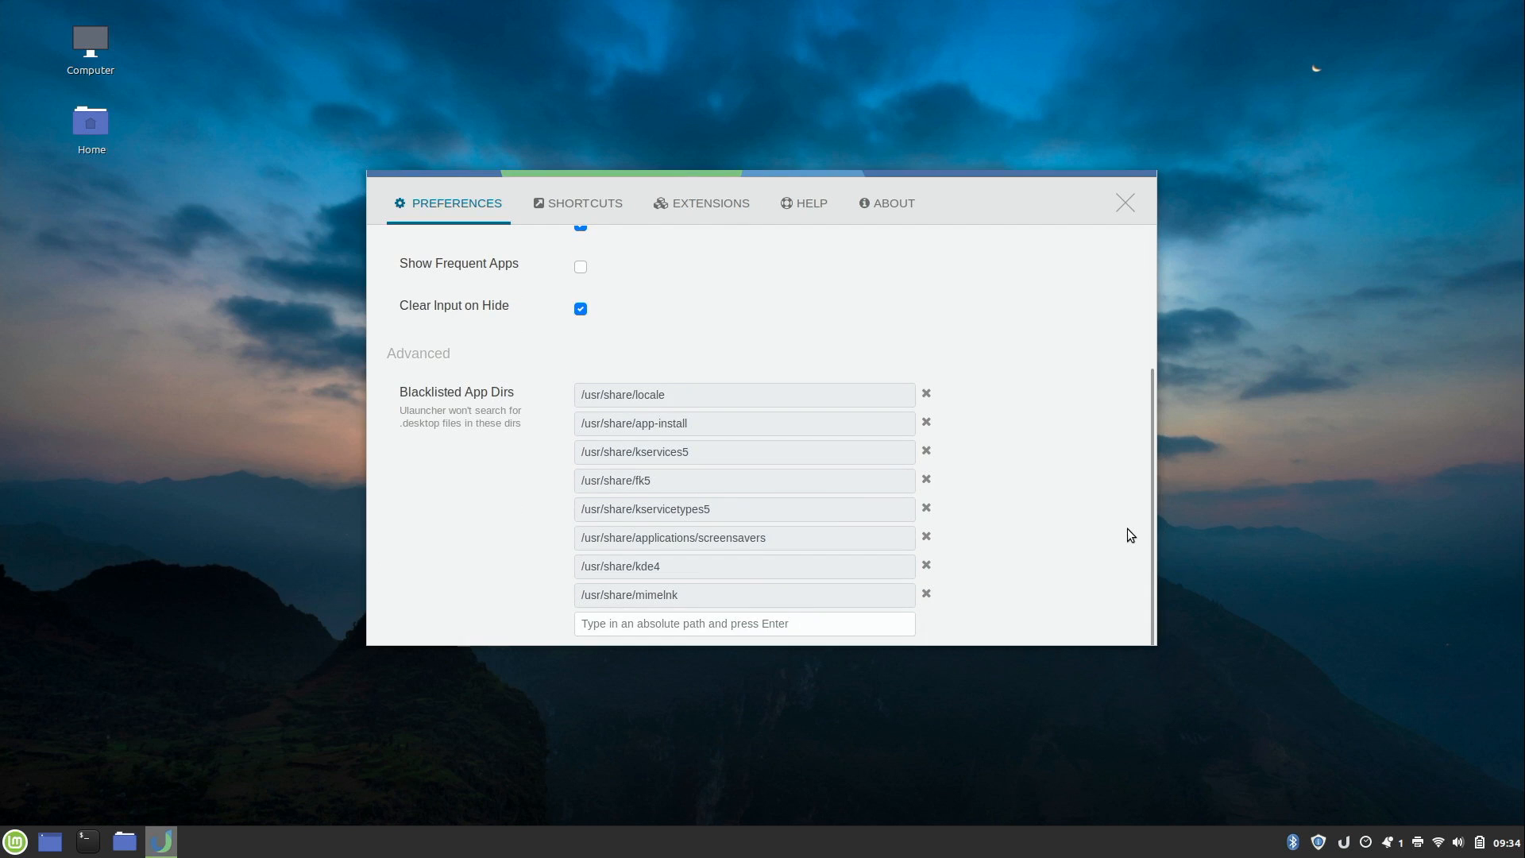
{"action": "mouse_move", "coordinate": [669, 612]}
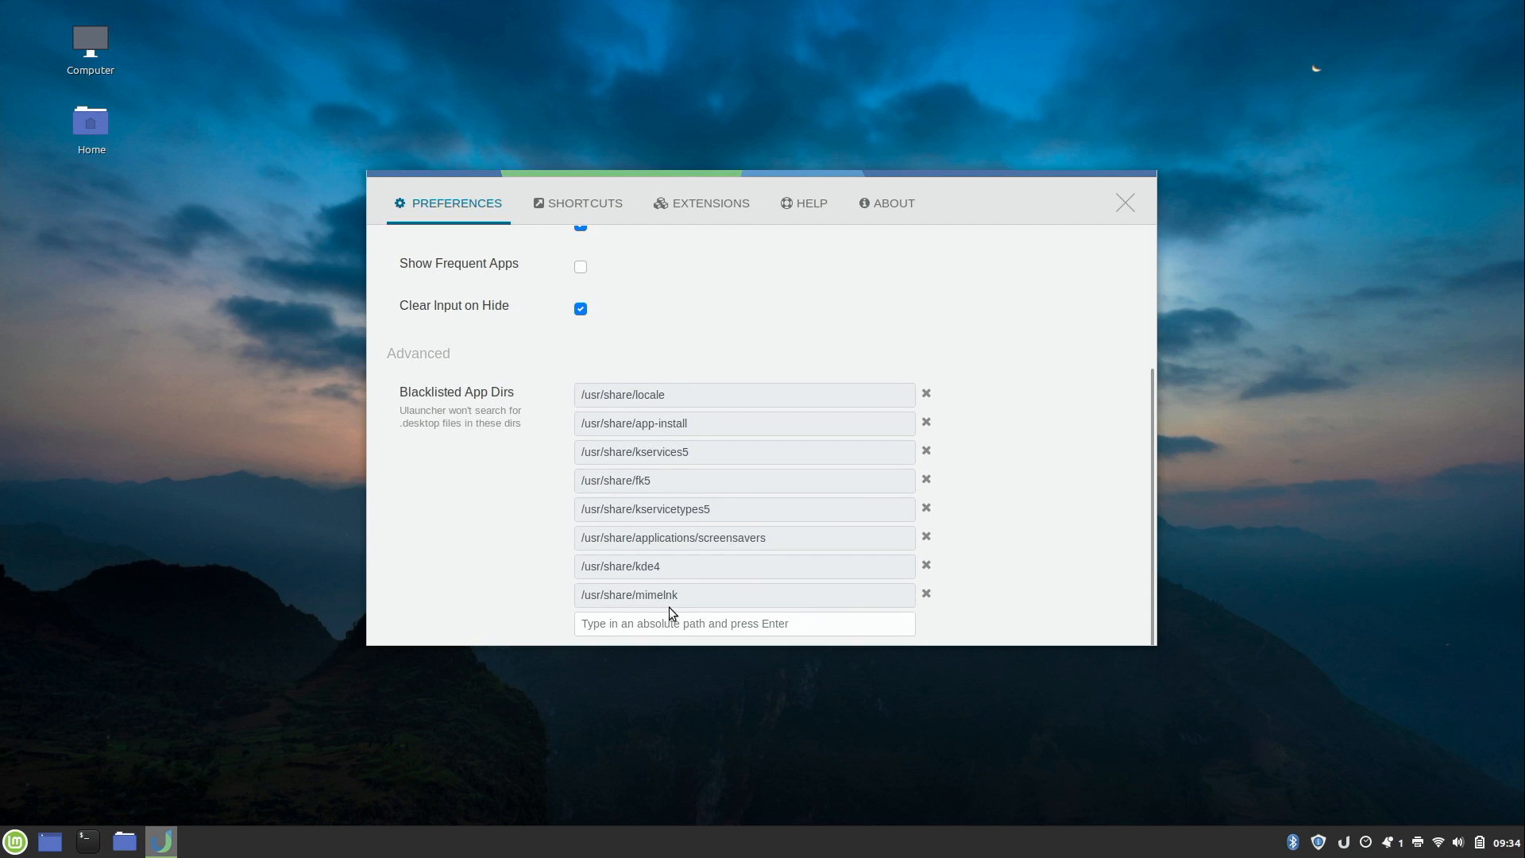
{"action": "mouse_move", "coordinate": [690, 606]}
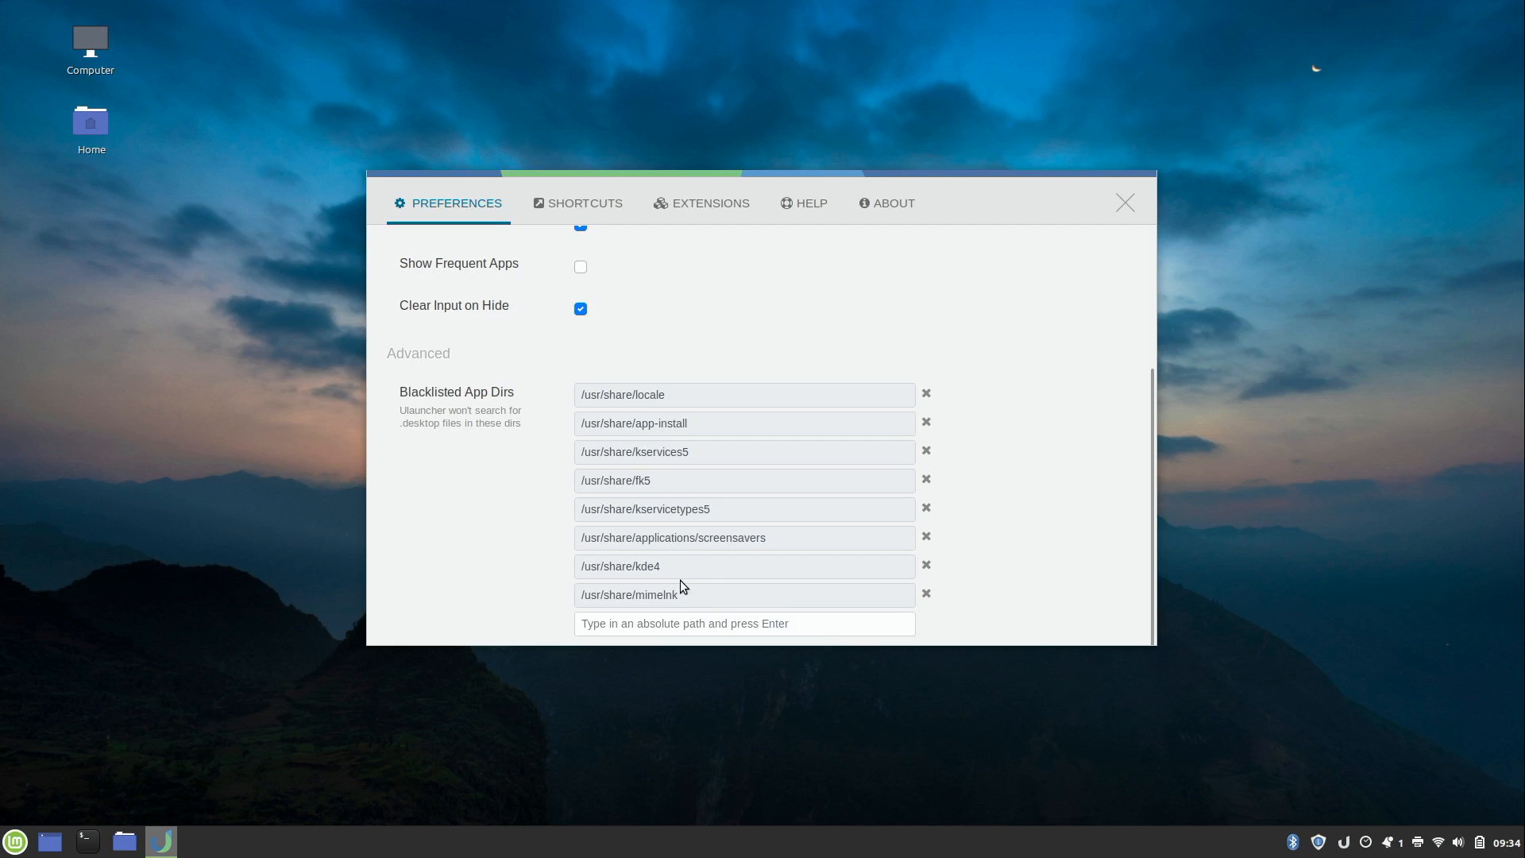
{"action": "mouse_move", "coordinate": [698, 597]}
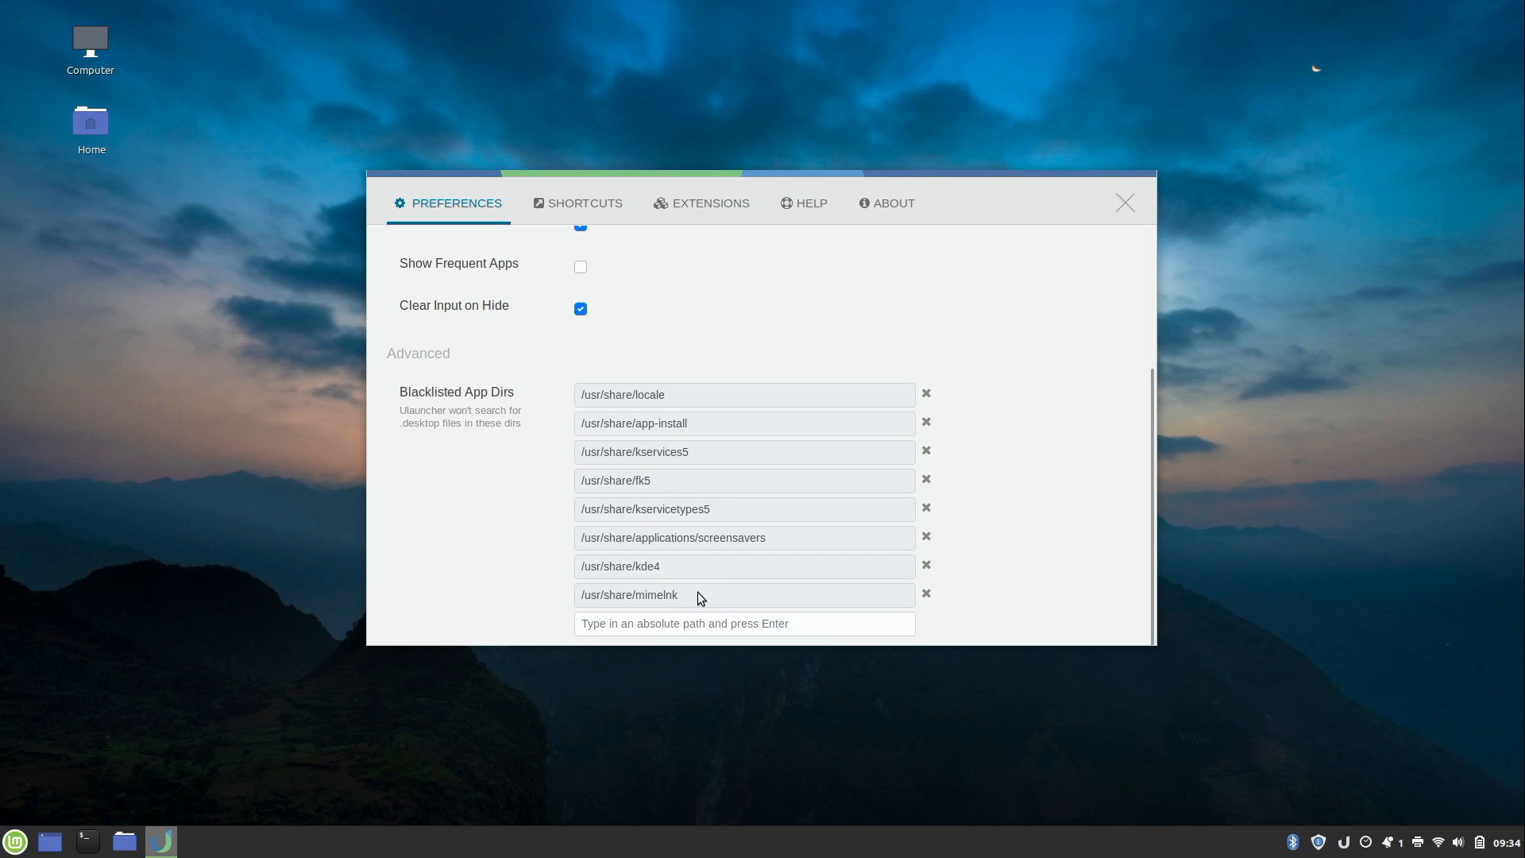
{"action": "mouse_move", "coordinate": [710, 203]}
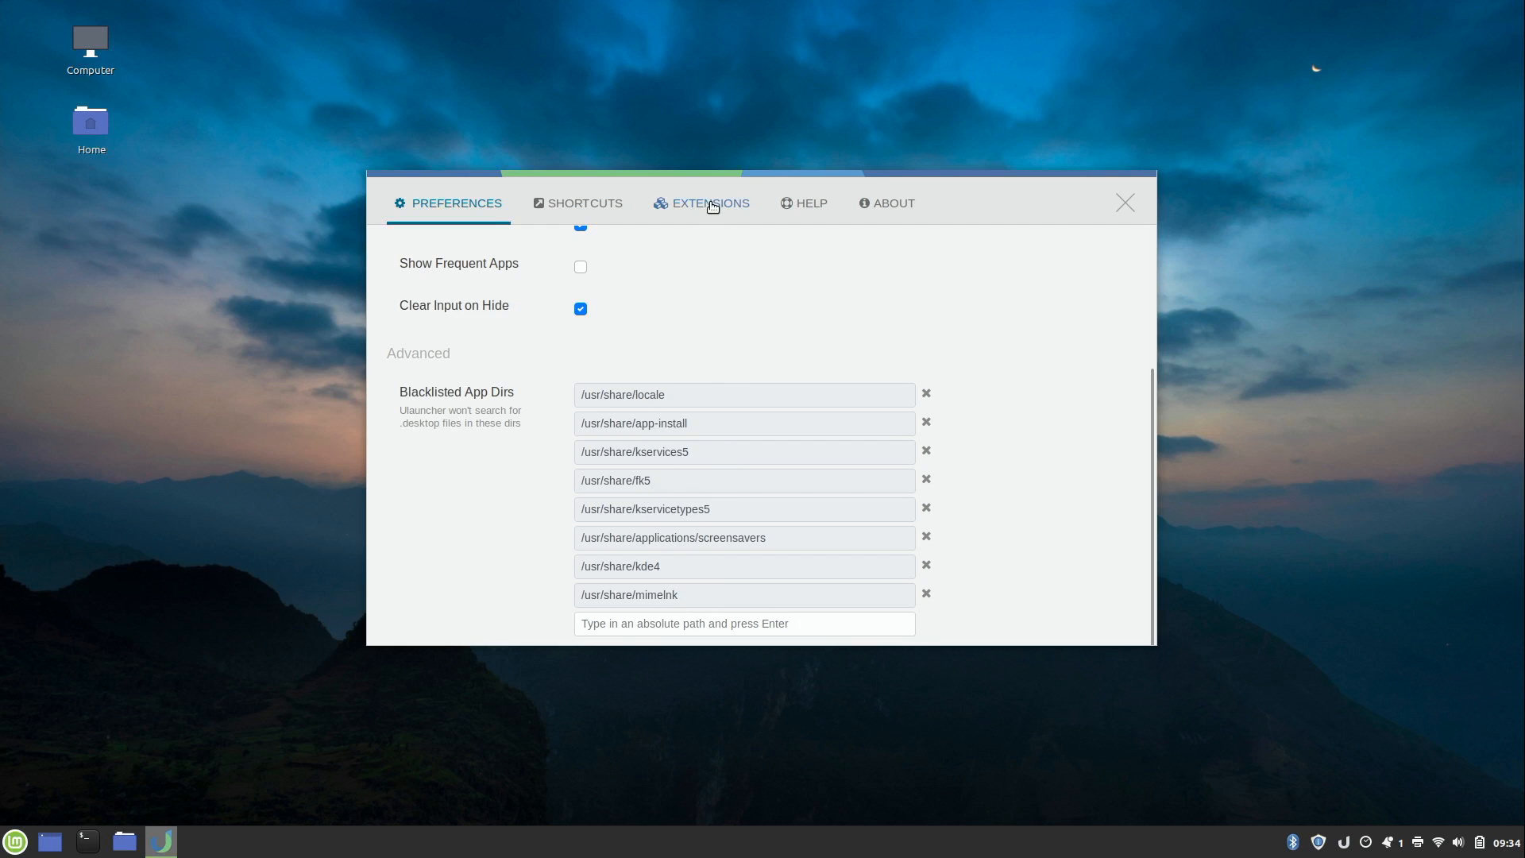
Switch Ulauncher preferences to the Extensions section.
{"action": "left_click", "coordinate": [700, 203]}
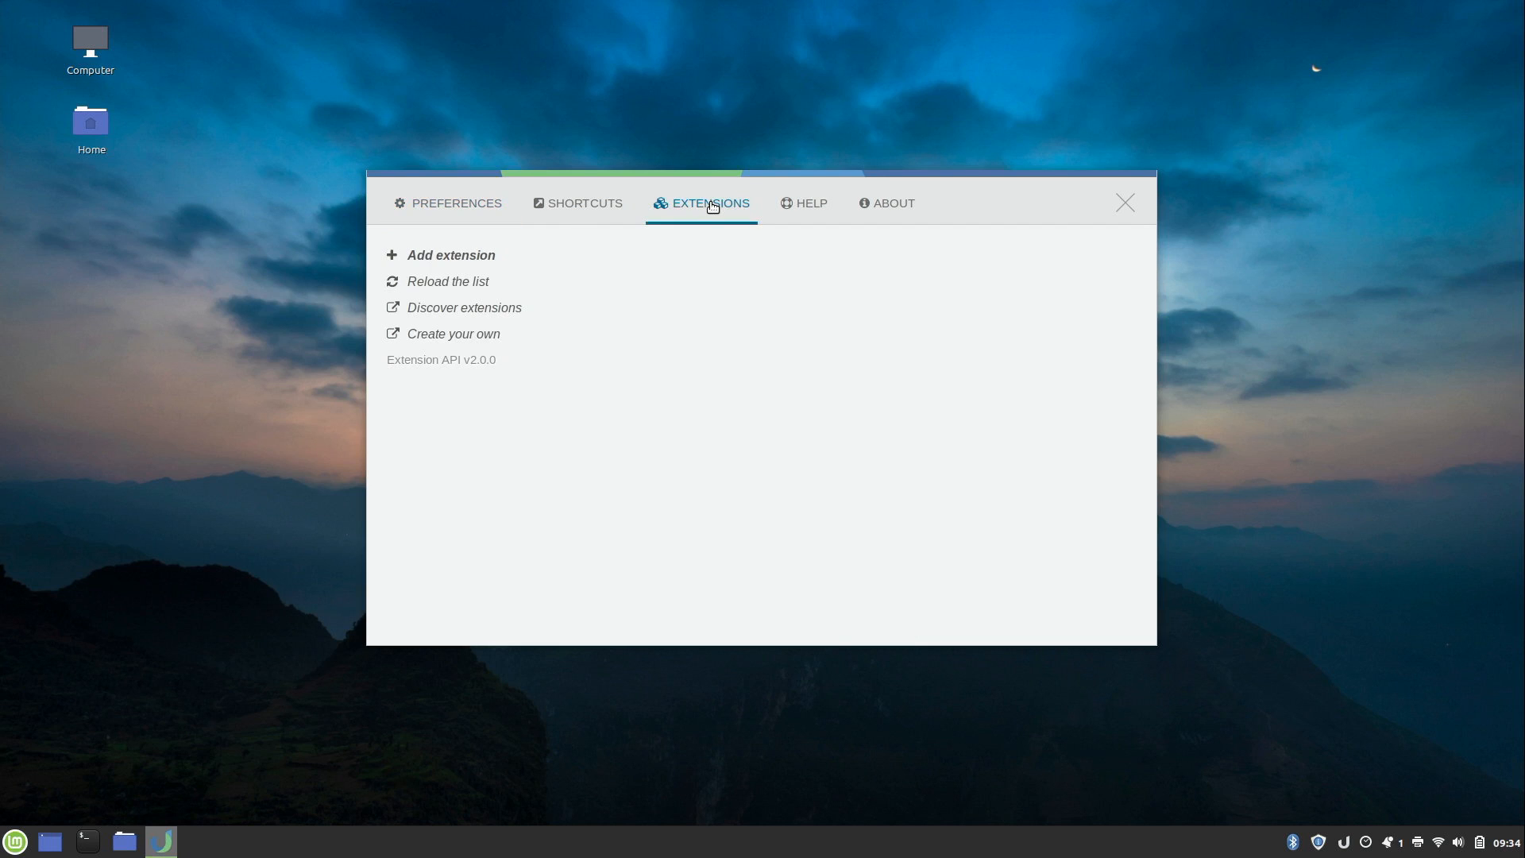
{"action": "mouse_move", "coordinate": [697, 225]}
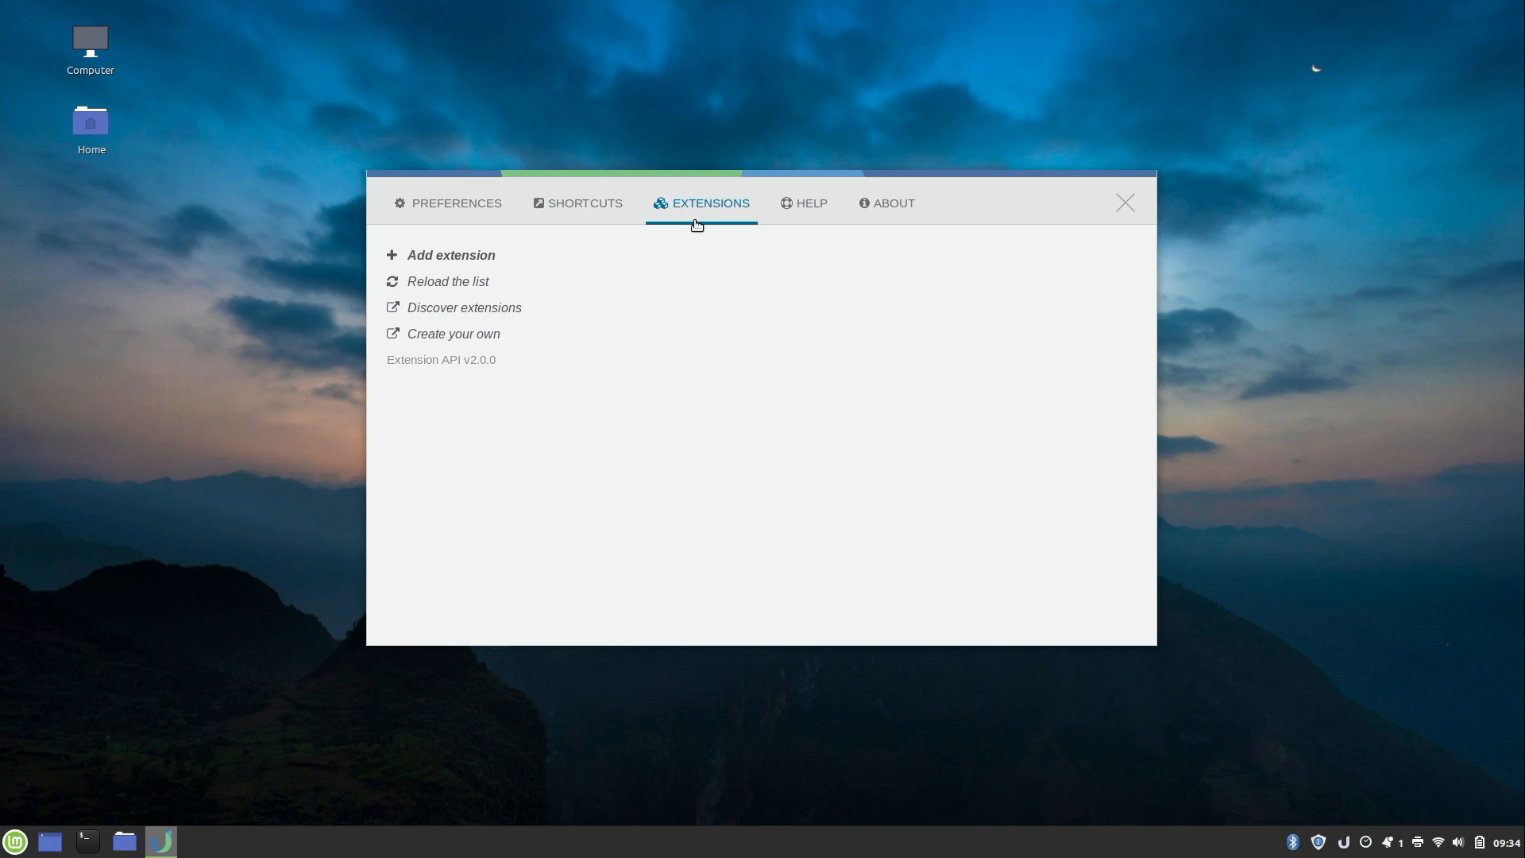
Launch Firefox, Google 'ulauncher extensions', and open the Browse Extensions result.
{"action": "type", "text": "fire"}
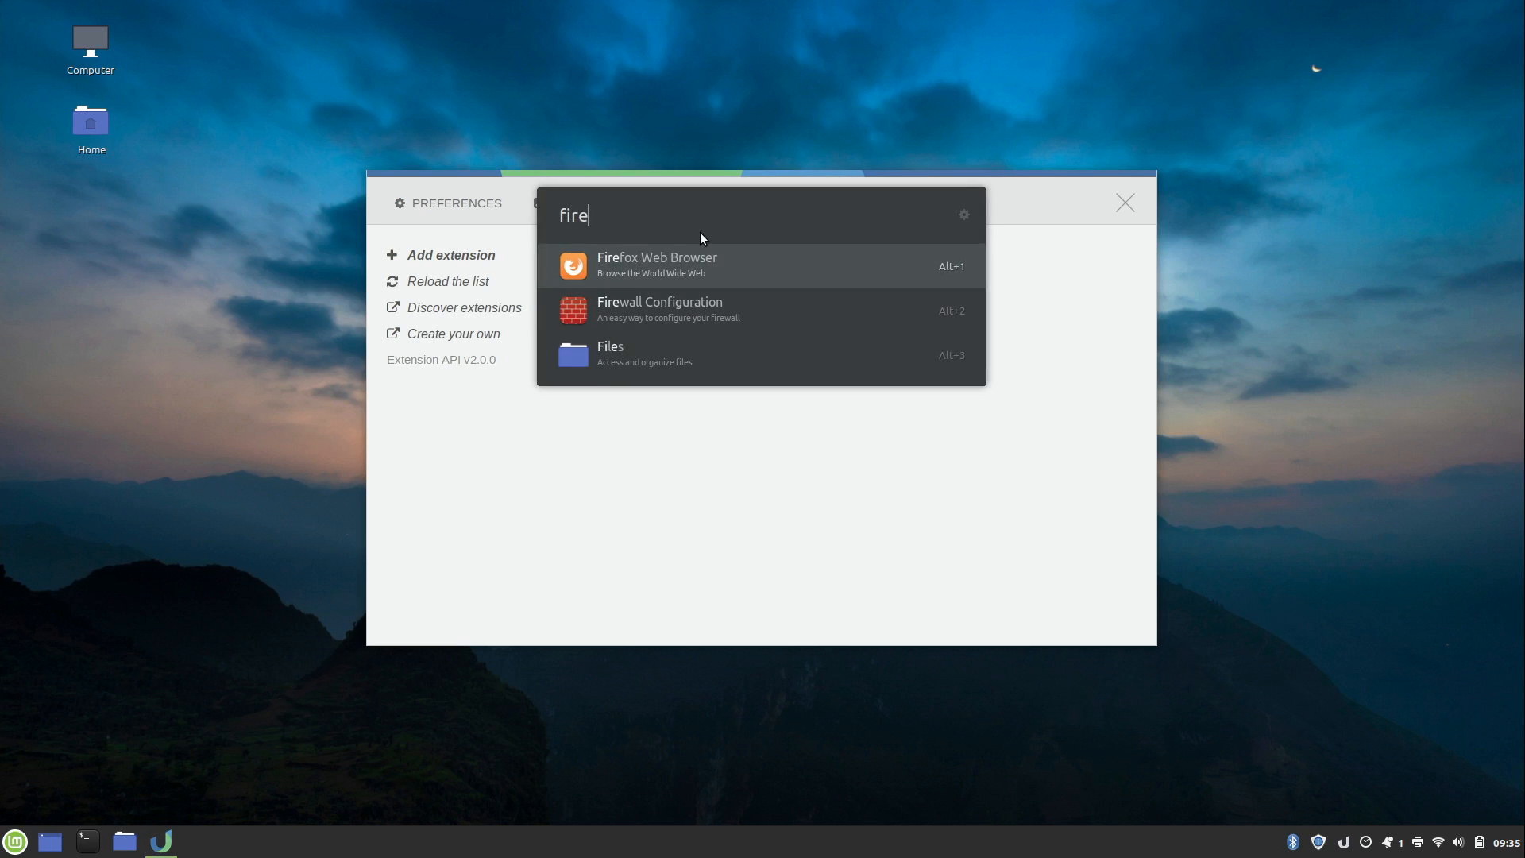
{"action": "left_click", "coordinate": [657, 265]}
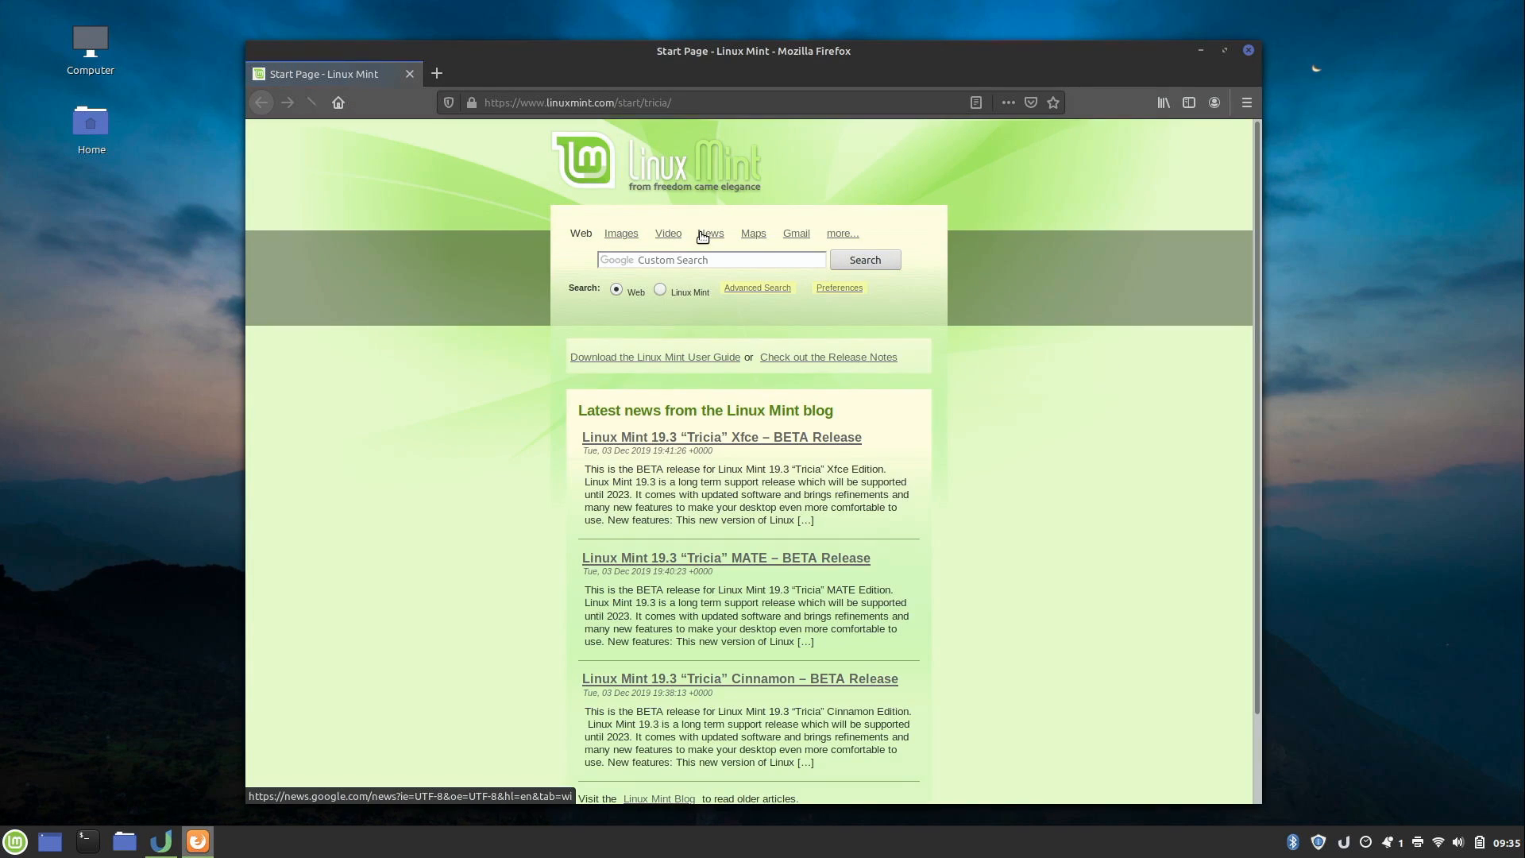
{"action": "mouse_move", "coordinate": [716, 163]}
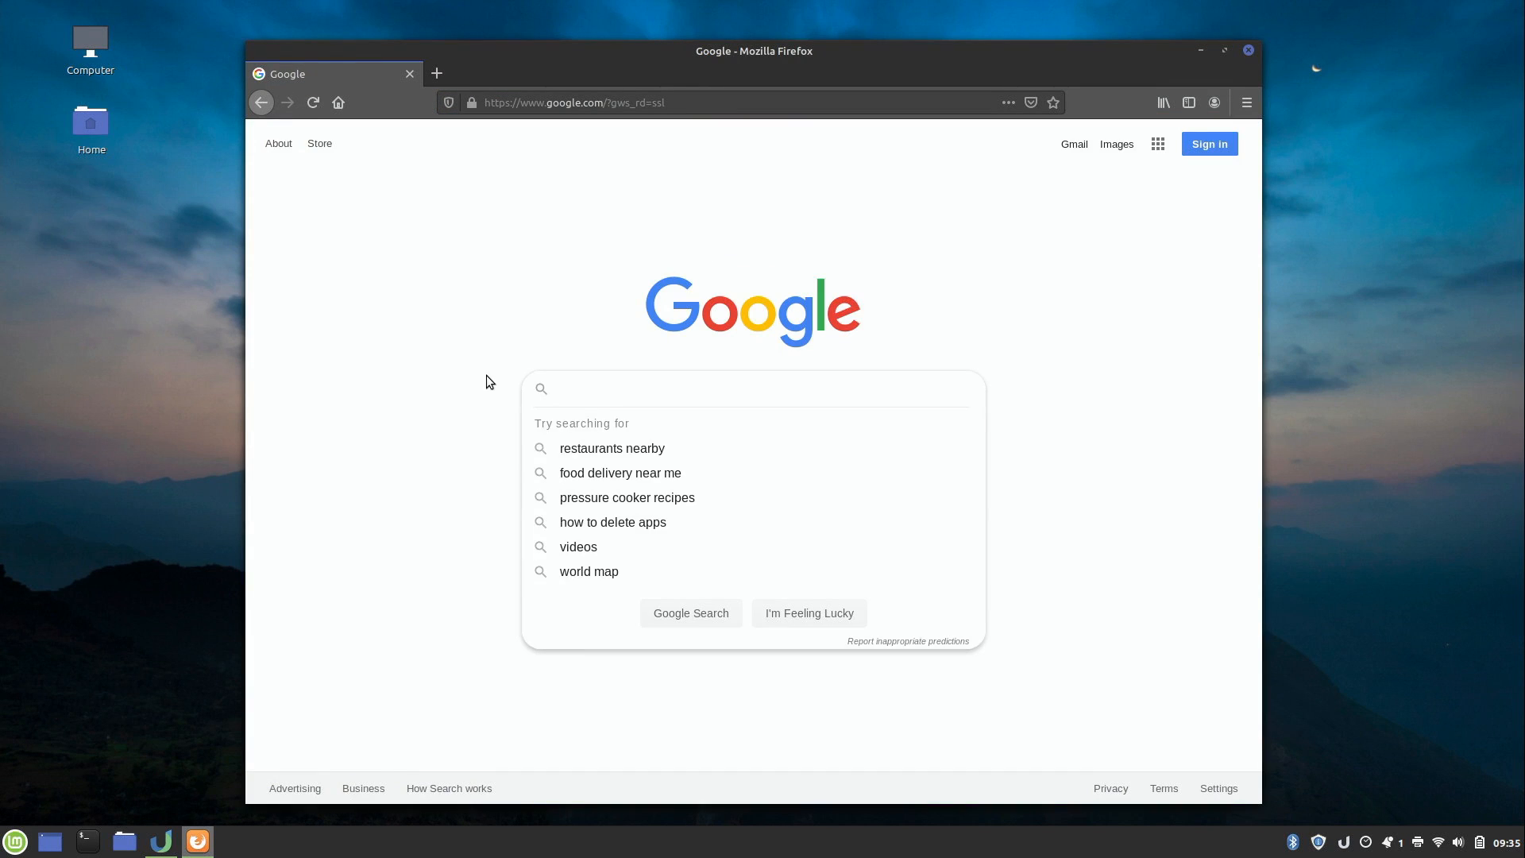
{"action": "type", "text": "ulaun"}
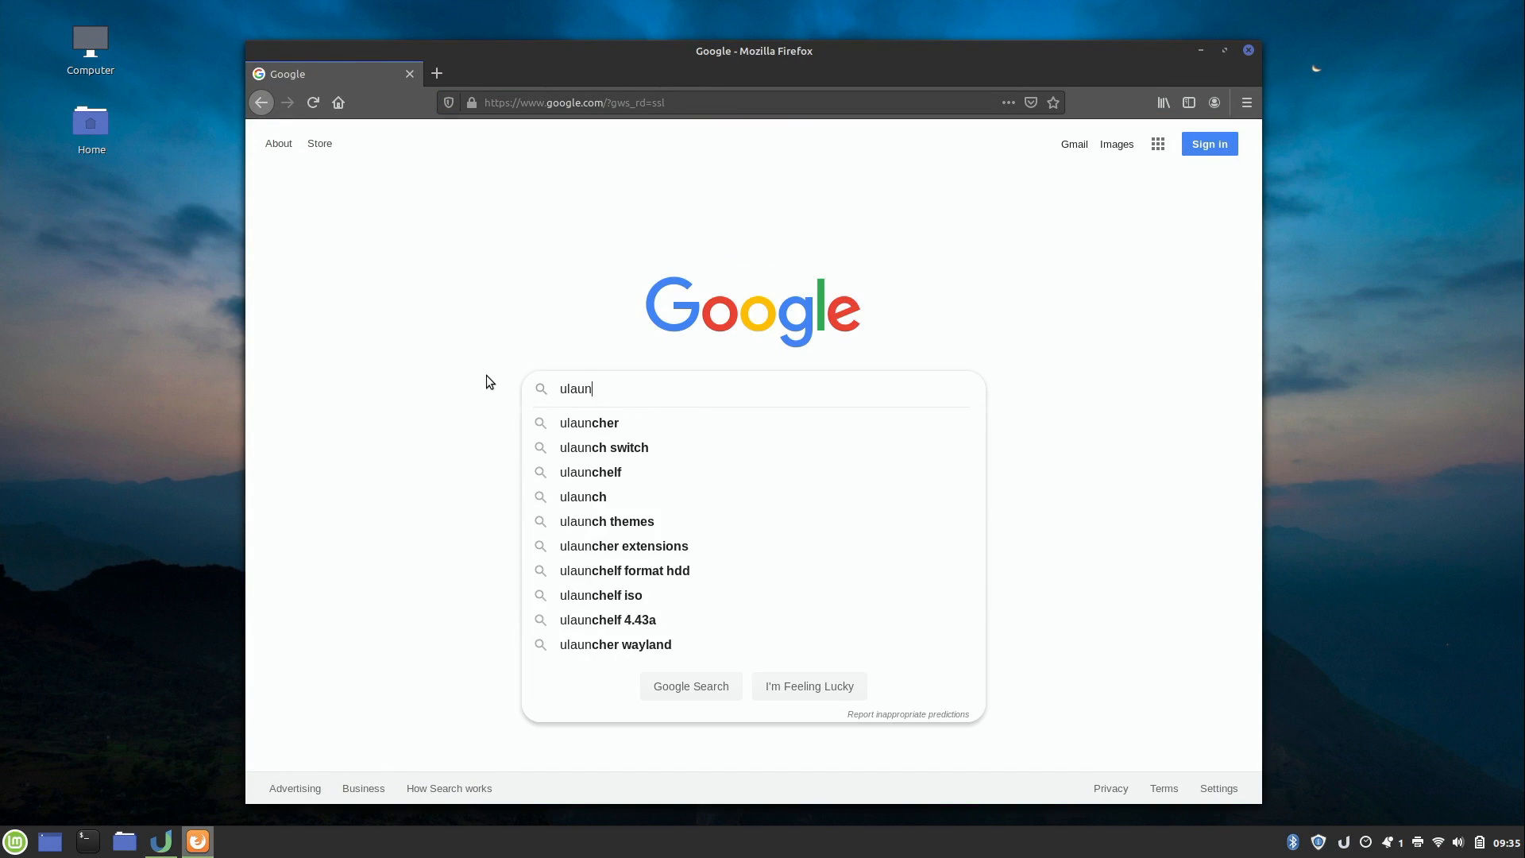
{"action": "left_click", "coordinate": [623, 546]}
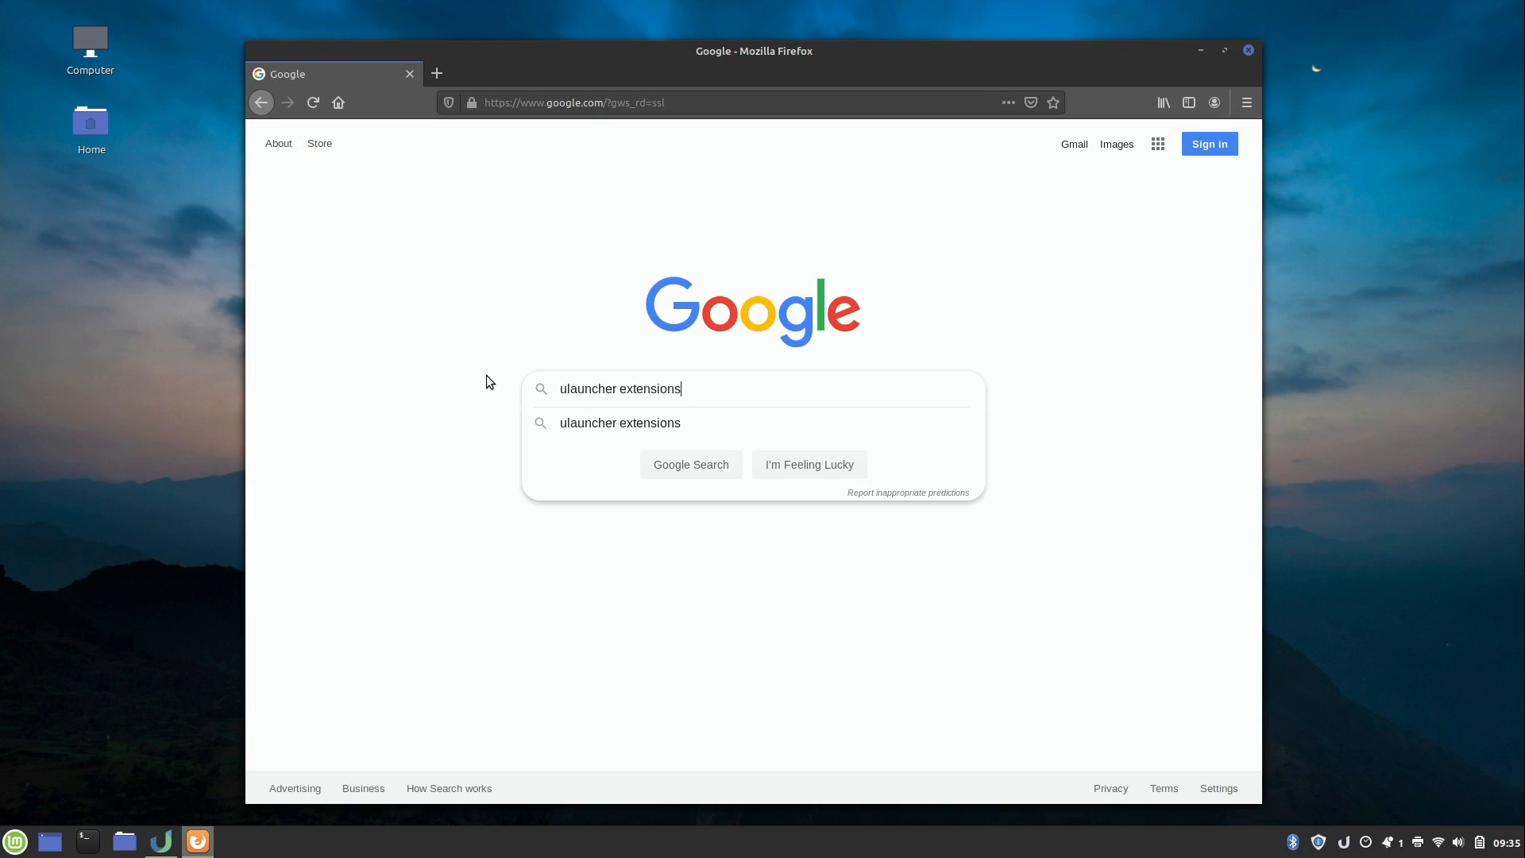
{"action": "key", "text": "Return"}
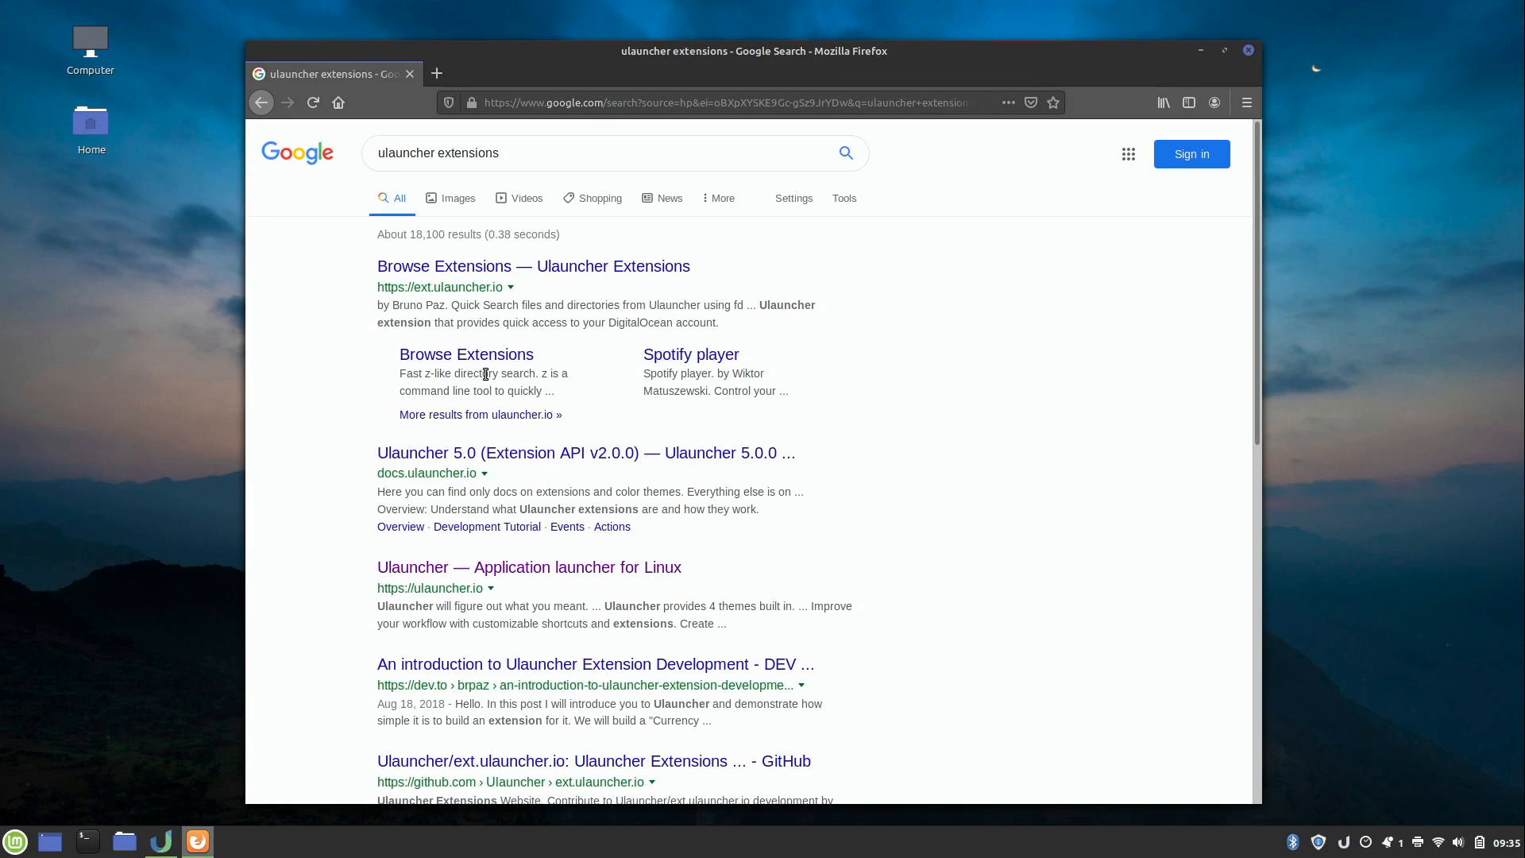
{"action": "left_click", "coordinate": [532, 265]}
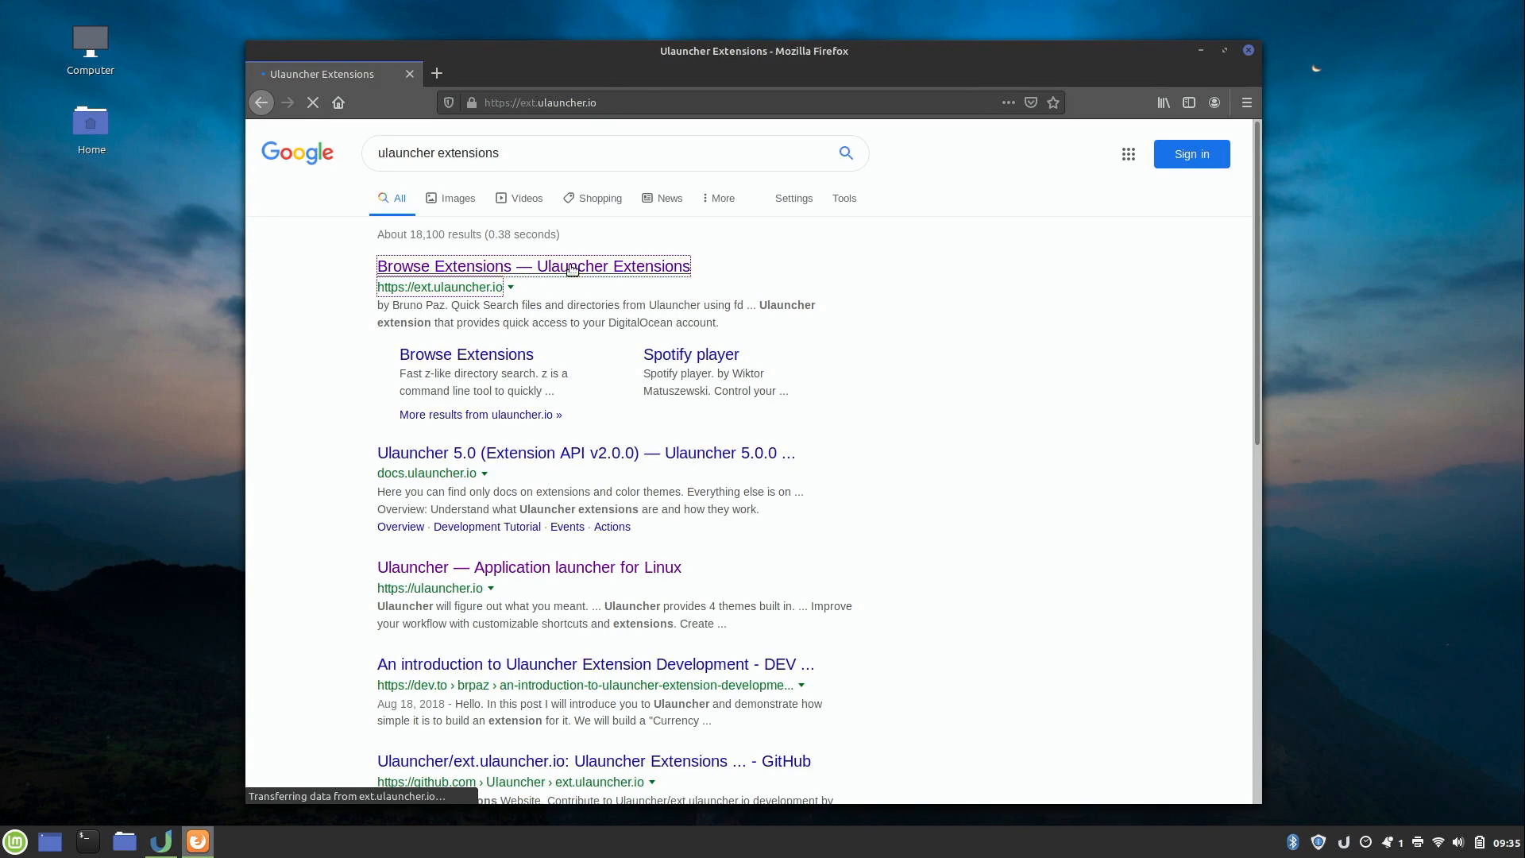
Scroll the Browse Extensions page past Converter and Unicode to the System card.
{"action": "left_click", "coordinate": [533, 265]}
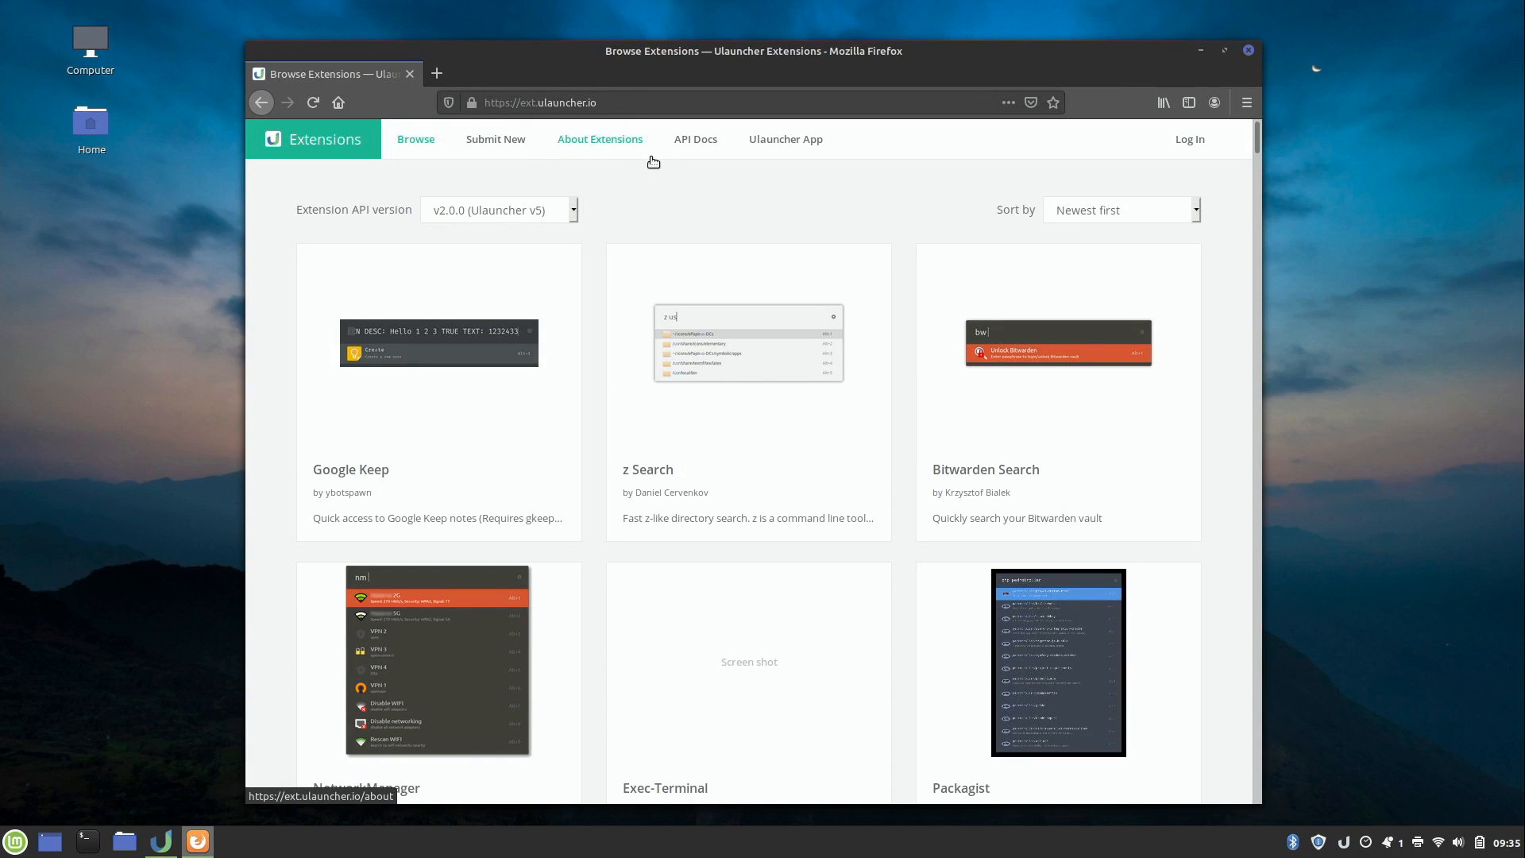
{"action": "mouse_move", "coordinate": [421, 467]}
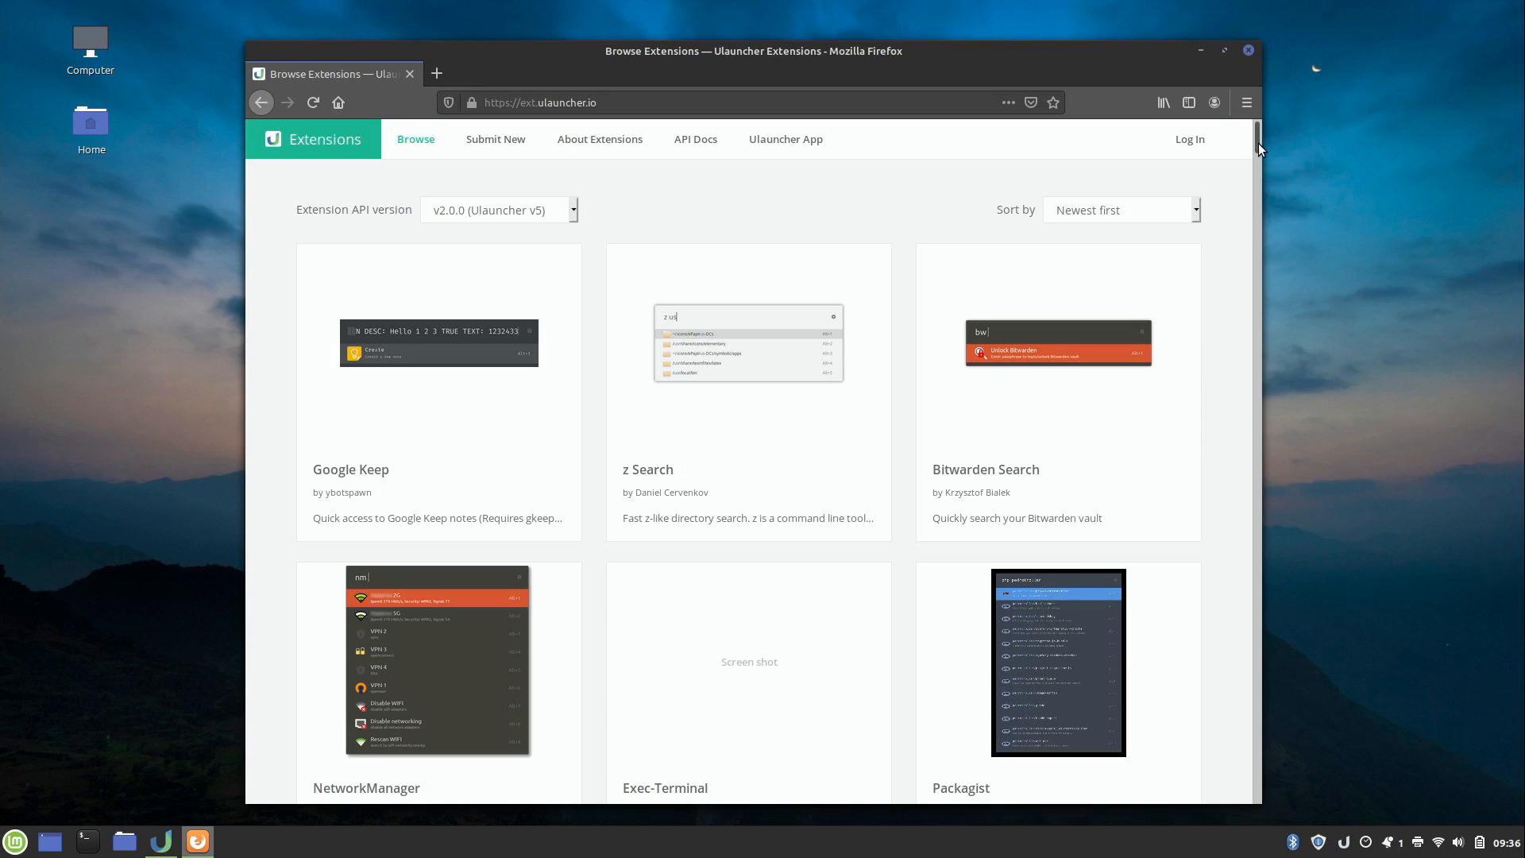
{"action": "scroll", "scroll_direction": "down", "scroll_amount": 3}
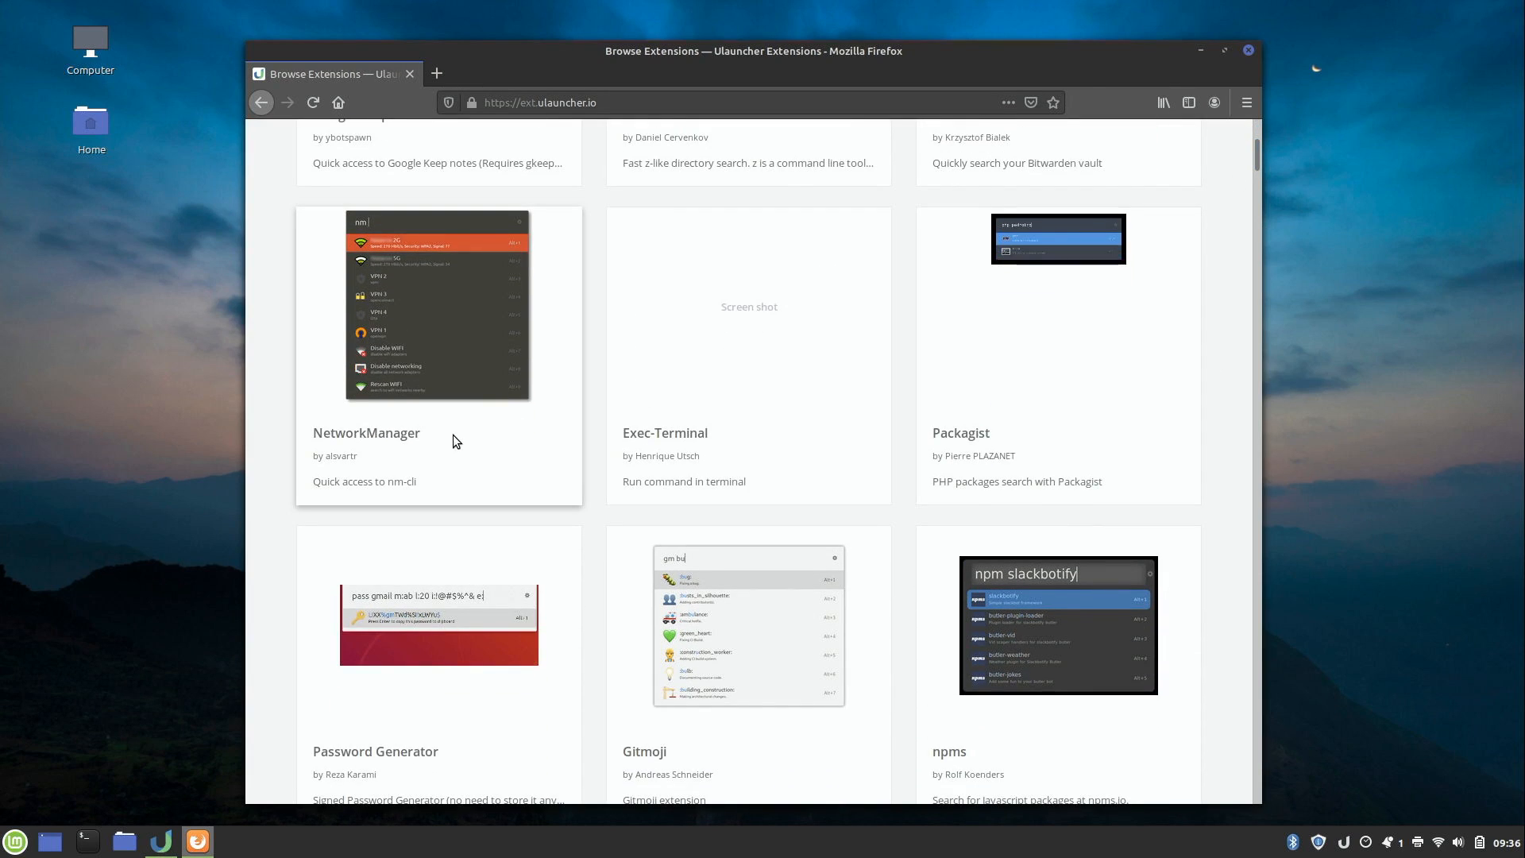
{"action": "scroll", "scroll_direction": "down", "scroll_amount": 3}
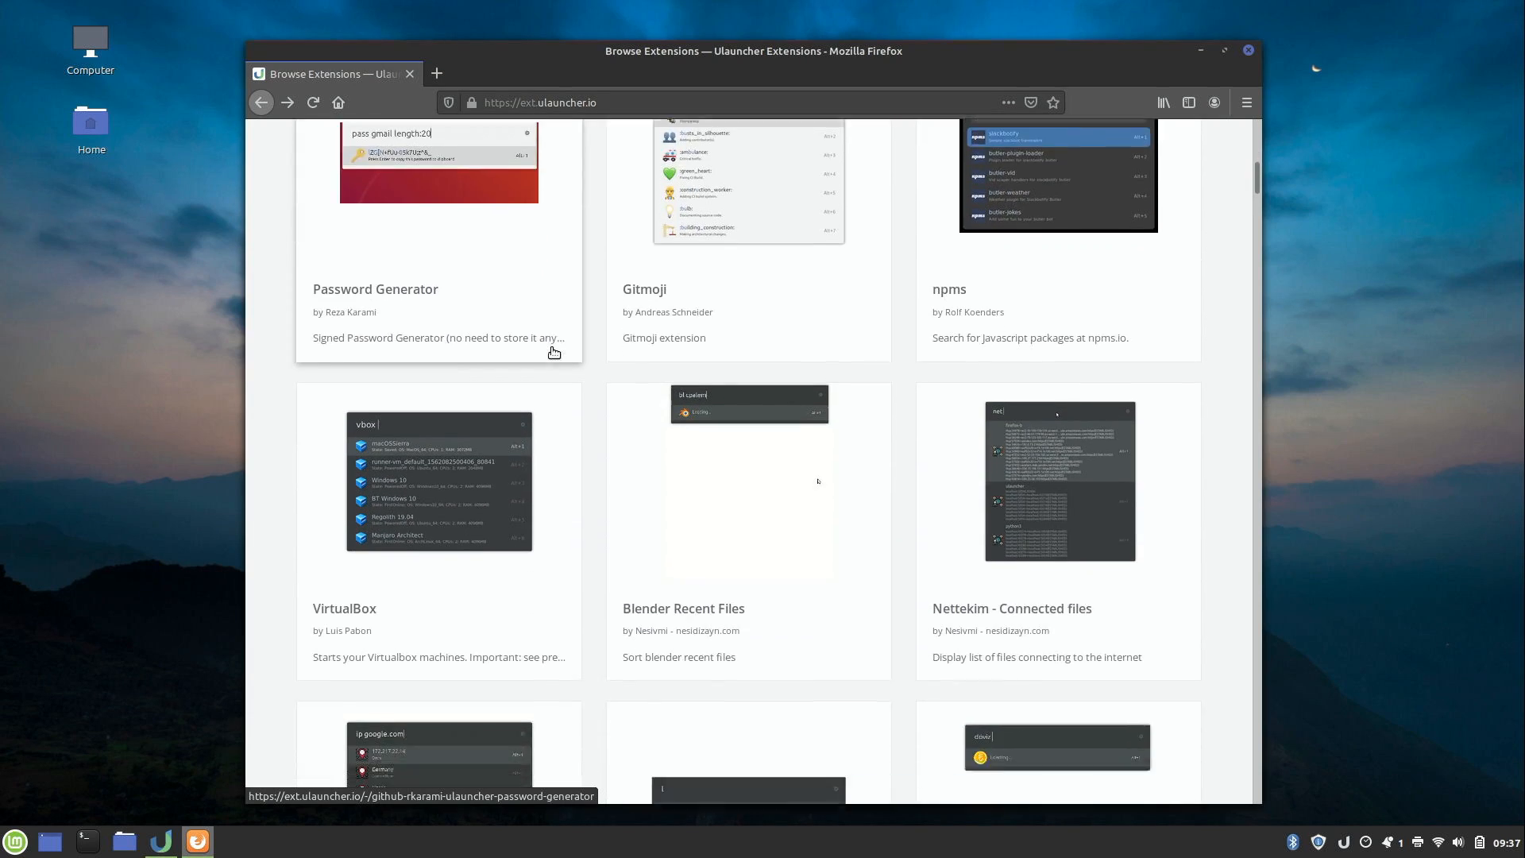
{"action": "scroll", "scroll_direction": "down", "scroll_amount": 3}
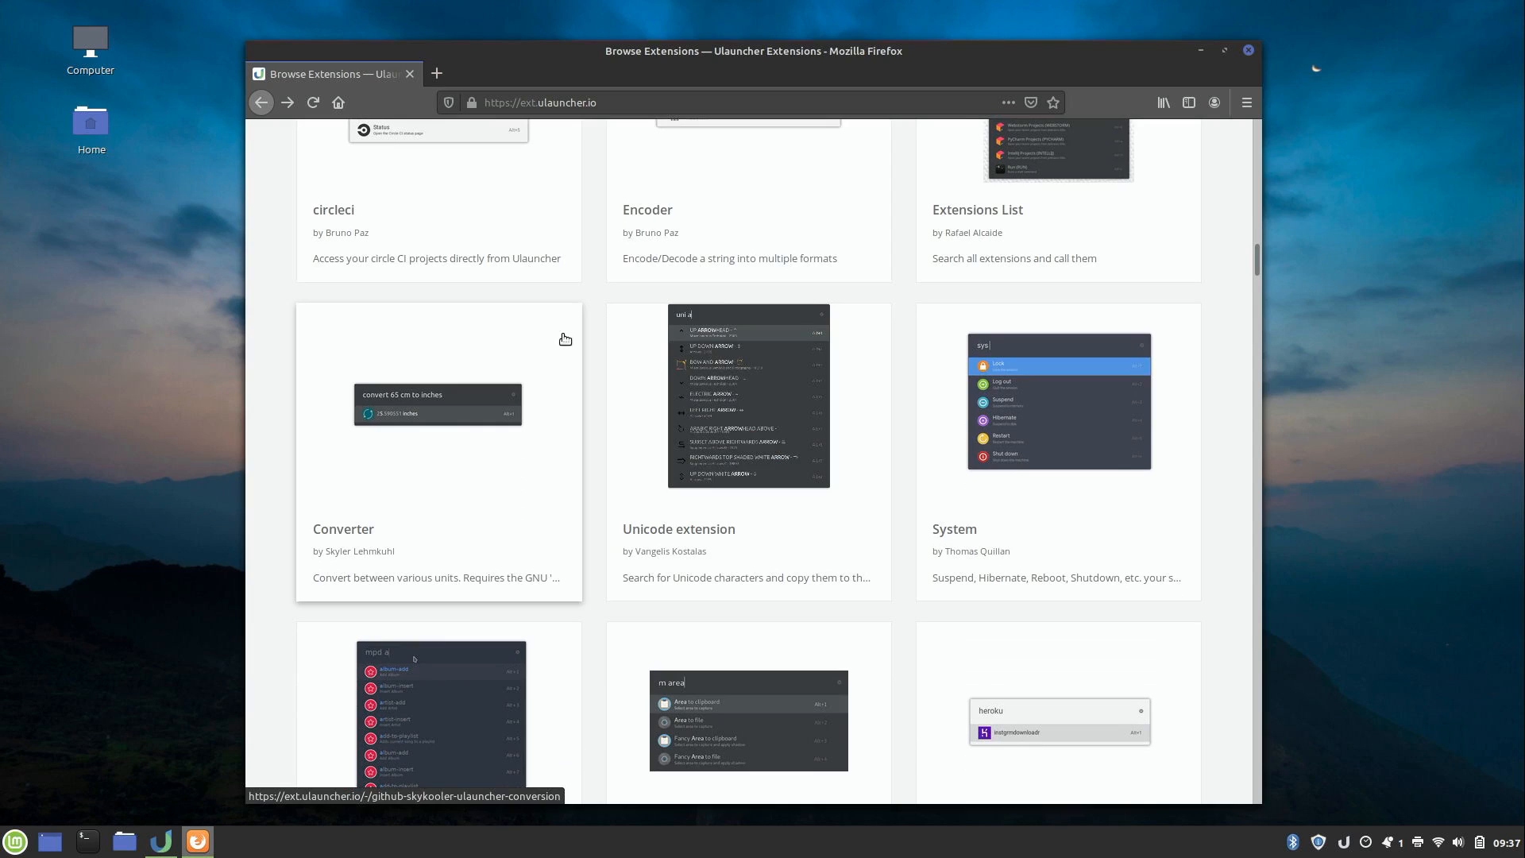
{"action": "mouse_move", "coordinate": [954, 529]}
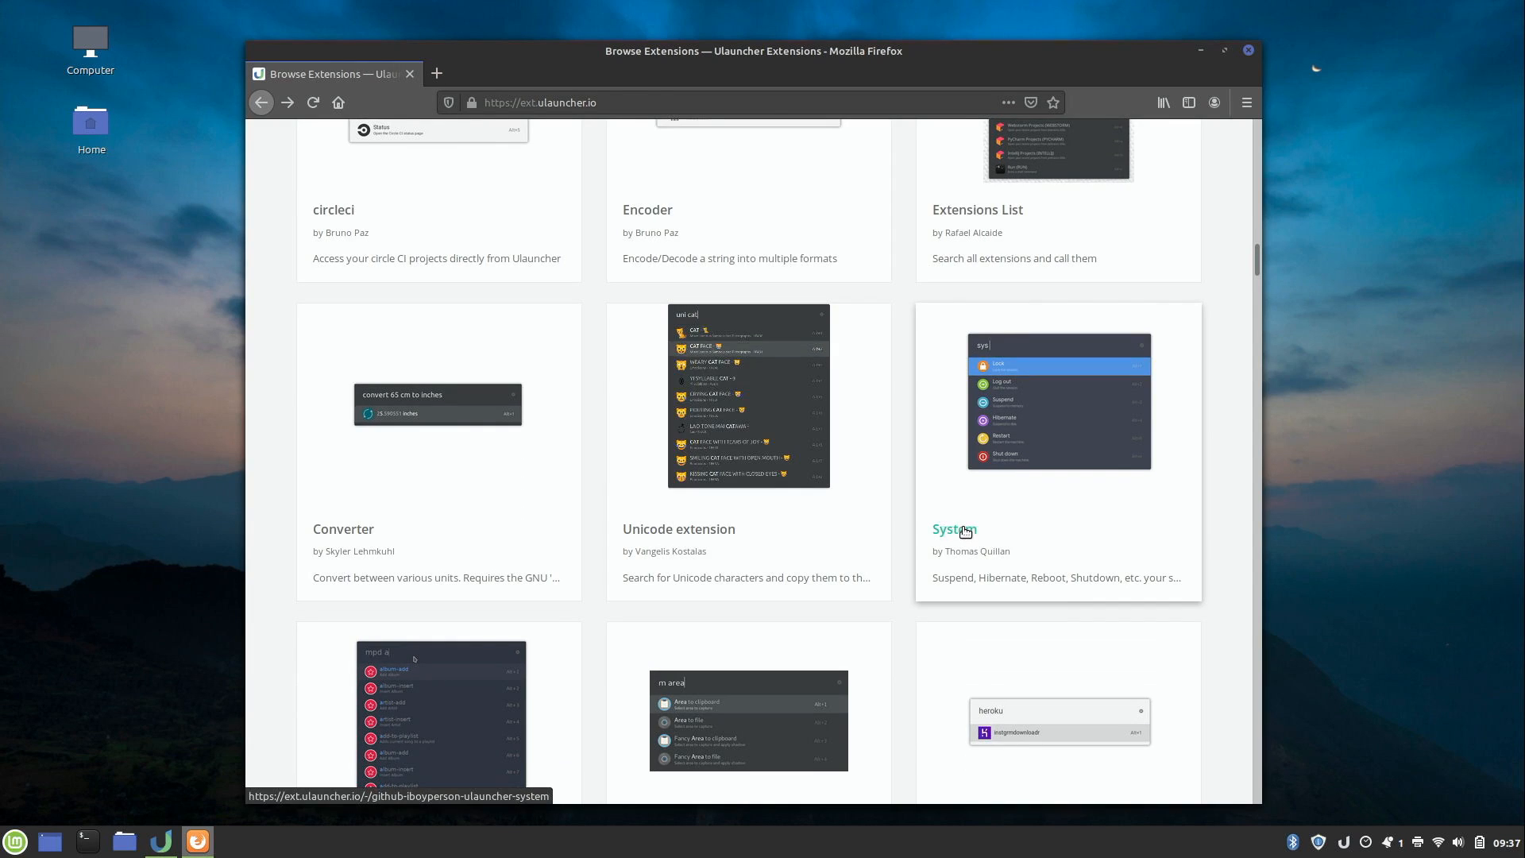
Open the System extension's page and copy its GitHub URL.
{"action": "left_click", "coordinate": [953, 529]}
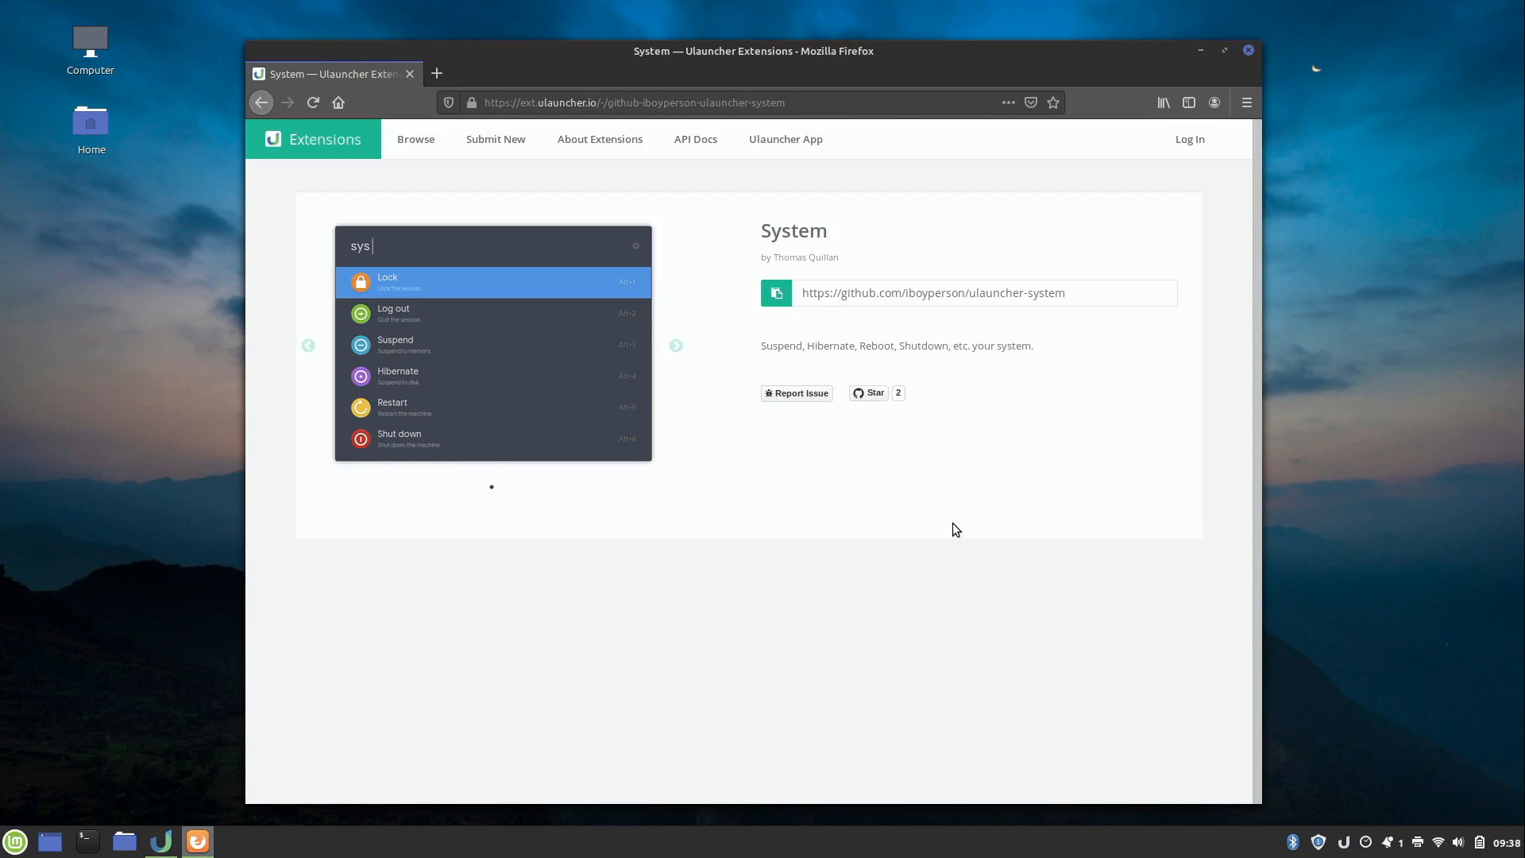
{"action": "mouse_move", "coordinate": [941, 527]}
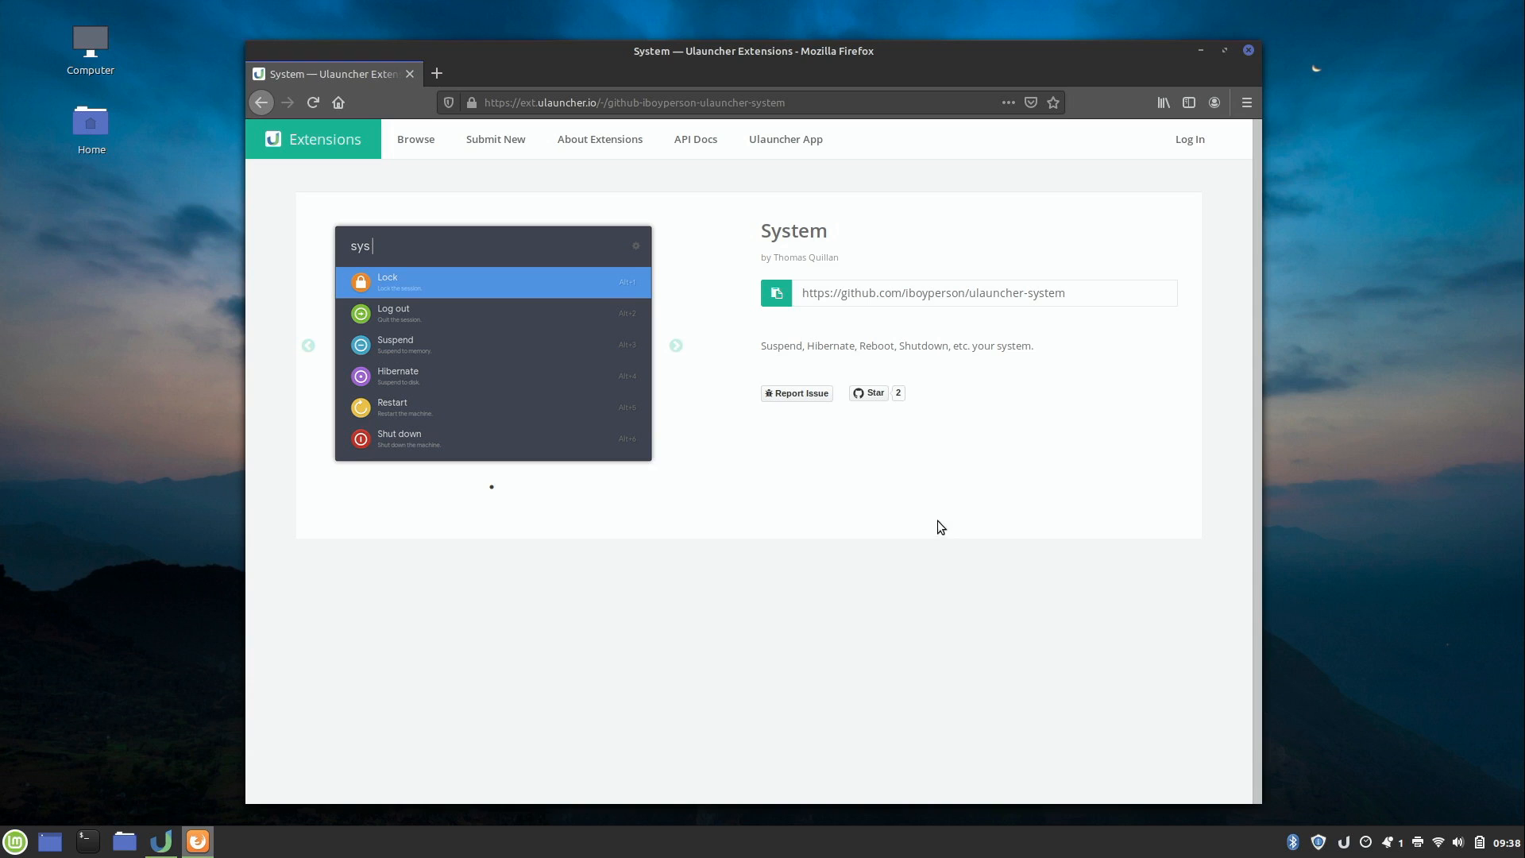
{"action": "left_click", "coordinate": [776, 293]}
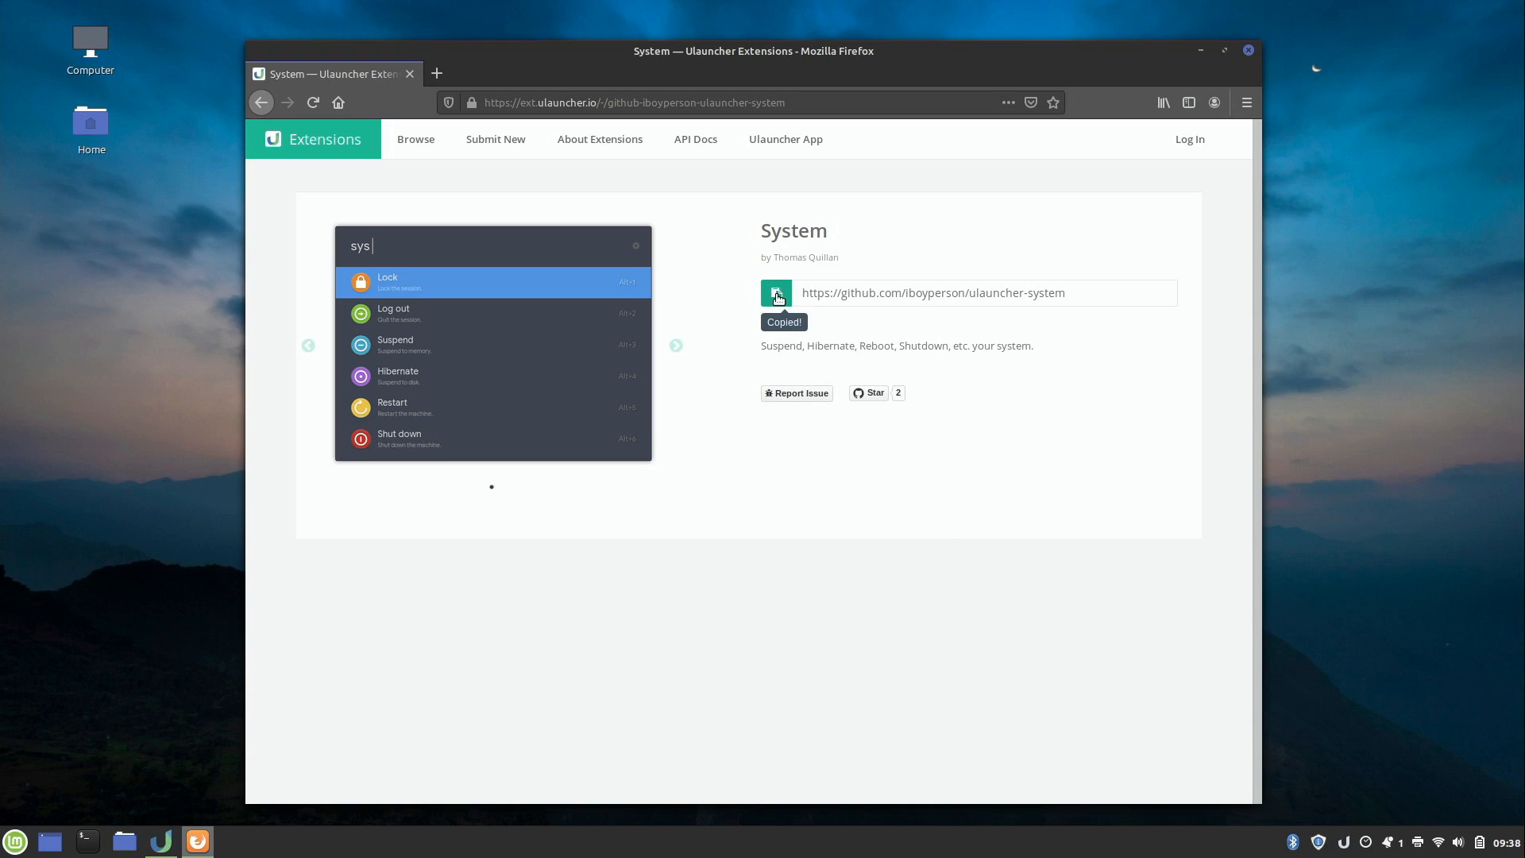
{"action": "mouse_move", "coordinate": [783, 328]}
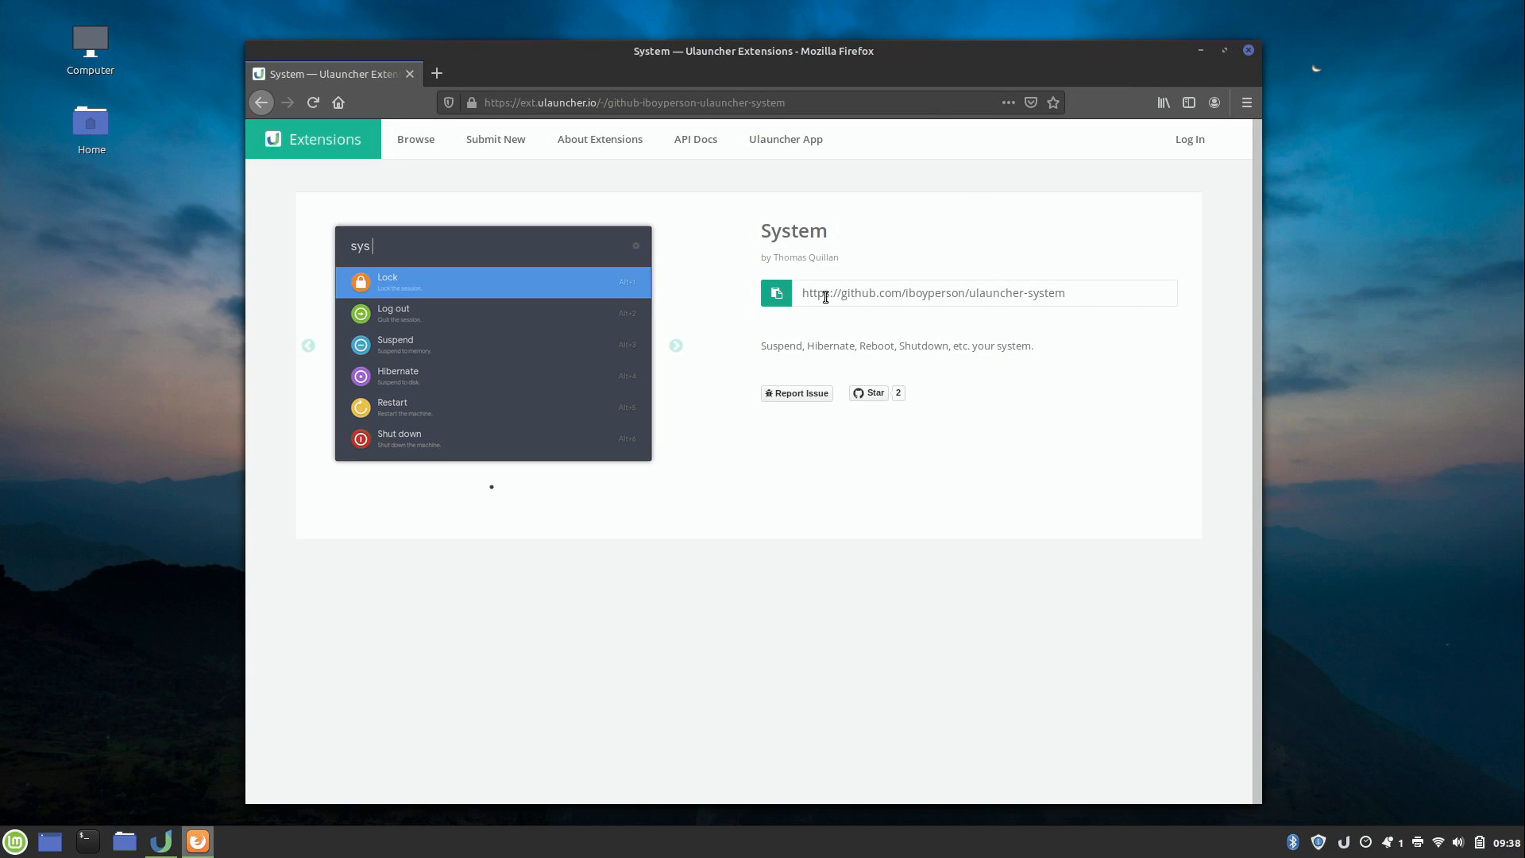
{"action": "mouse_move", "coordinate": [532, 386]}
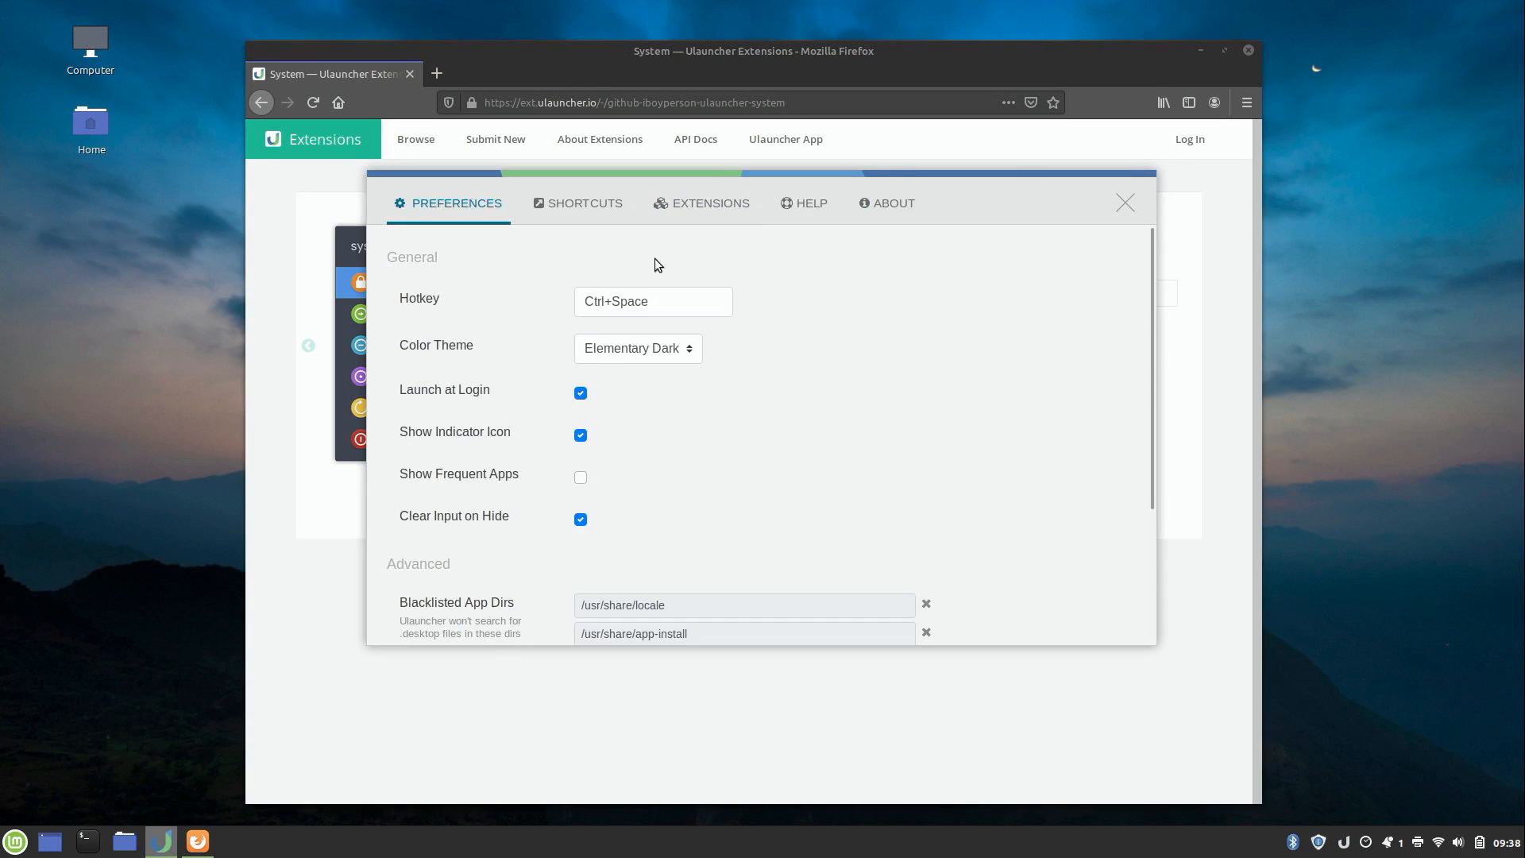
{"action": "left_click", "coordinate": [701, 202]}
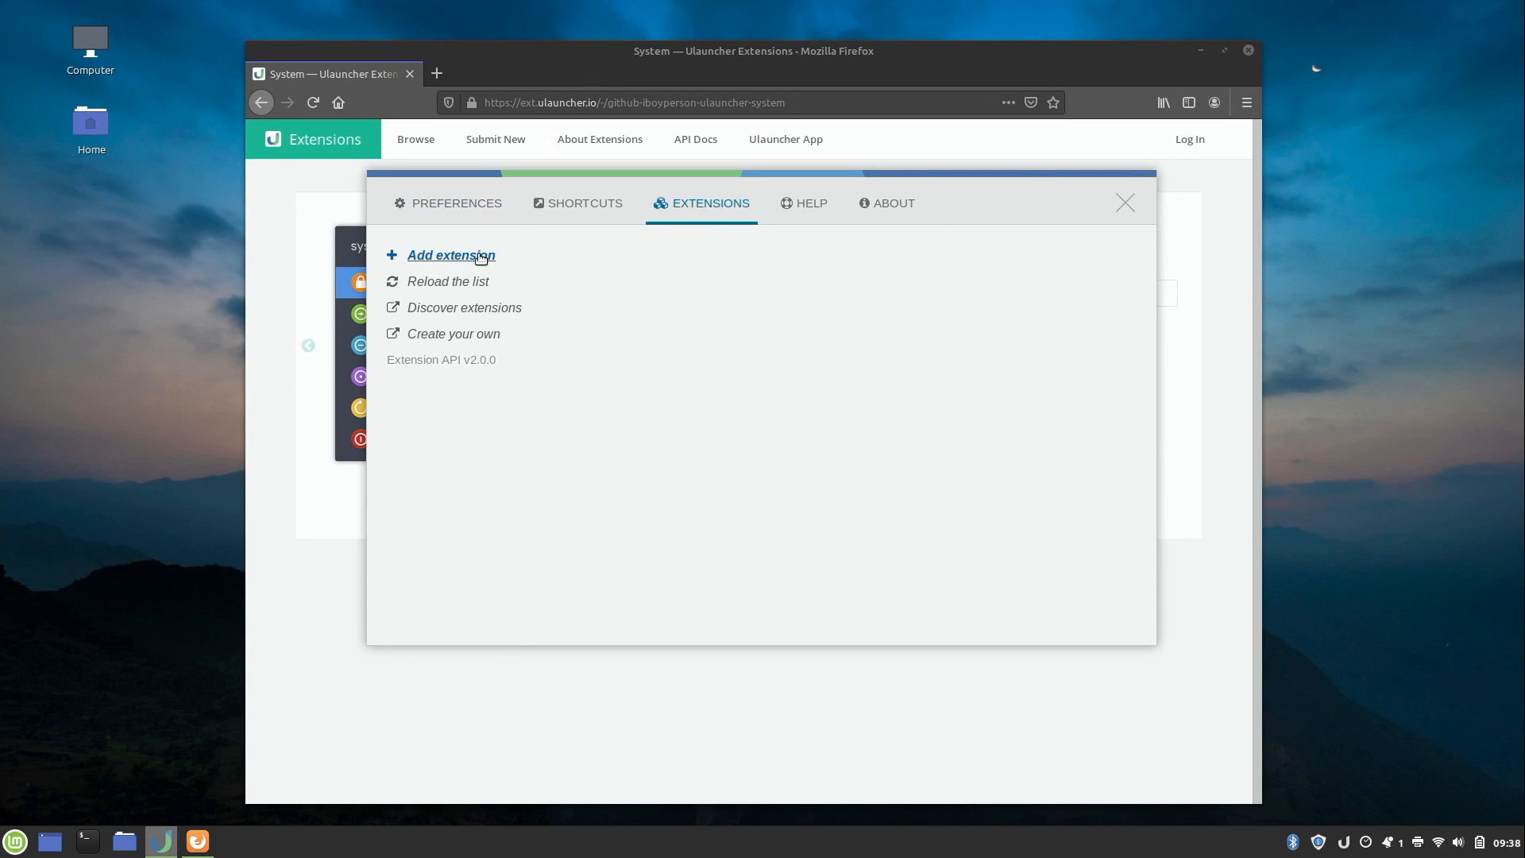
{"action": "left_click", "coordinate": [449, 255]}
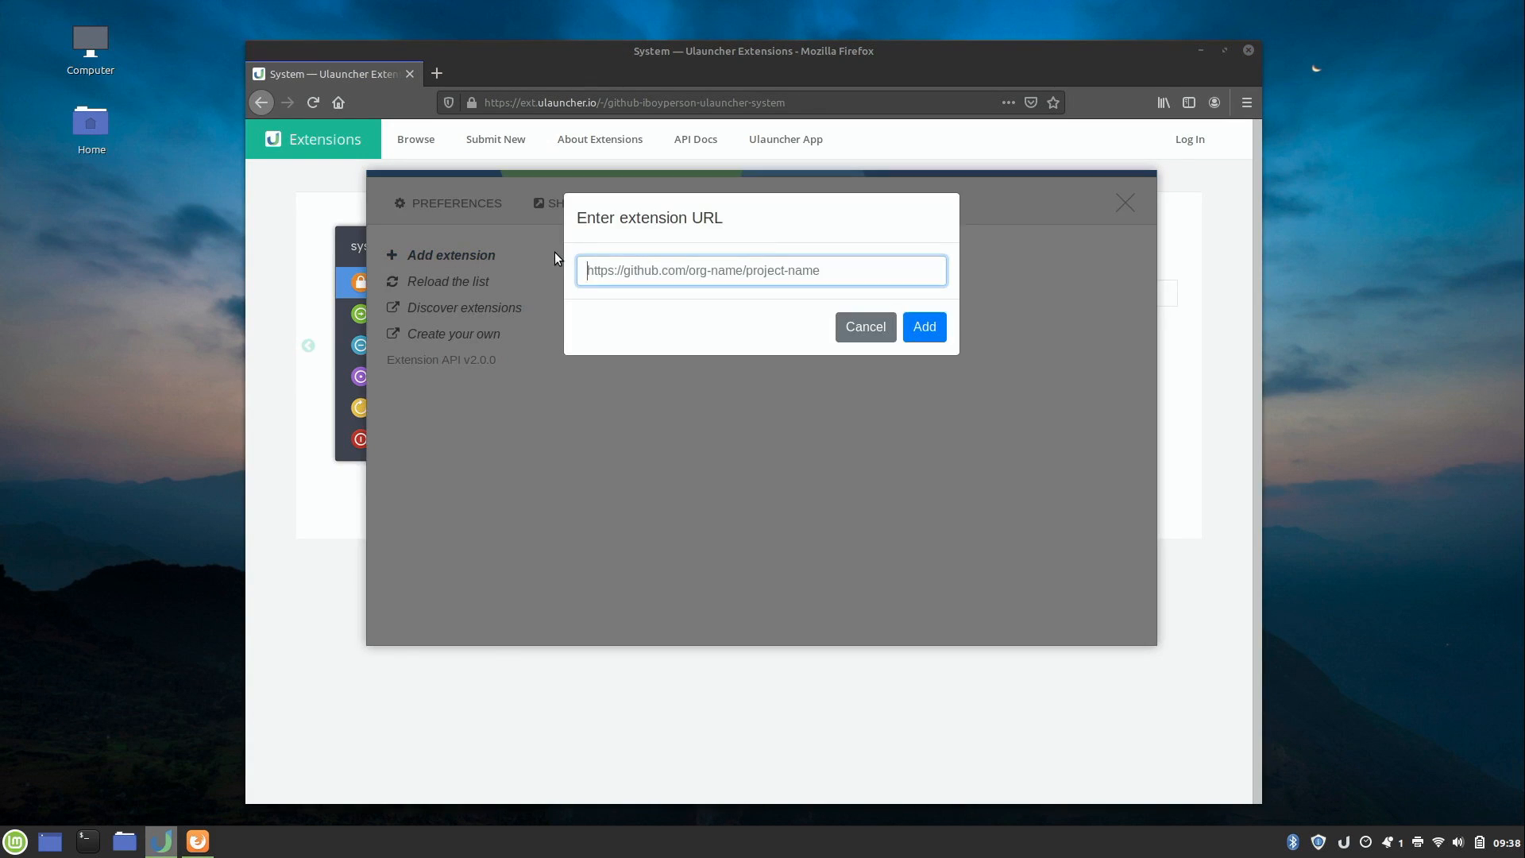
{"action": "type", "text": "https://github.com/iboyperson/ulauncher-system"}
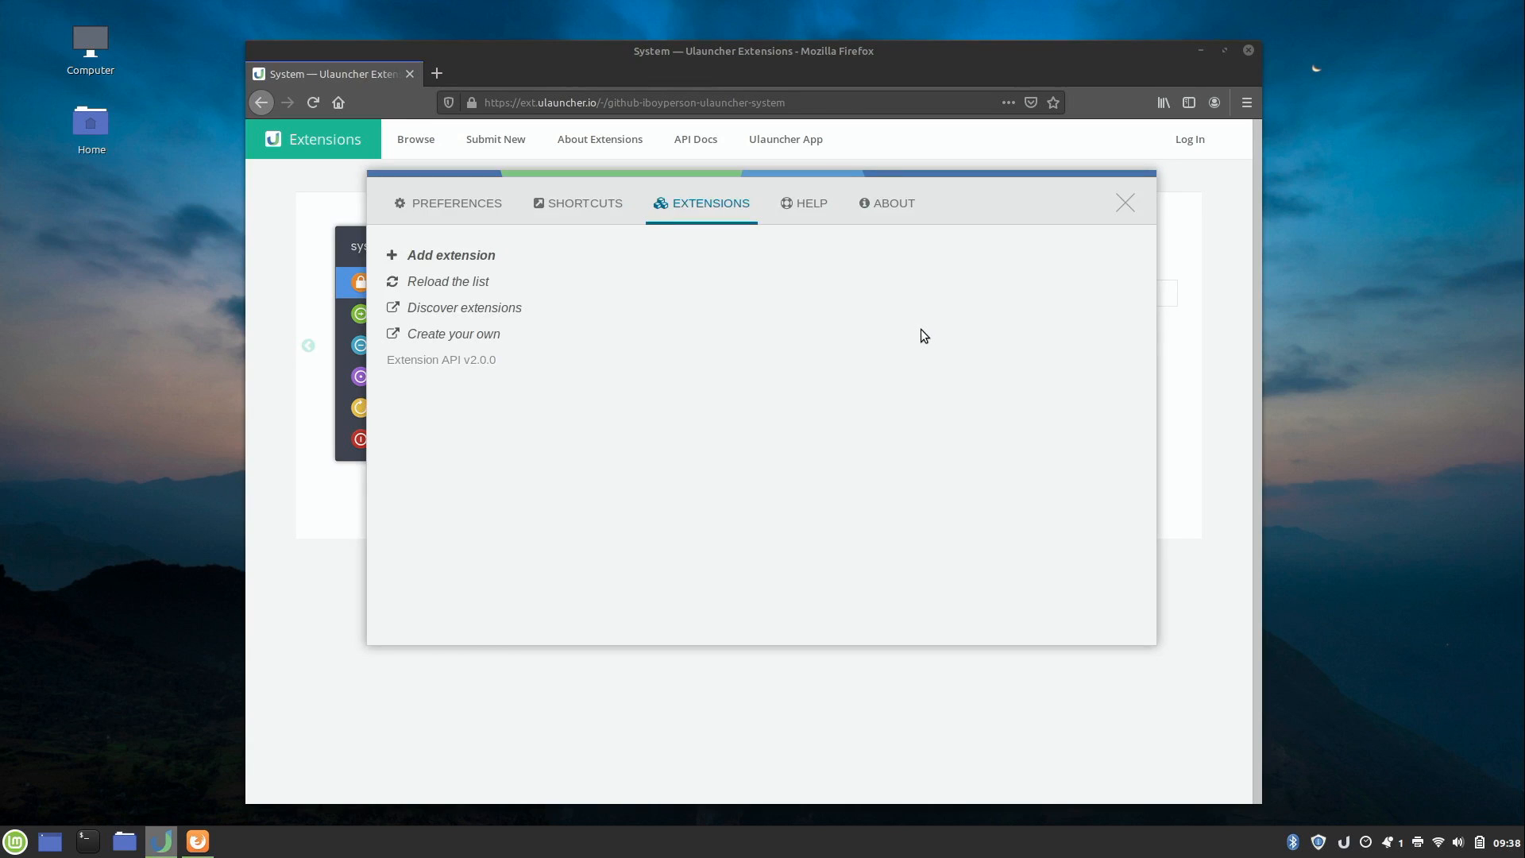
{"action": "left_click", "coordinate": [427, 255]}
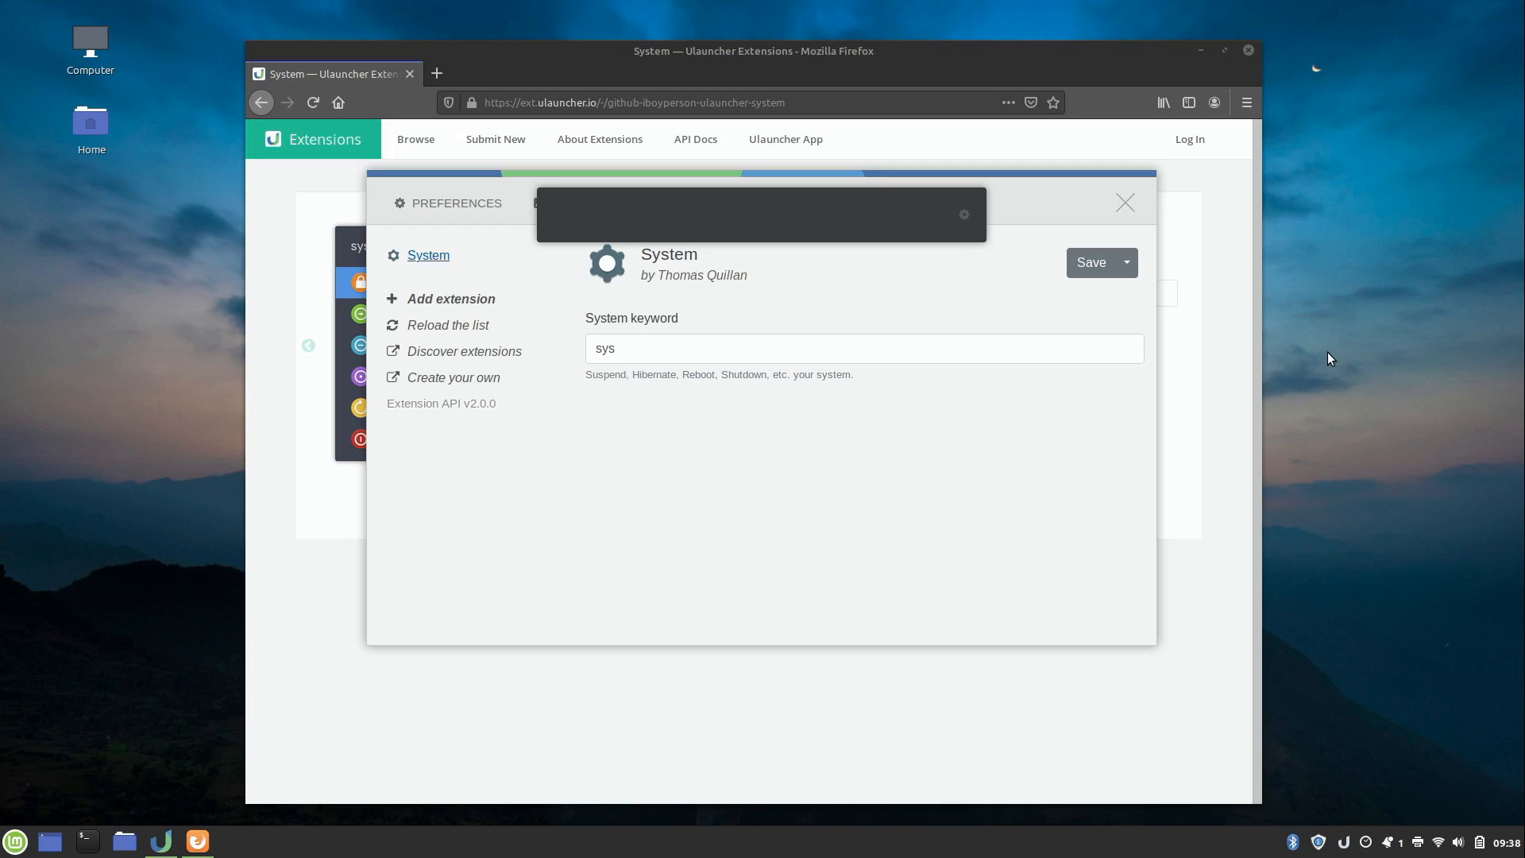
Type 'sys' to check the System extension's keyword.
{"action": "type", "text": "sys"}
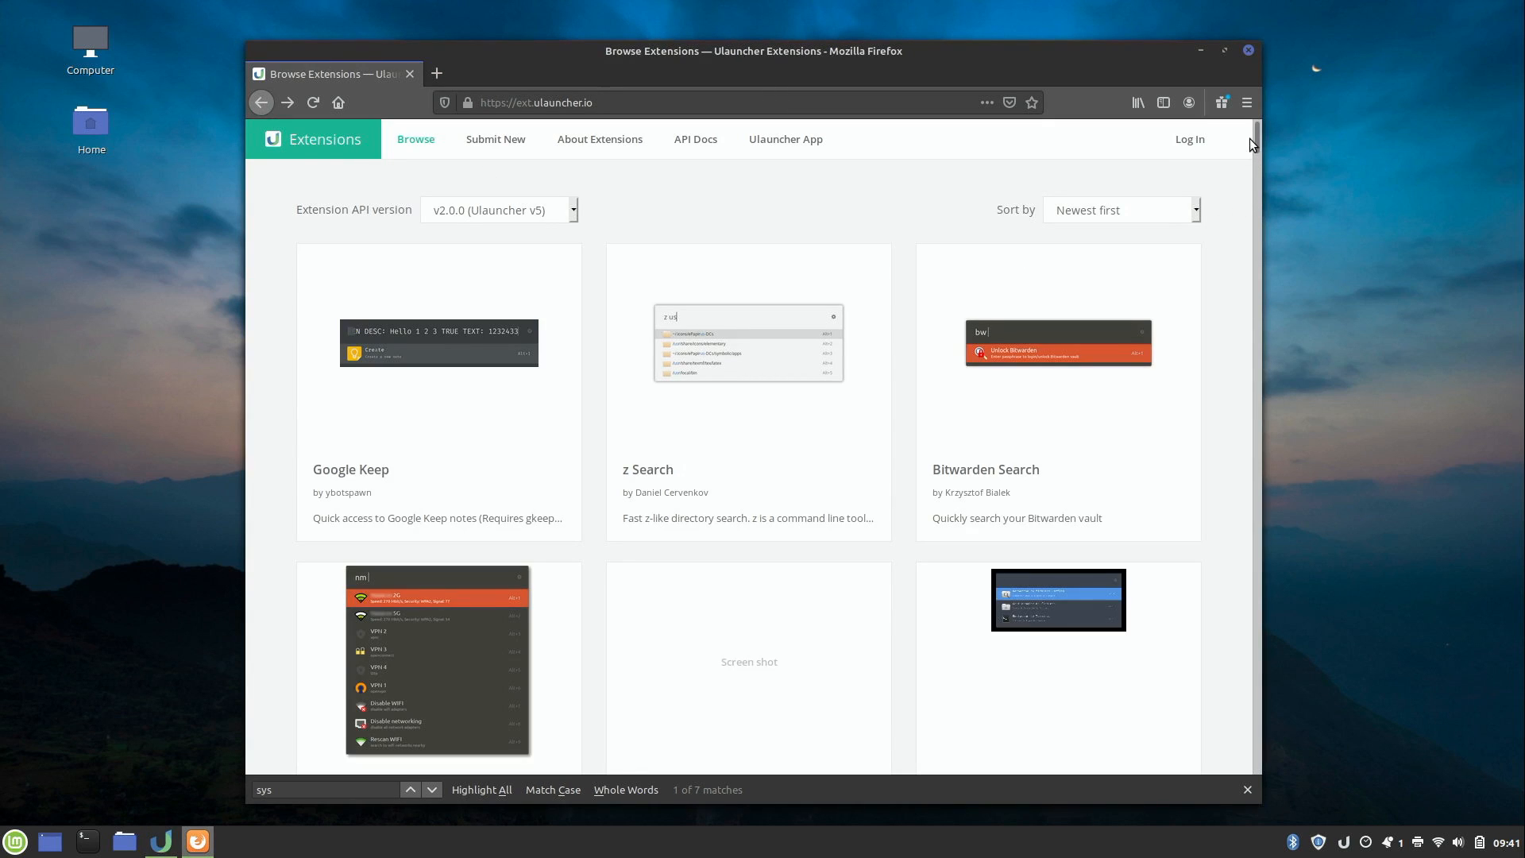
Scroll the Browse page past System to Duckduckgo, Expr, jetbrains Recent Projects and youdao.
{"action": "scroll", "scroll_direction": "down", "scroll_amount": 3}
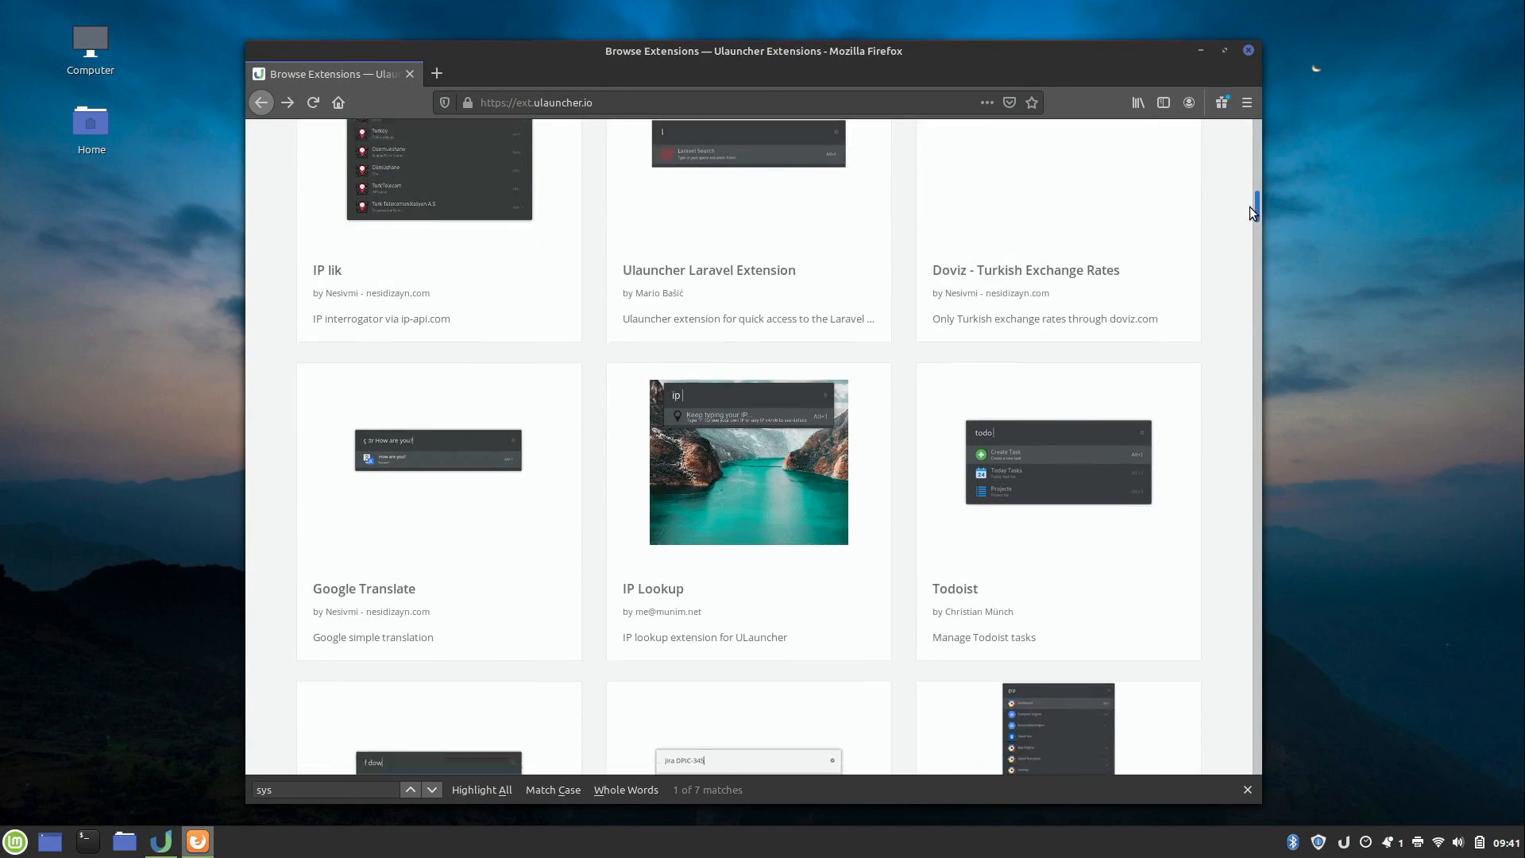
{"action": "scroll", "scroll_direction": "down", "scroll_amount": 3}
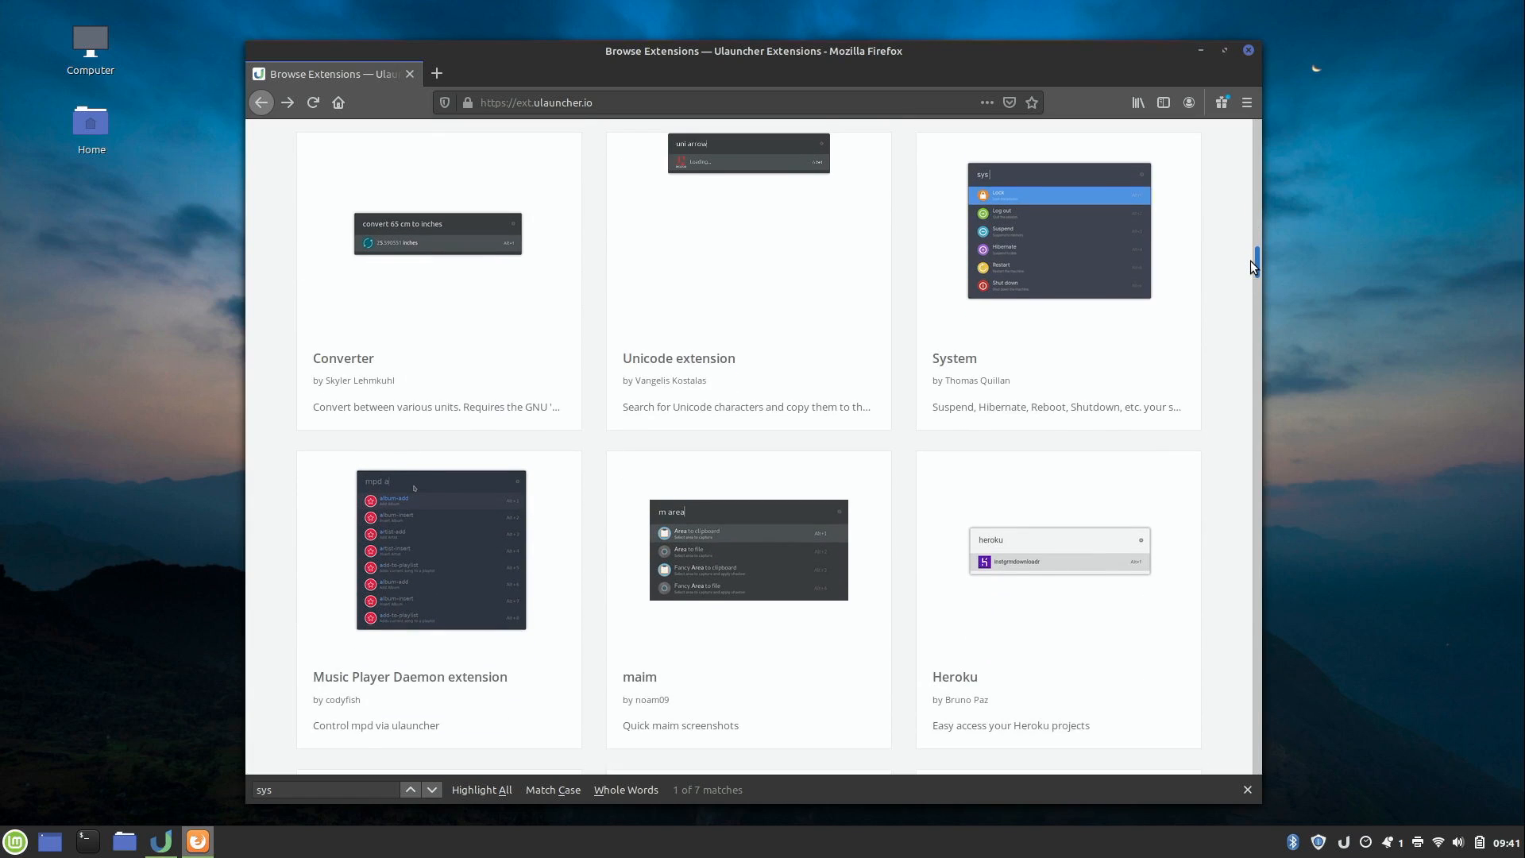
{"action": "scroll", "scroll_direction": "down", "scroll_amount": 3}
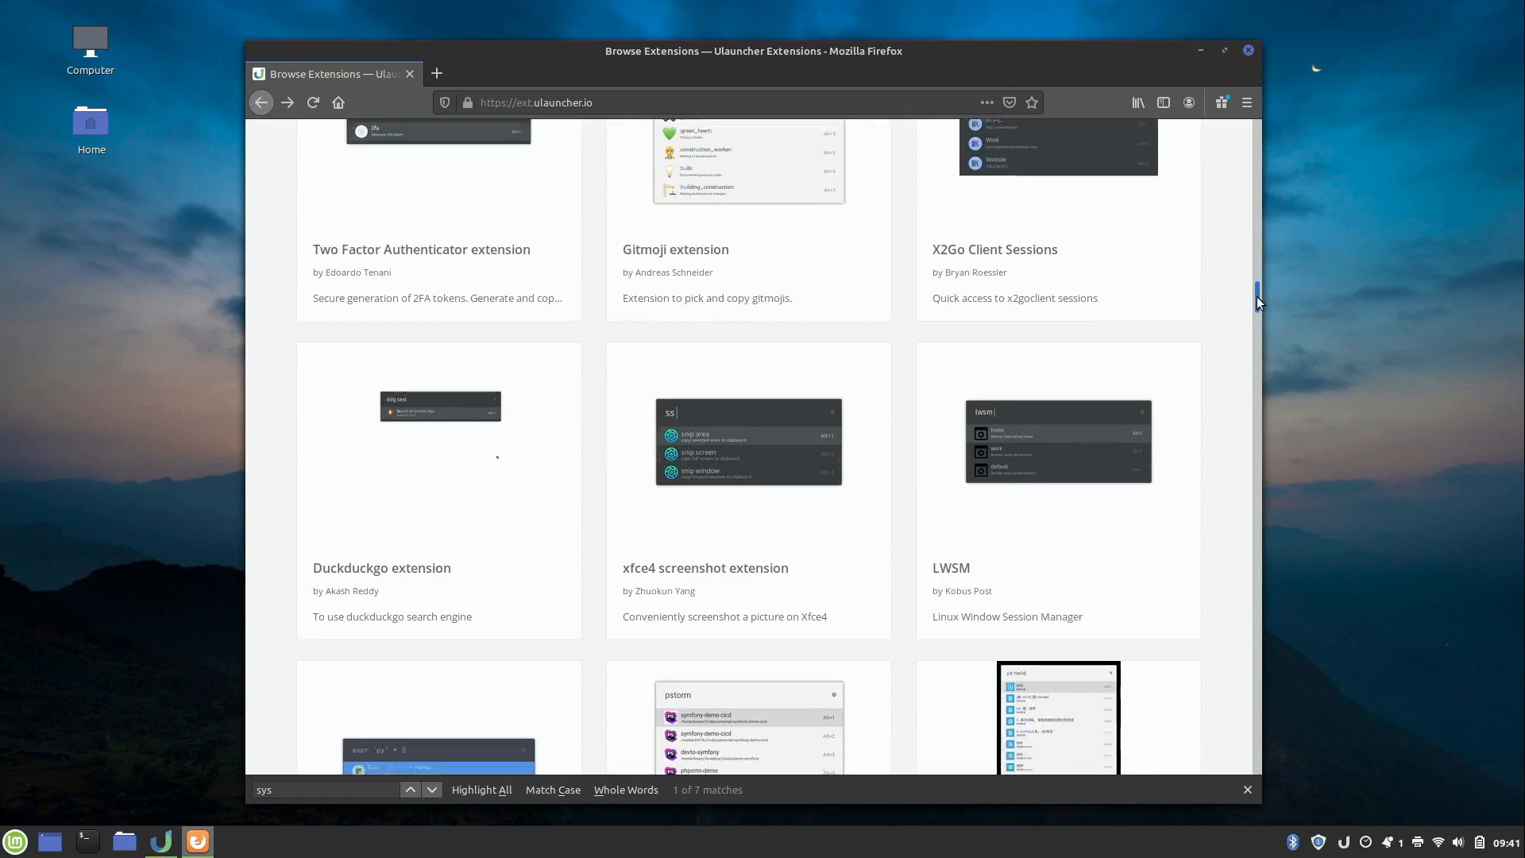
{"action": "scroll", "scroll_direction": "down", "scroll_amount": 3}
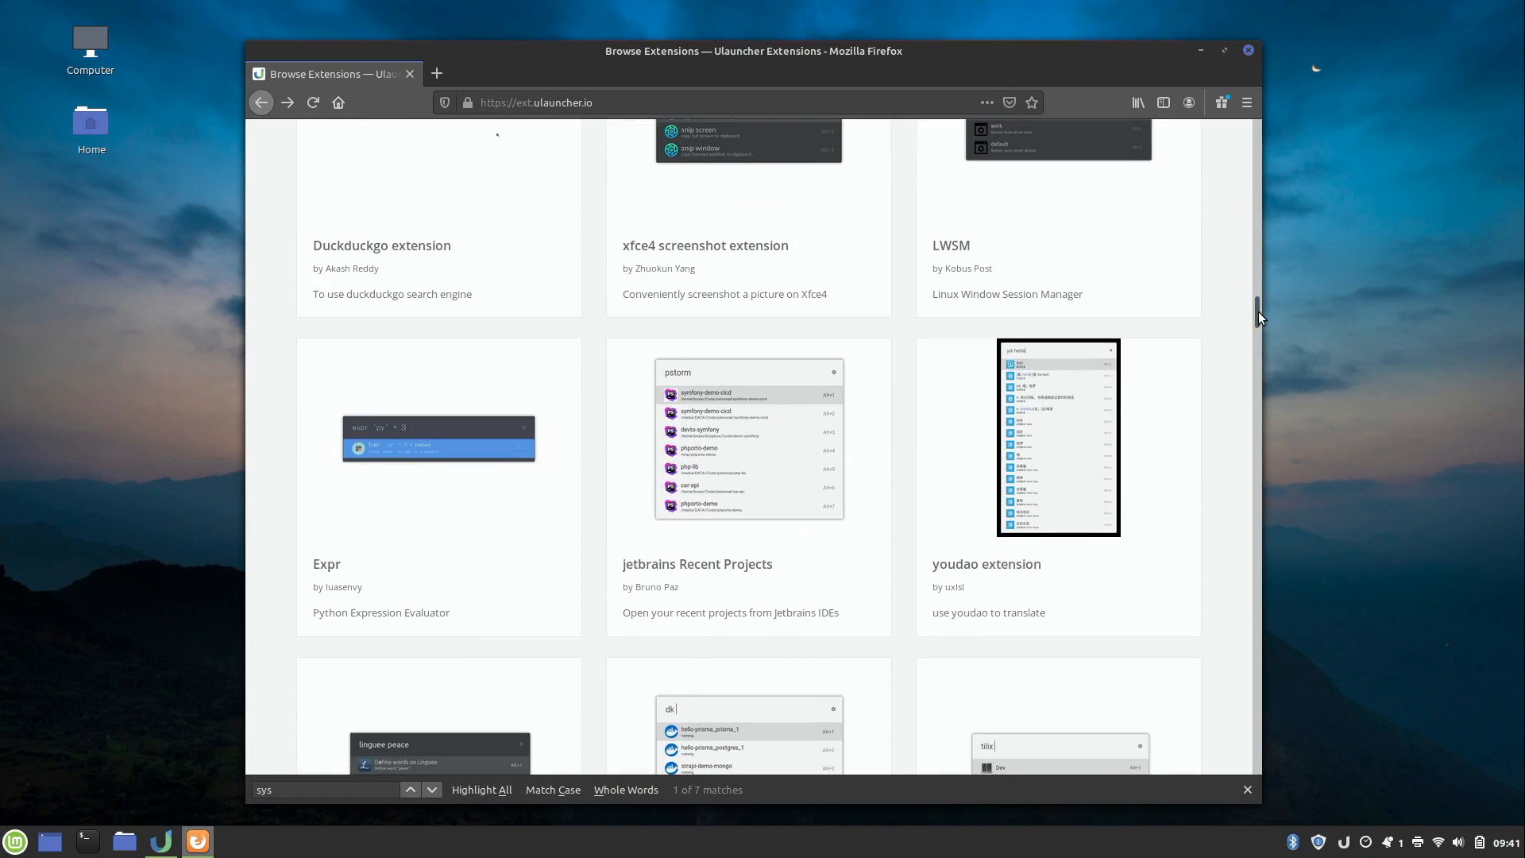